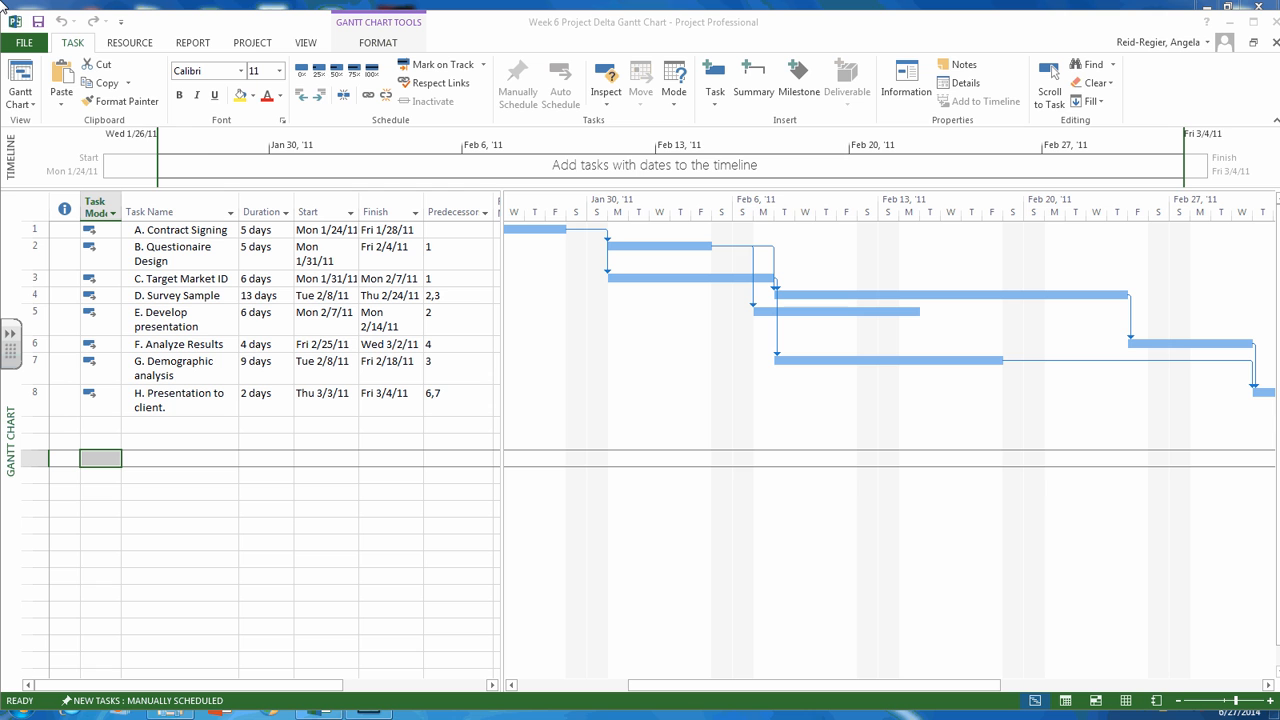
mouse_move(20, 85)
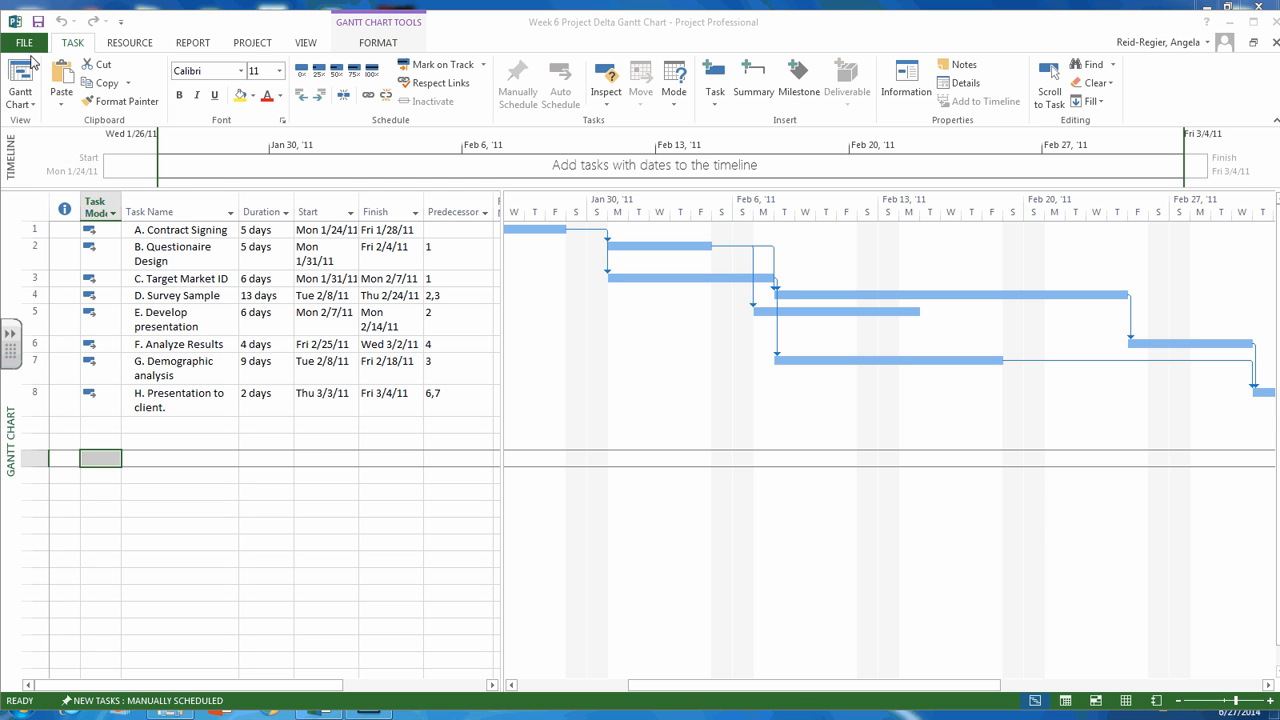
mouse_move(20, 85)
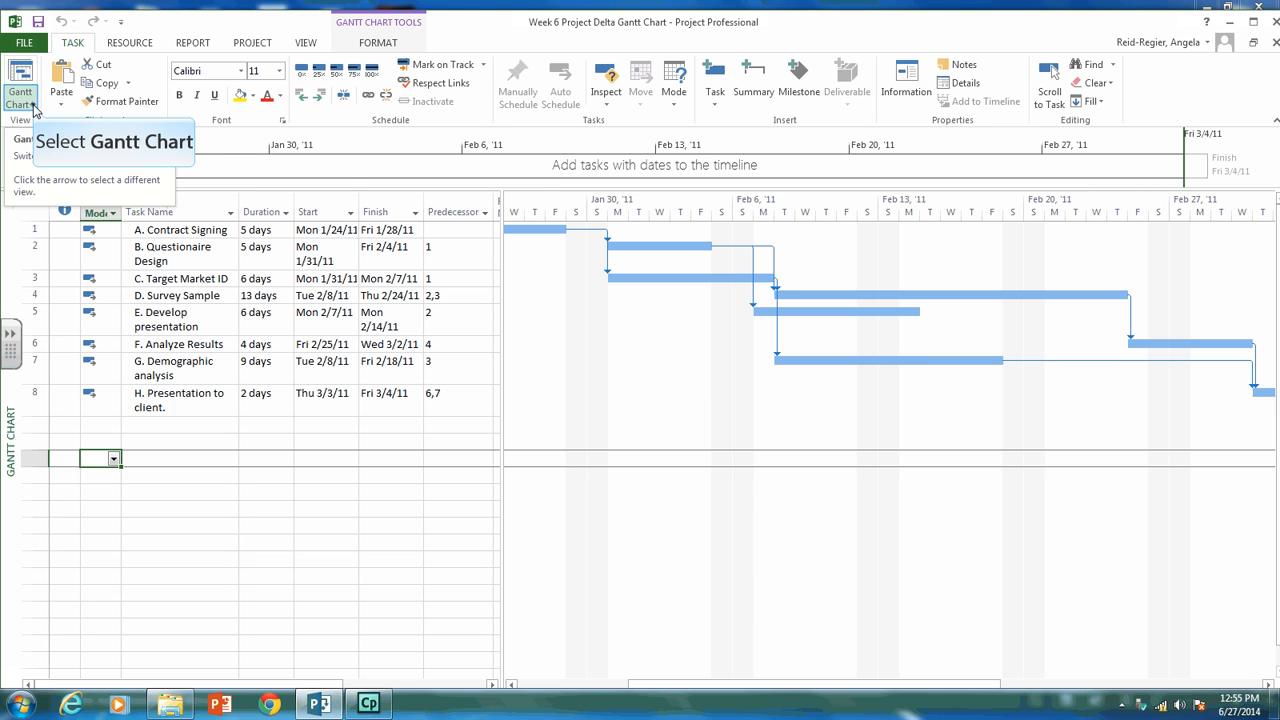
- Look at the Network Diagram, then switch to the Tracking Gantt view of the Delta tasks
left_click(20, 90)
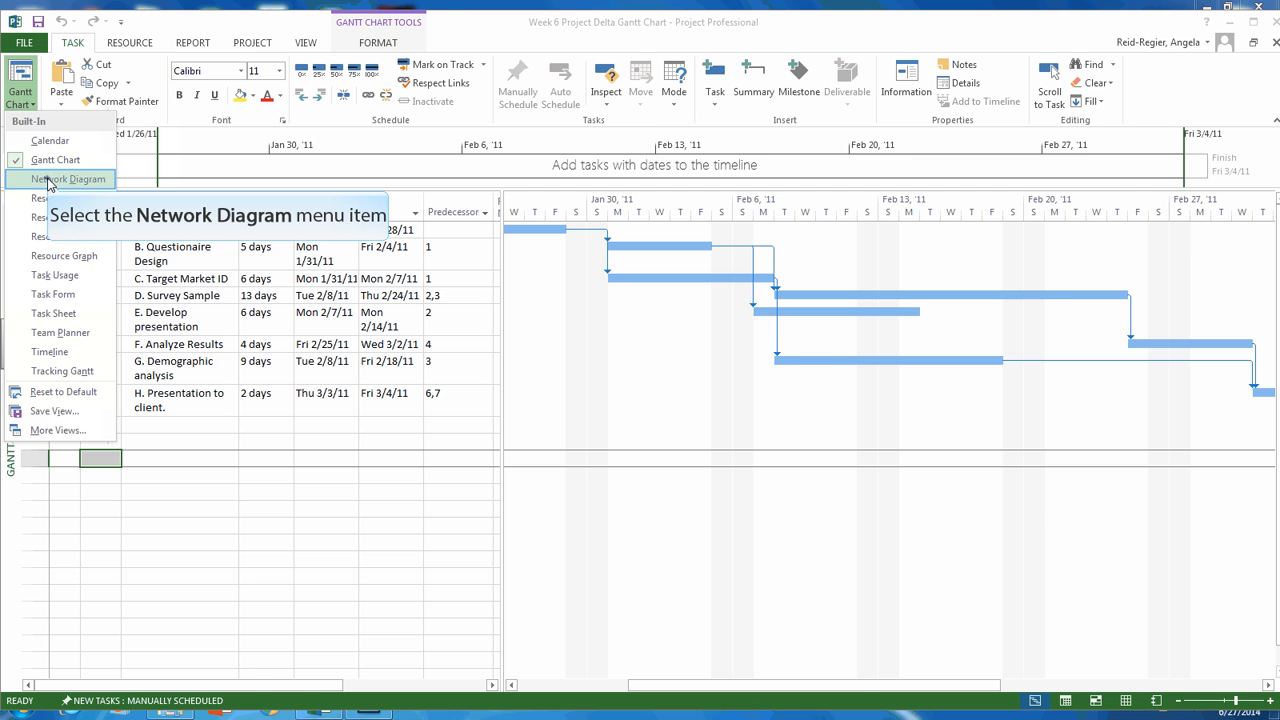
left_click(69, 179)
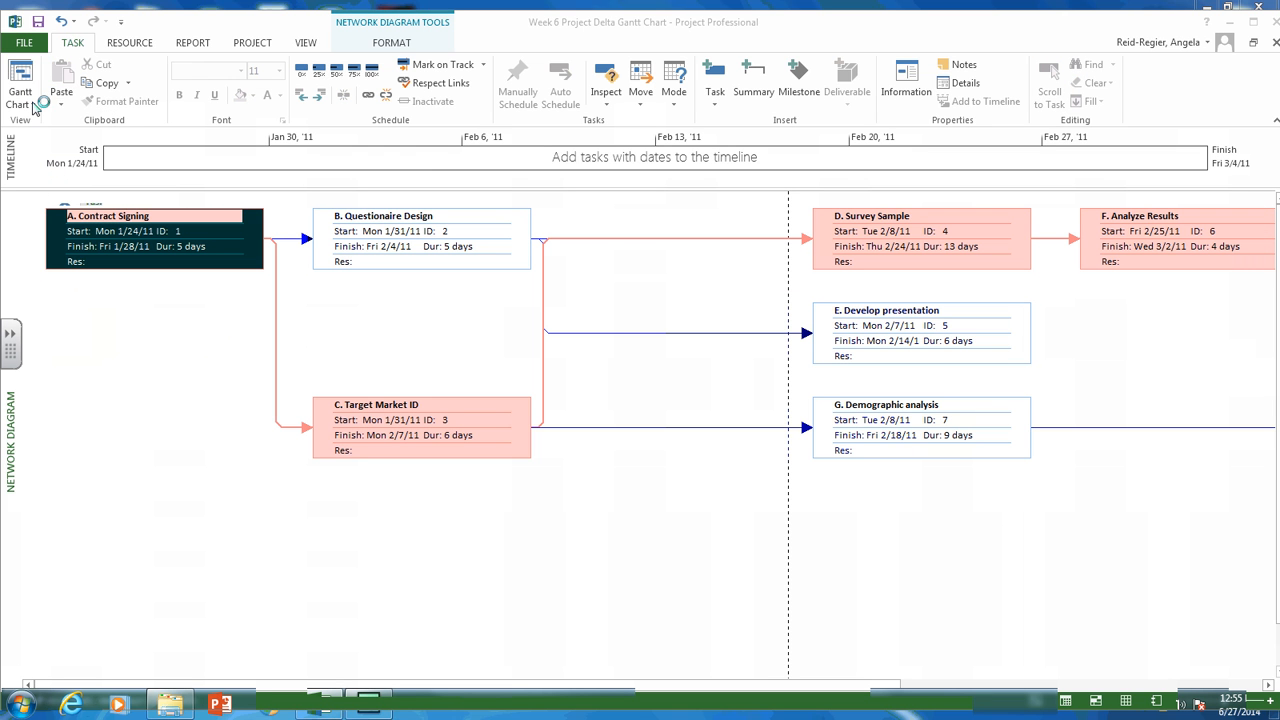
mouse_move(20, 85)
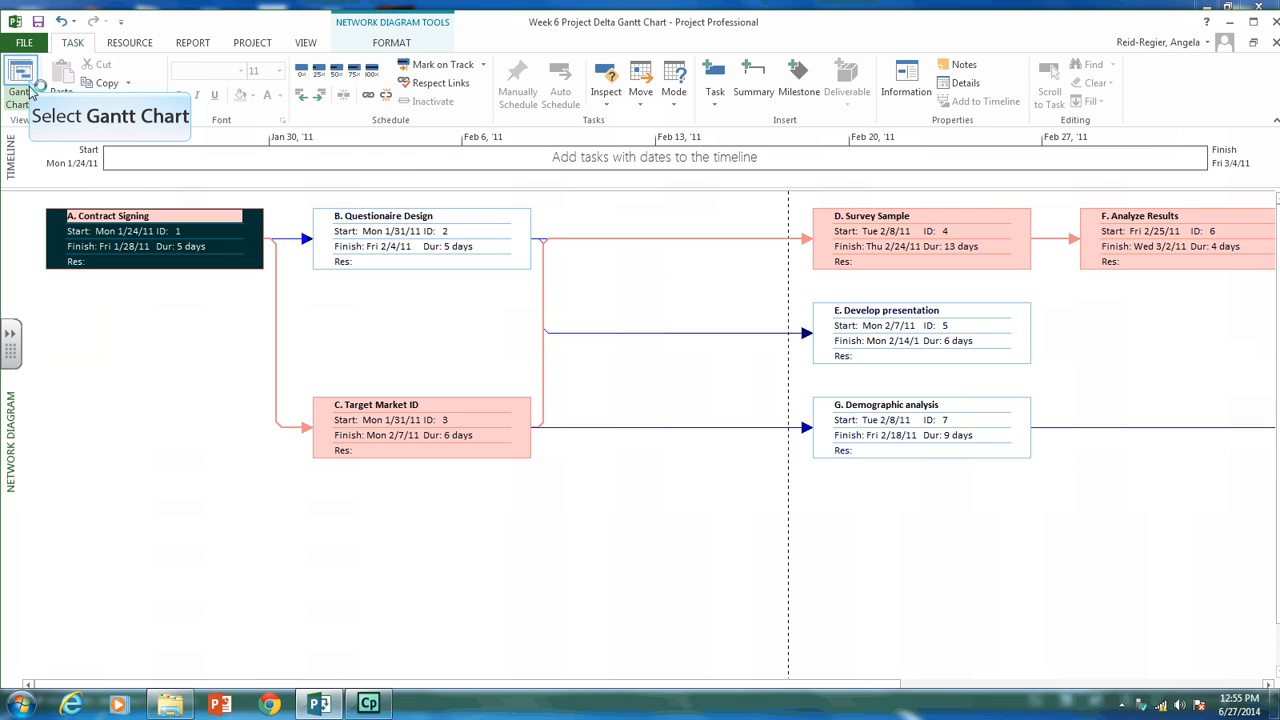
left_click(20, 80)
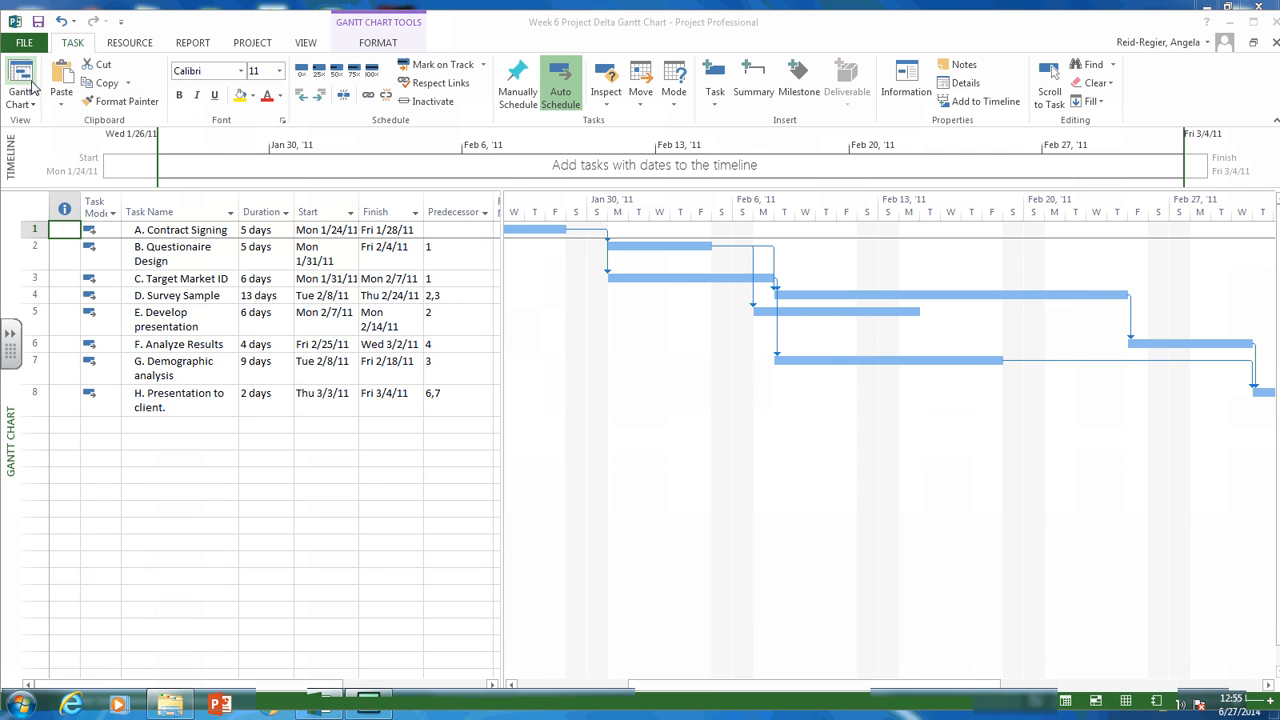
left_click(21, 90)
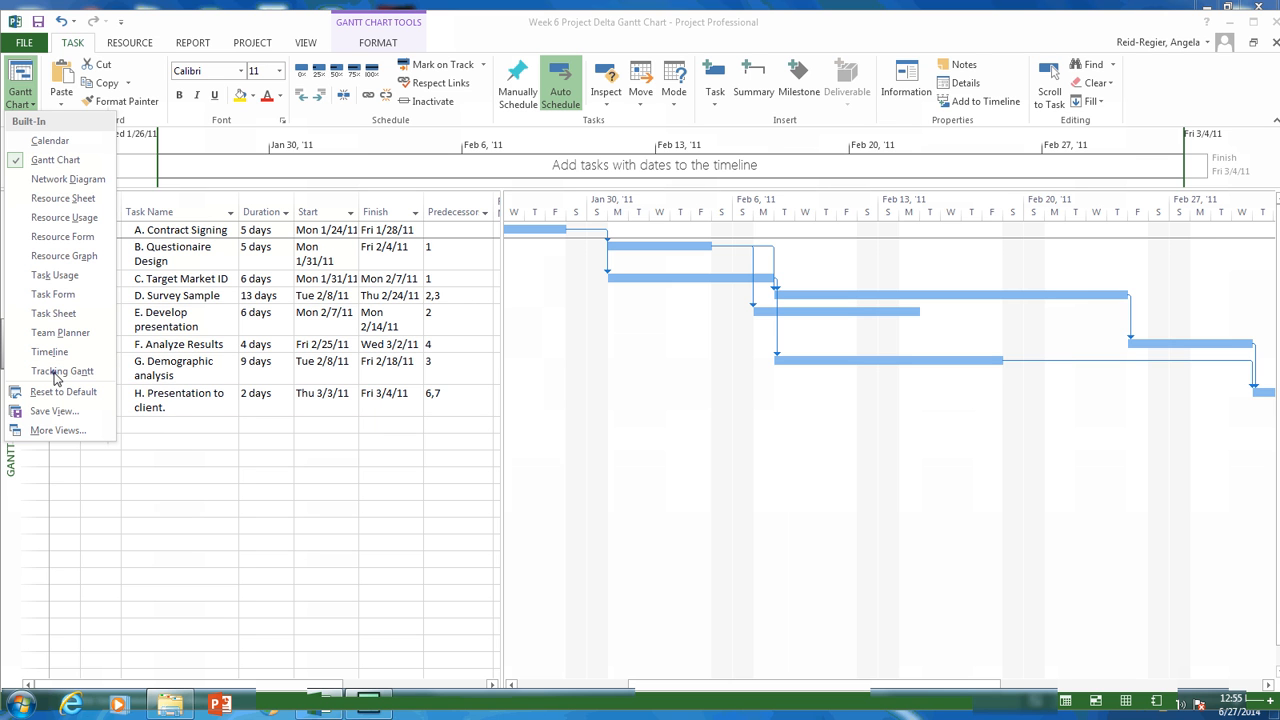
left_click(62, 371)
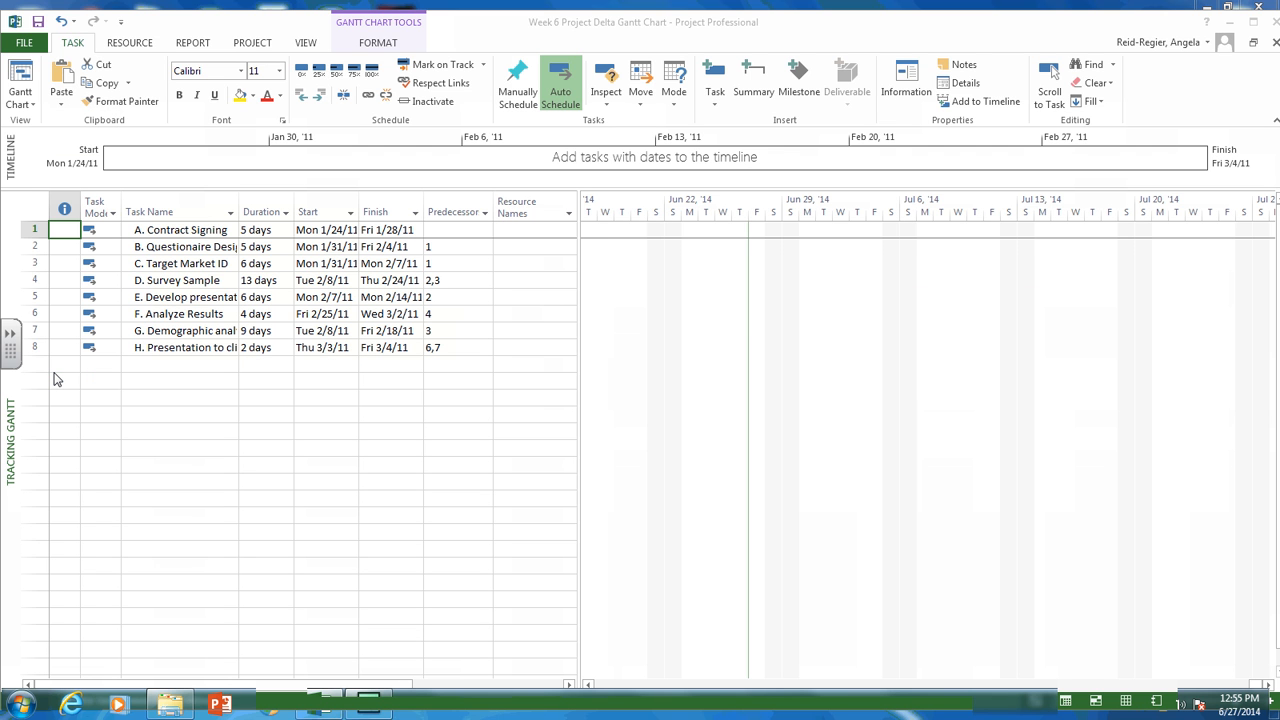
mouse_move(1019, 475)
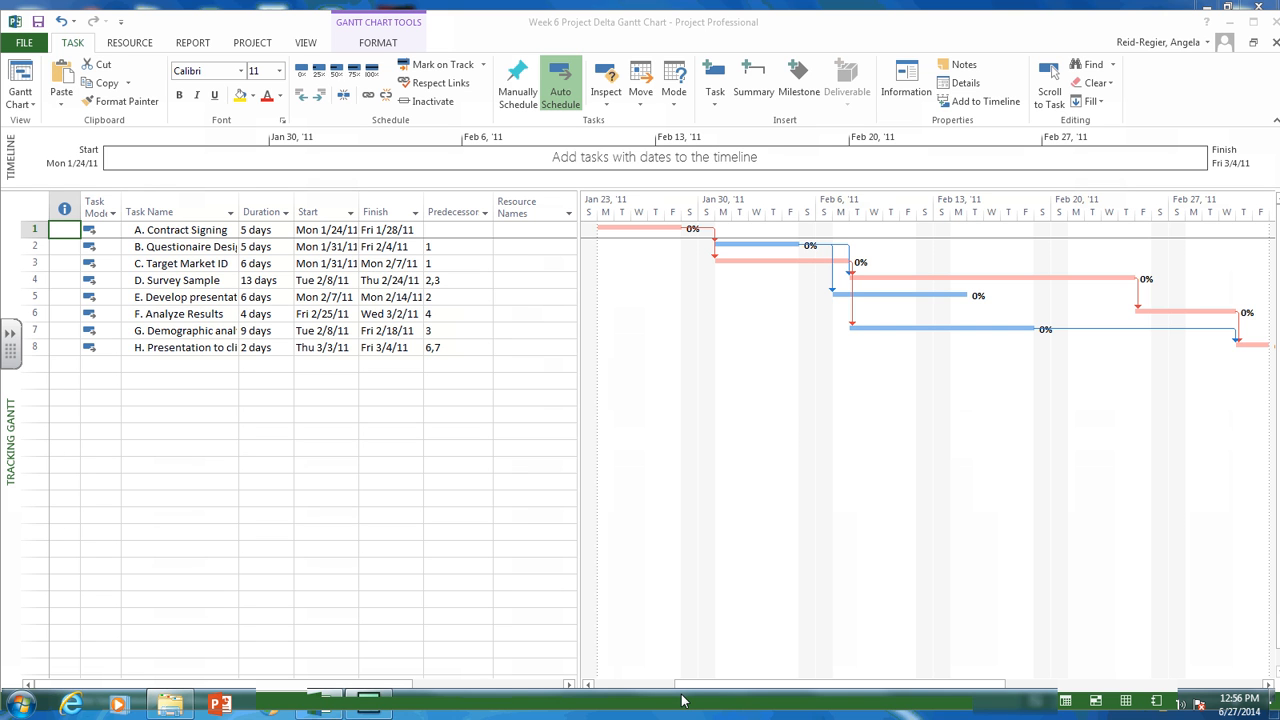
mouse_move(20, 85)
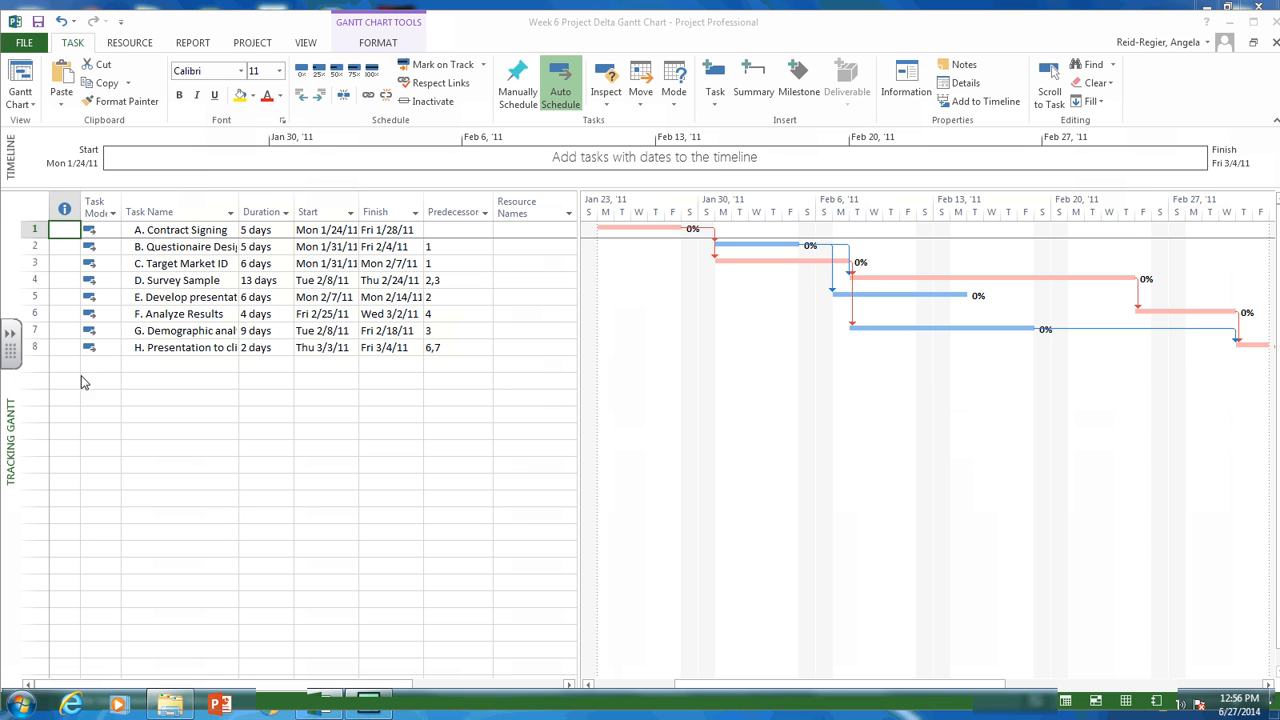
- Switch to the Resource Sheet and enter John Smith as the first resource name
left_click(20, 80)
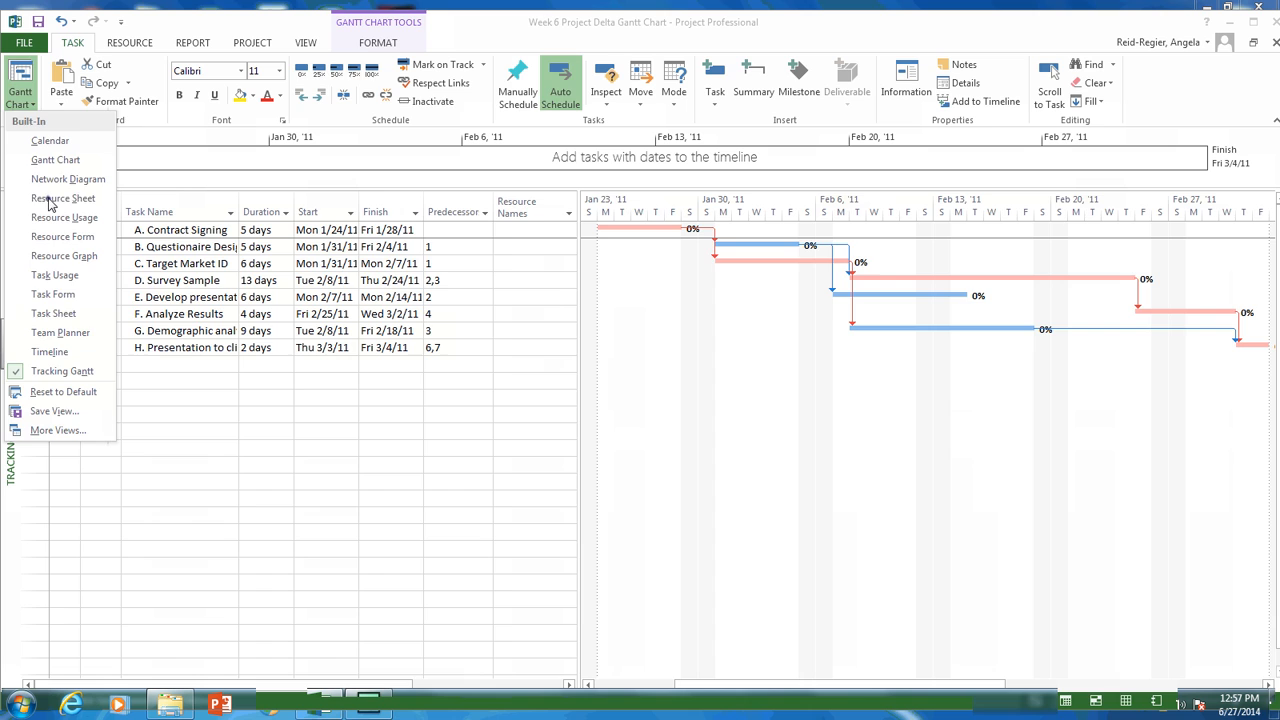
left_click(63, 198)
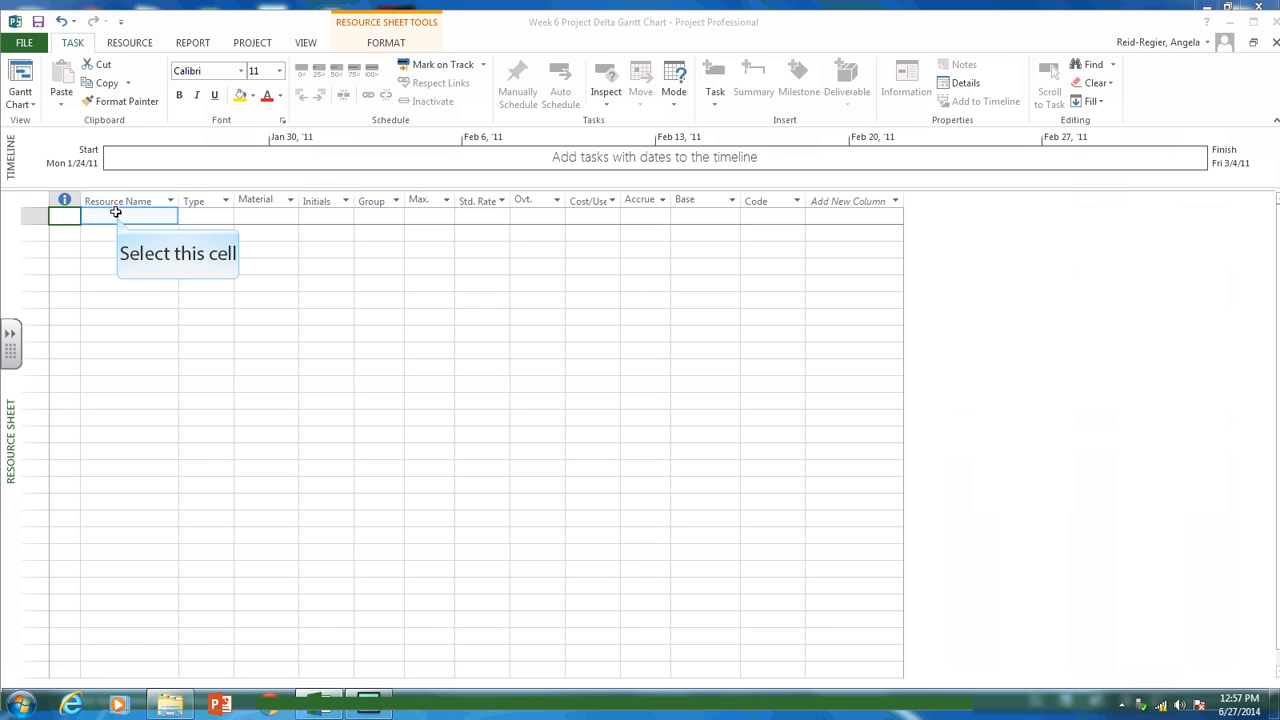
left_click(120, 217)
type("John Smith")
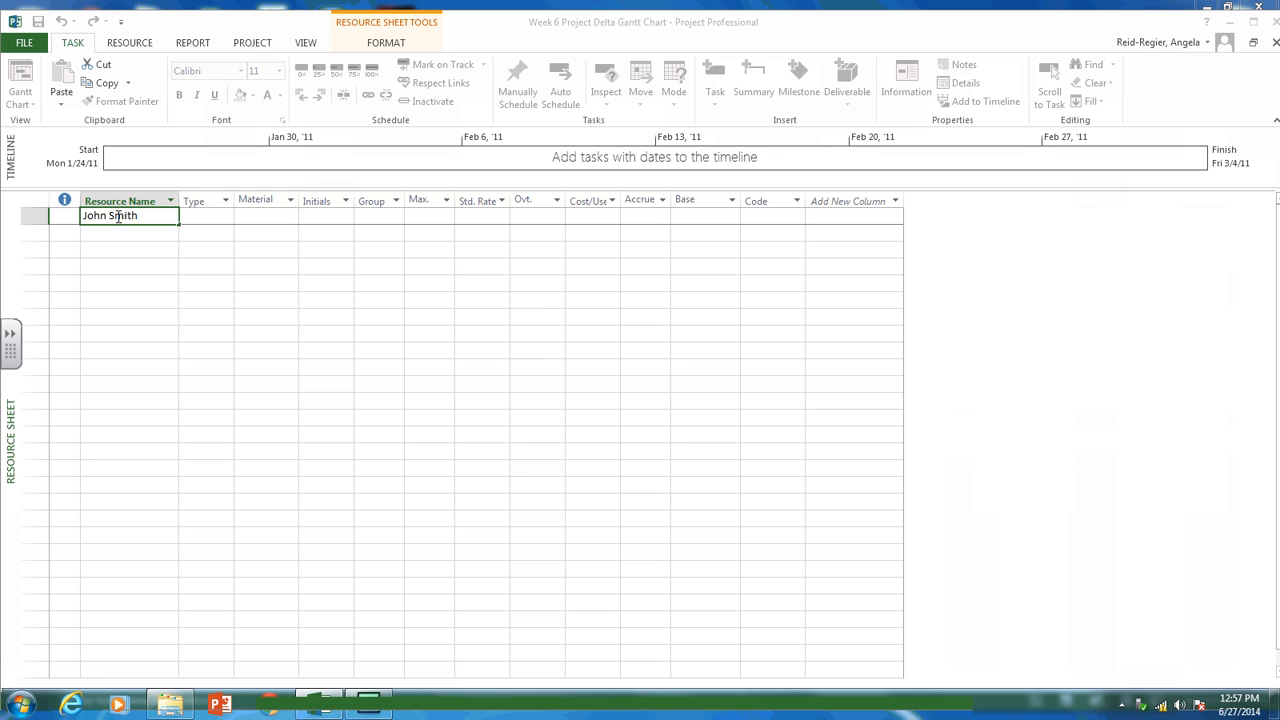
type("S")
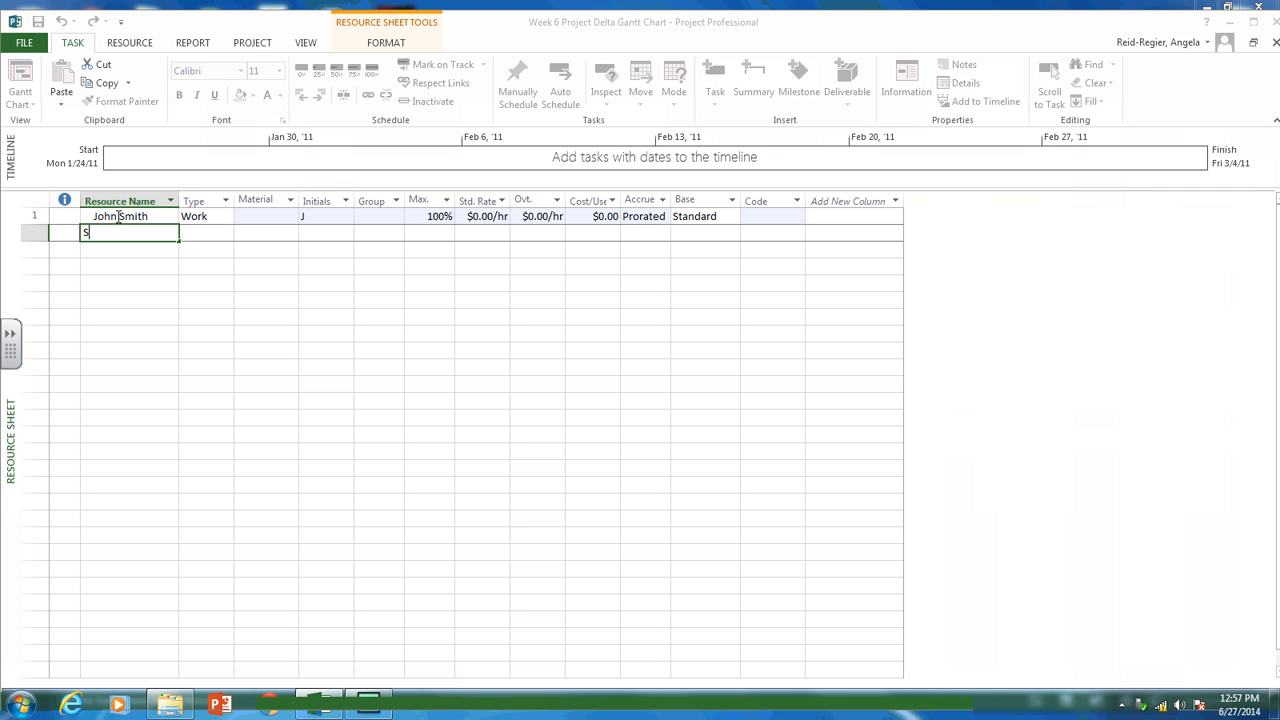
type("ue Bailey")
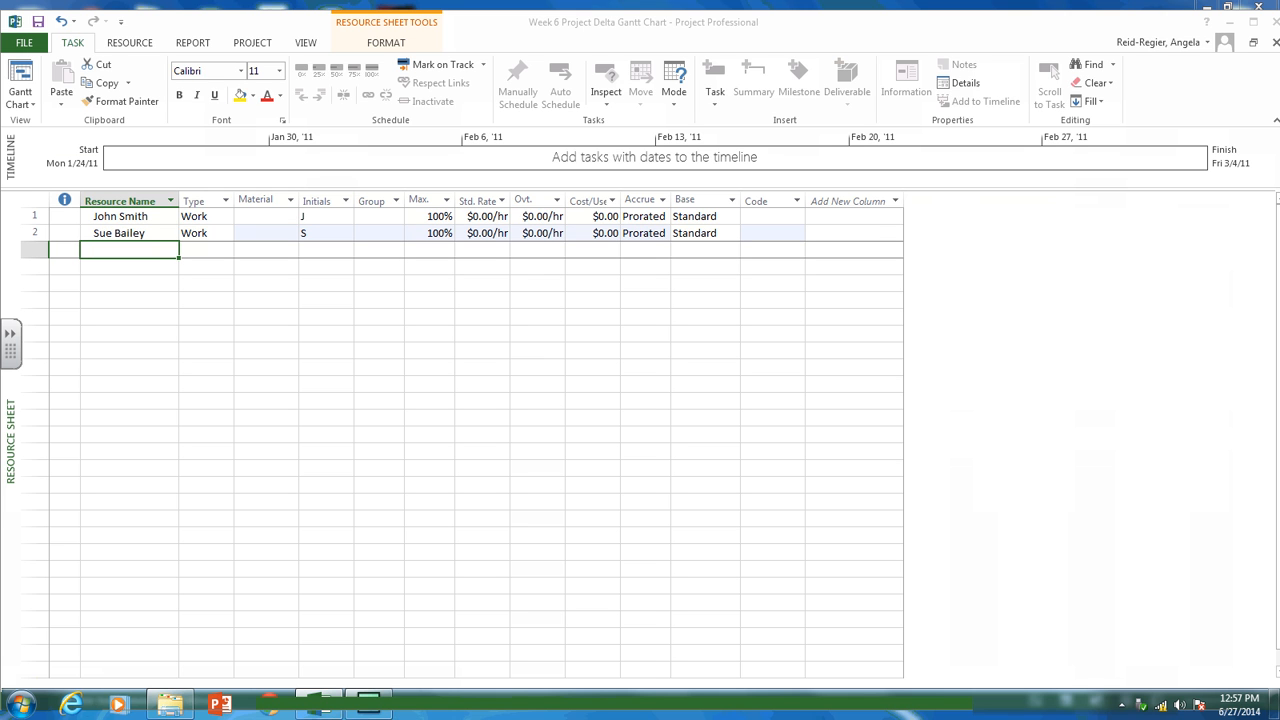
type("T")
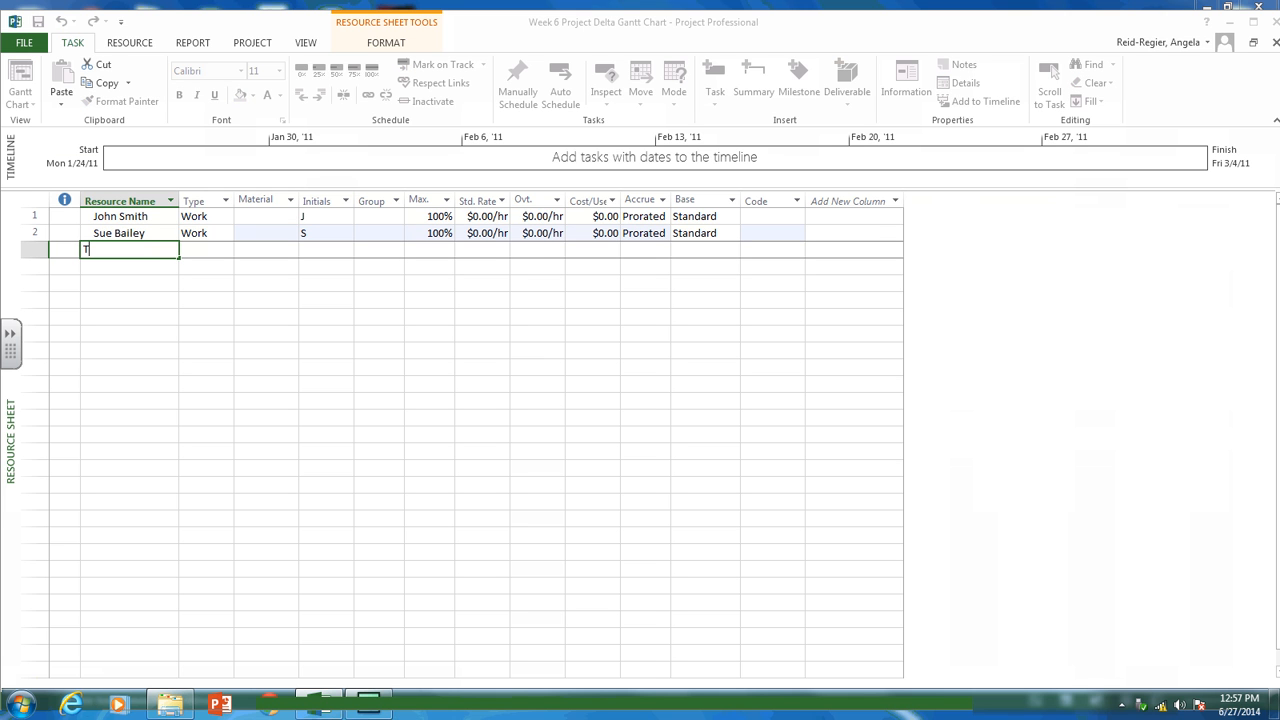
type("om Jone")
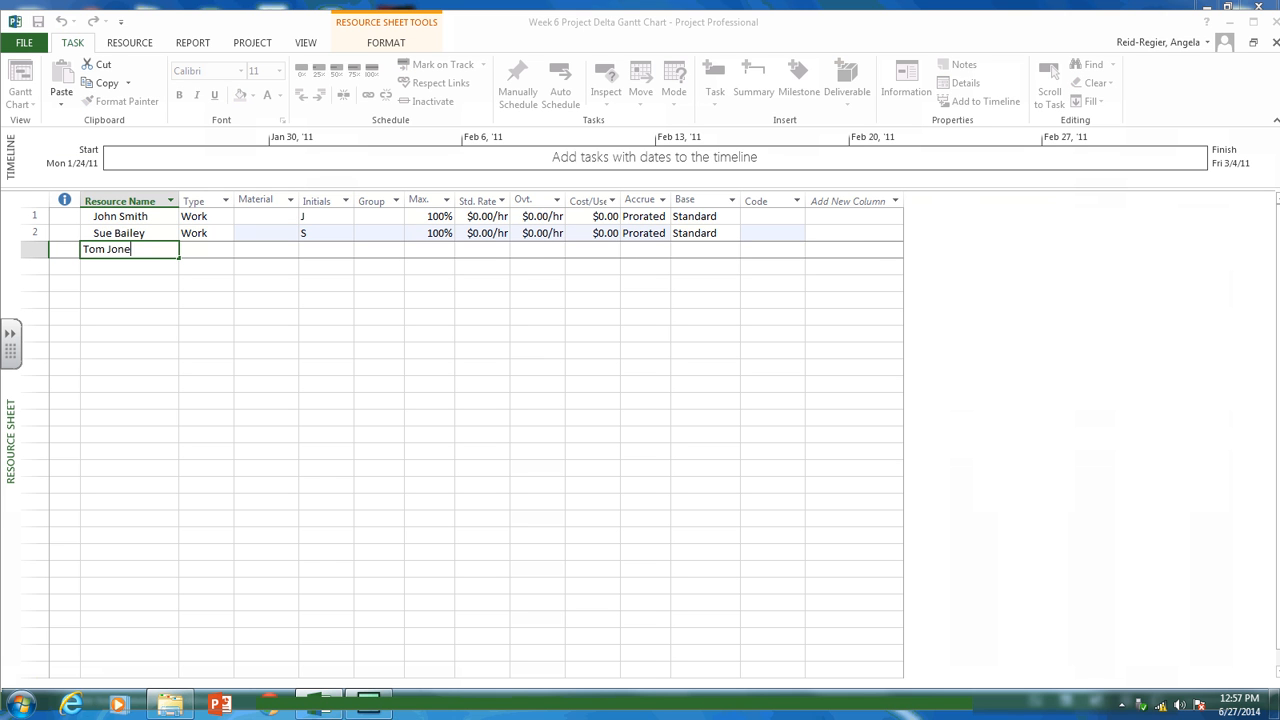
type("s")
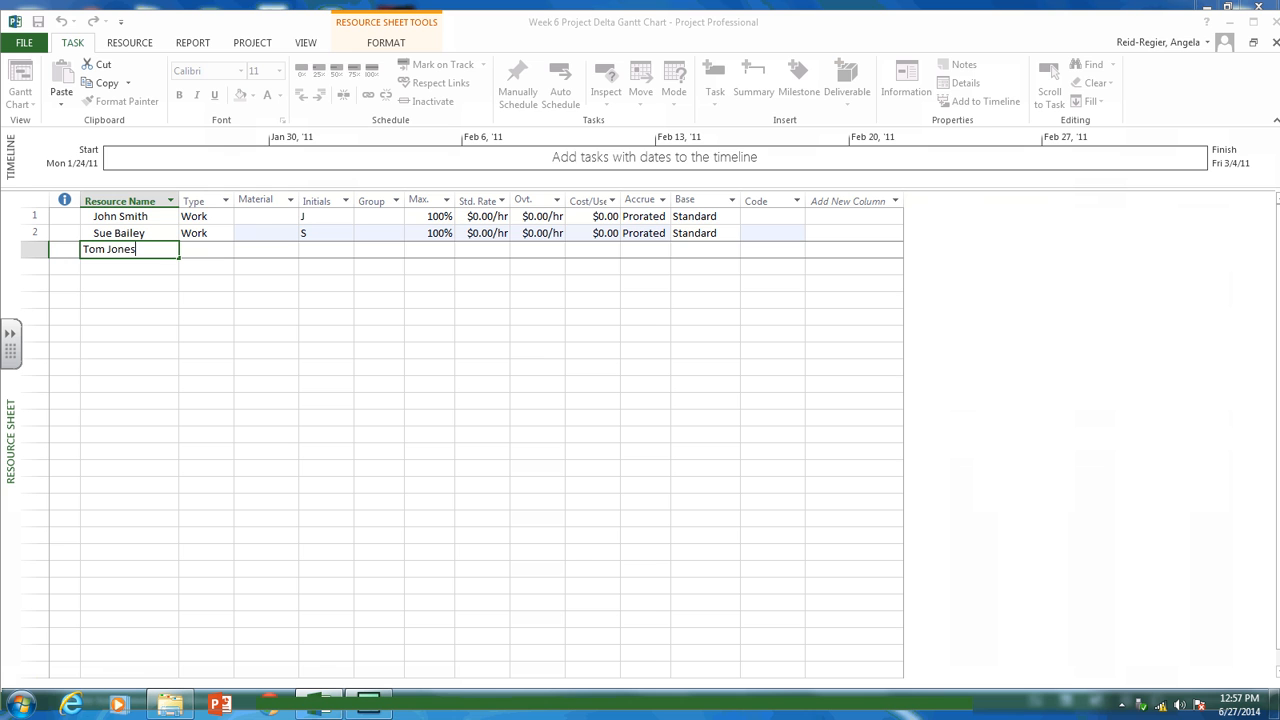
type("Steve Coope")
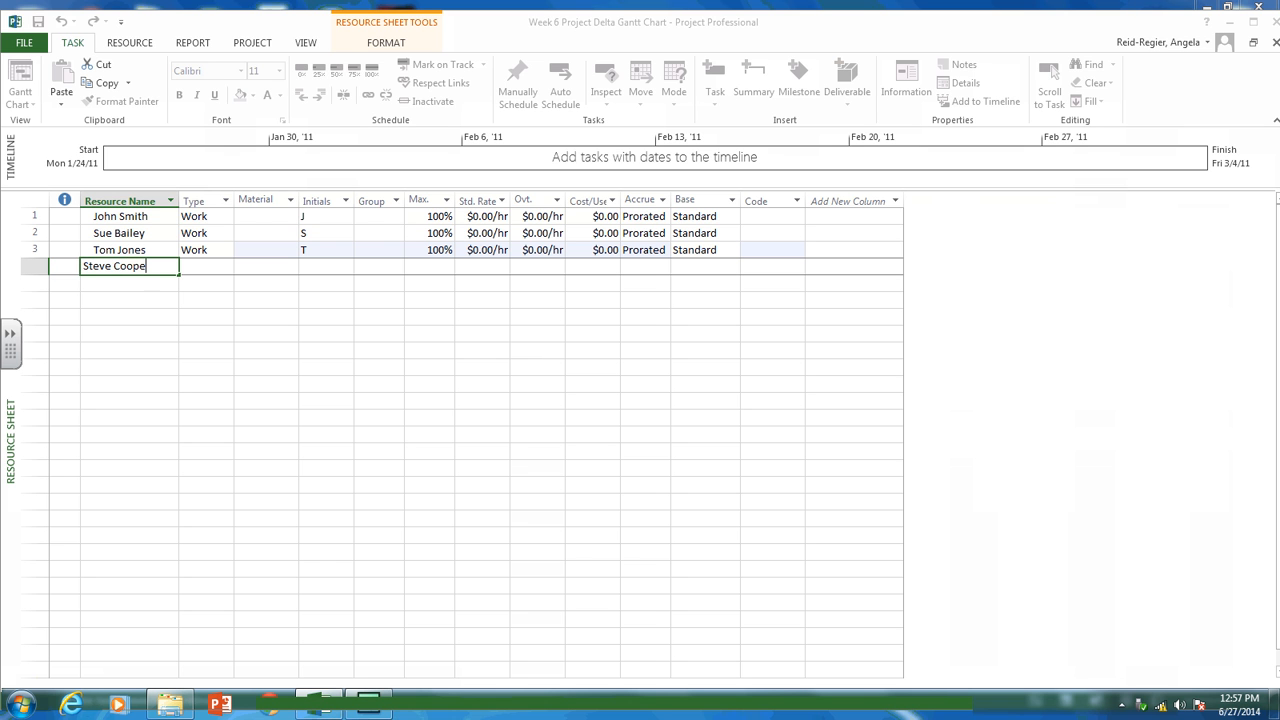
key("Escape")
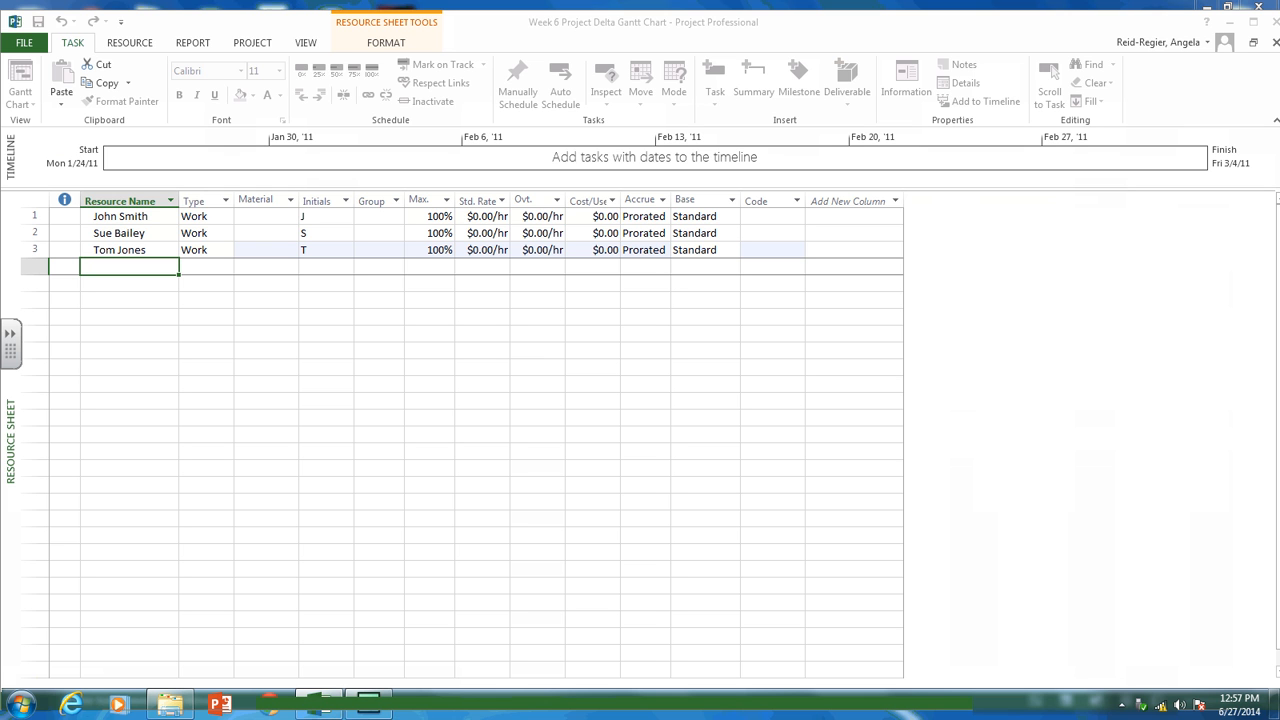
type("Sandra Hobbs")
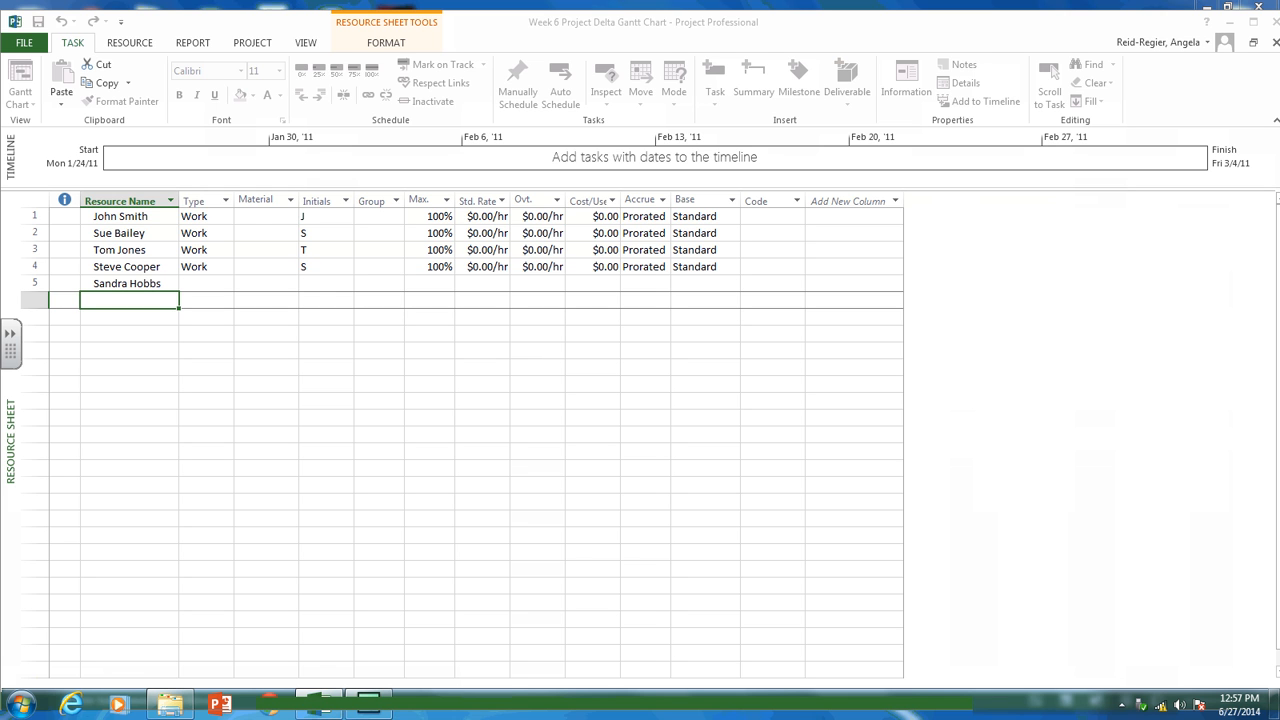
type("Ian T")
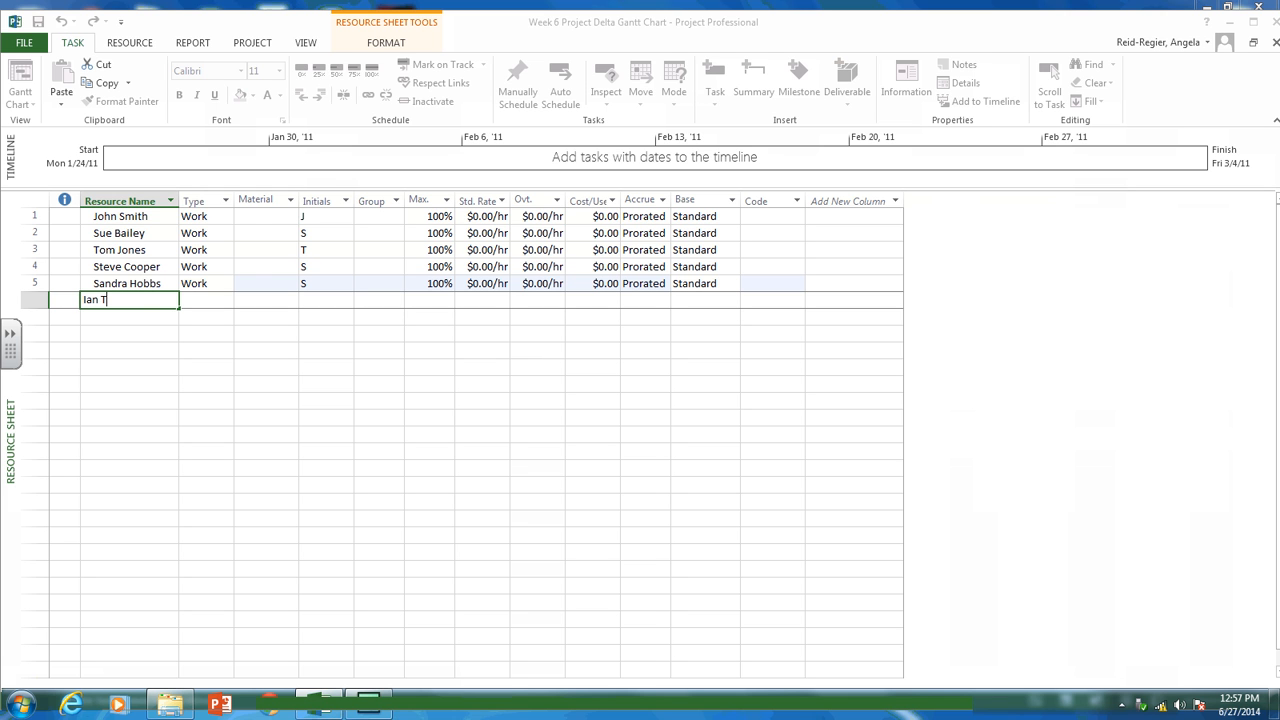
type("innims")
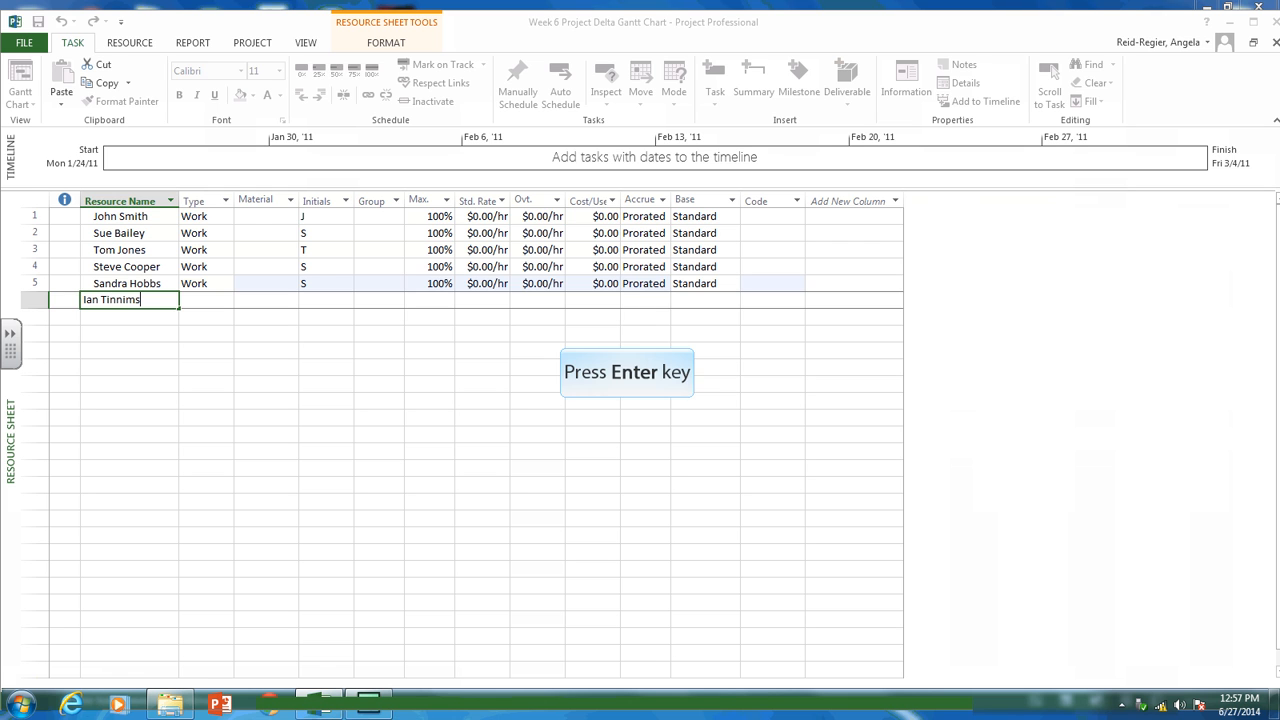
key("enter")
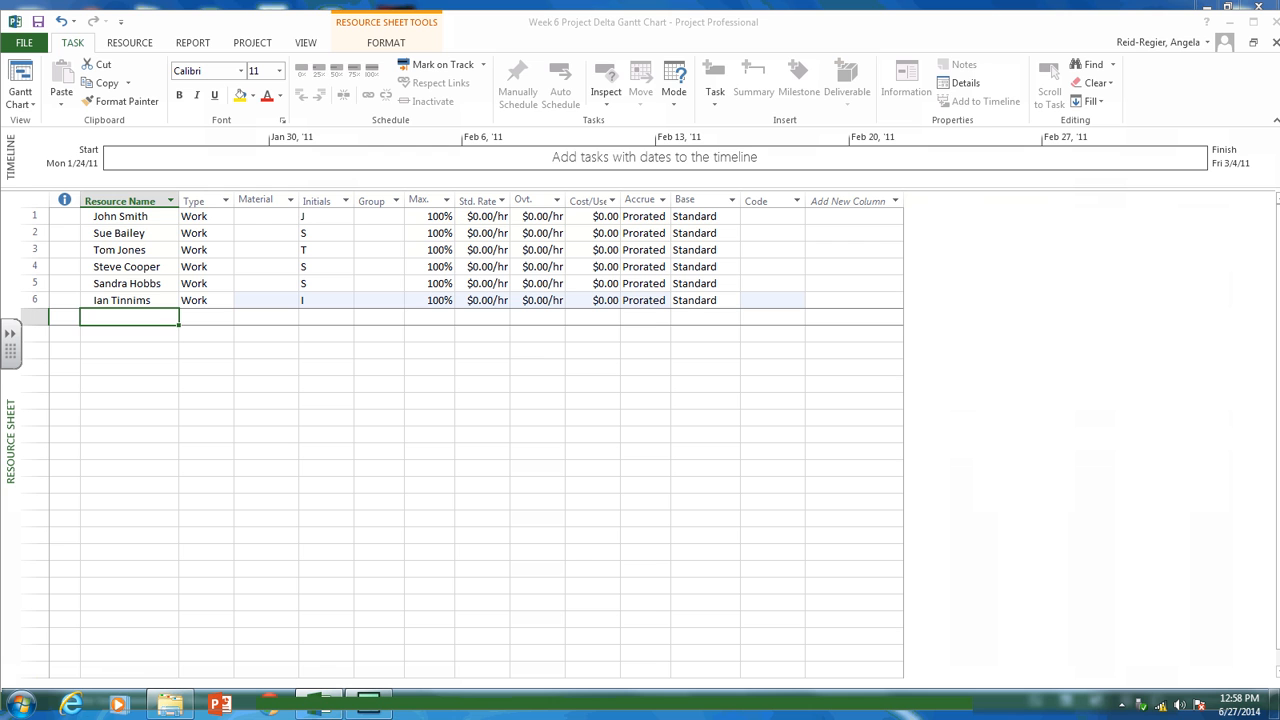
left_click(119, 232)
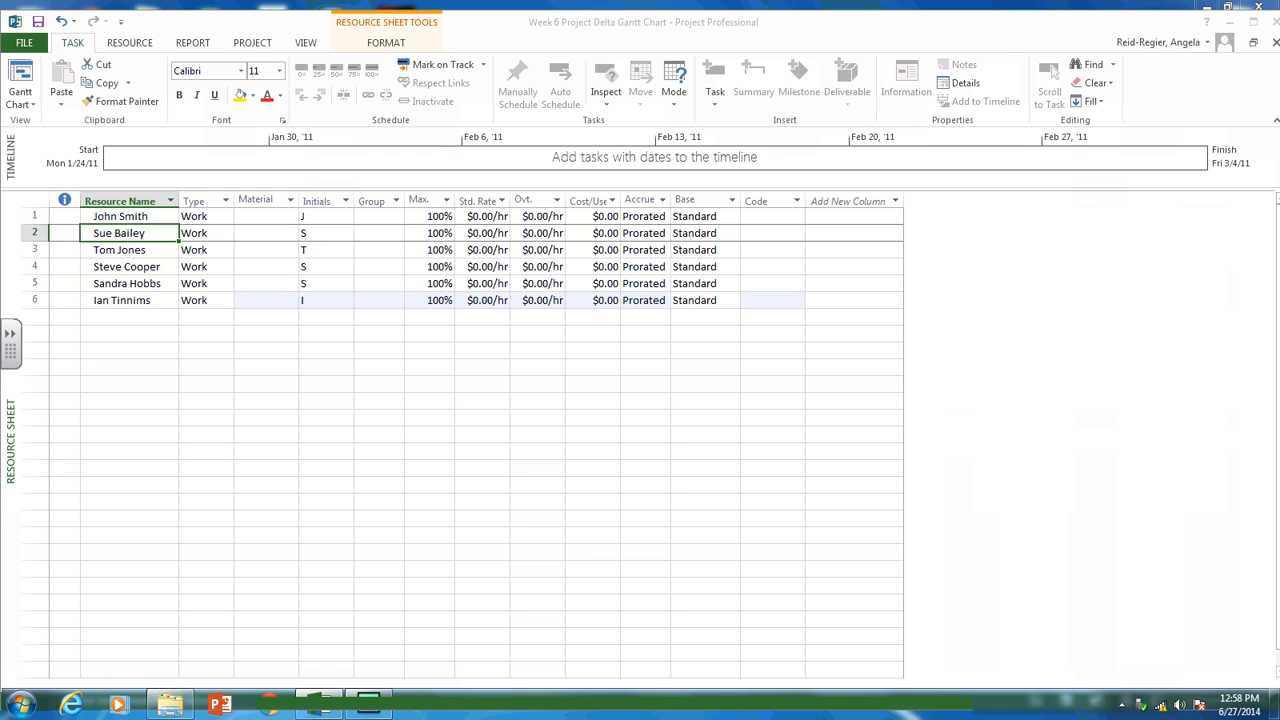
left_click(200, 216)
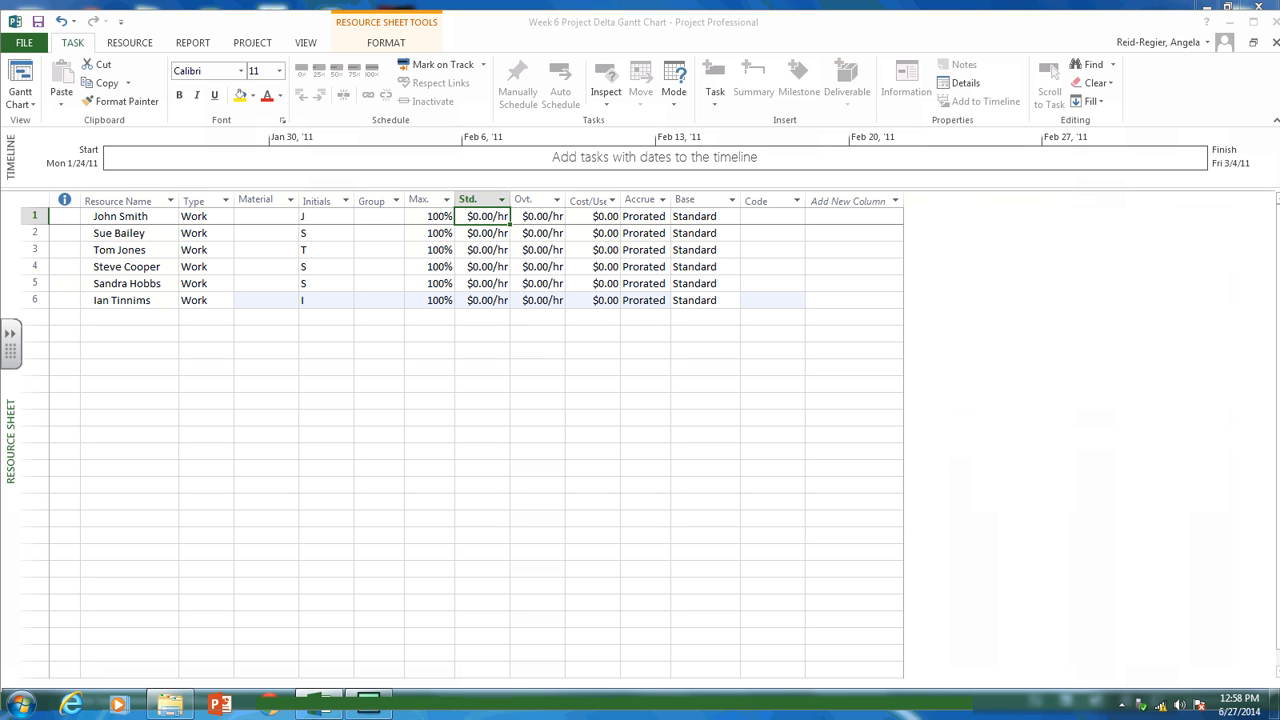
left_click(592, 216)
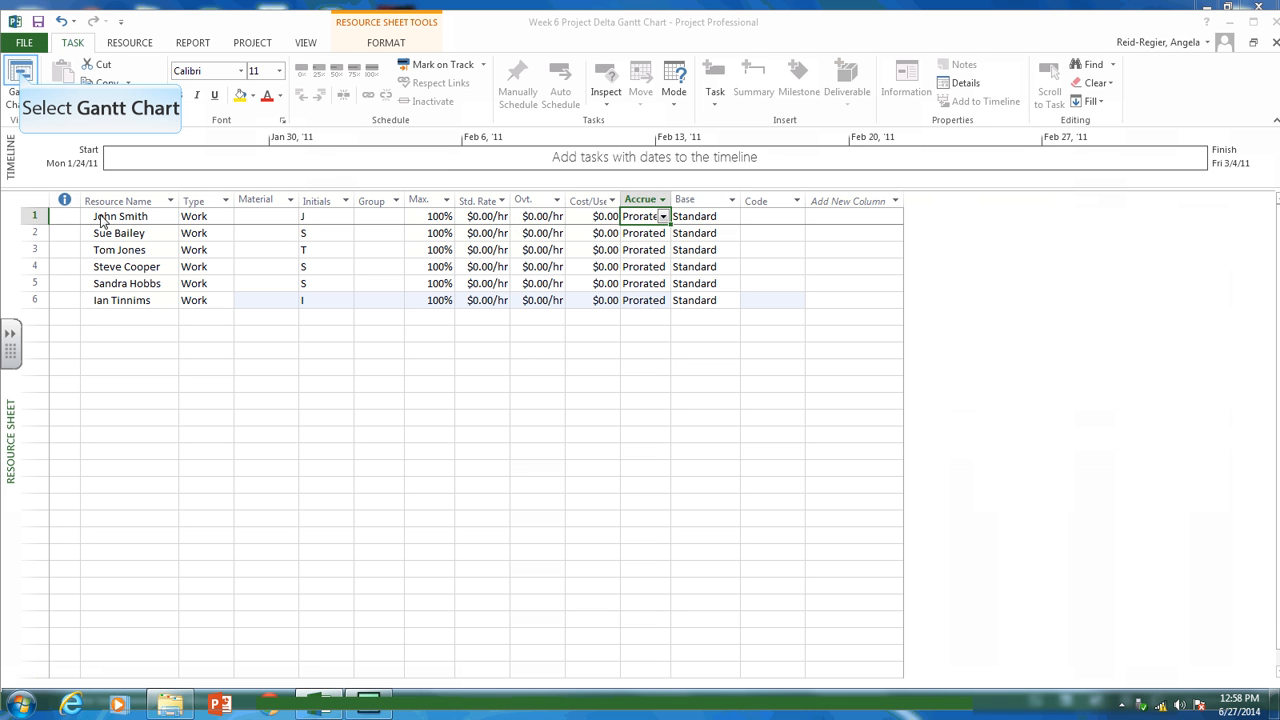
mouse_move(20, 70)
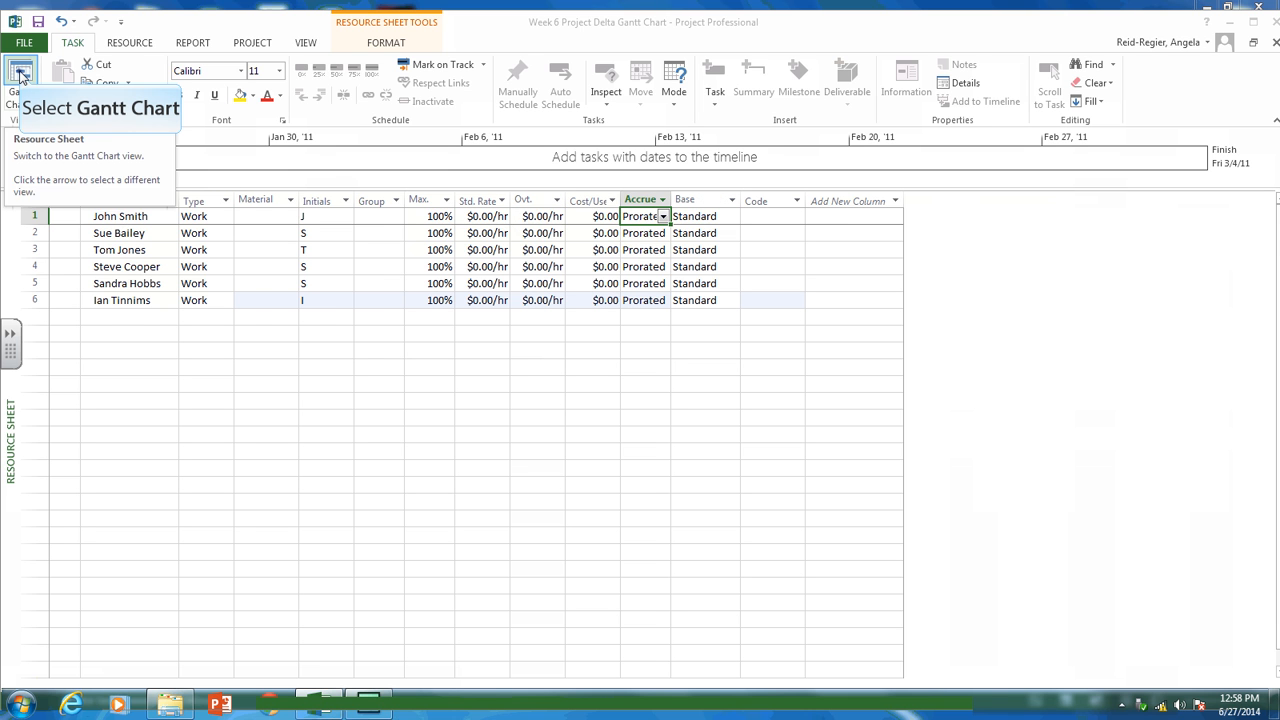
- Leave the Resource Sheet for the standard built-in Gantt Chart view
left_click(20, 80)
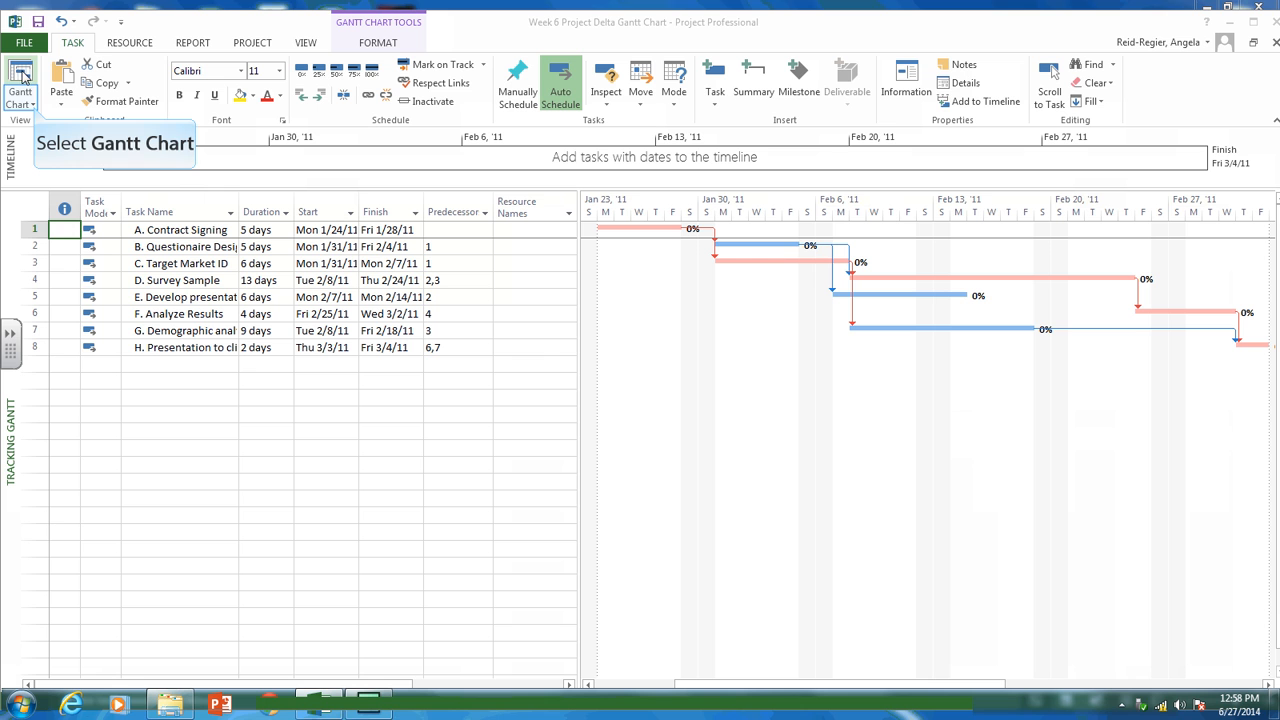
left_click(20, 80)
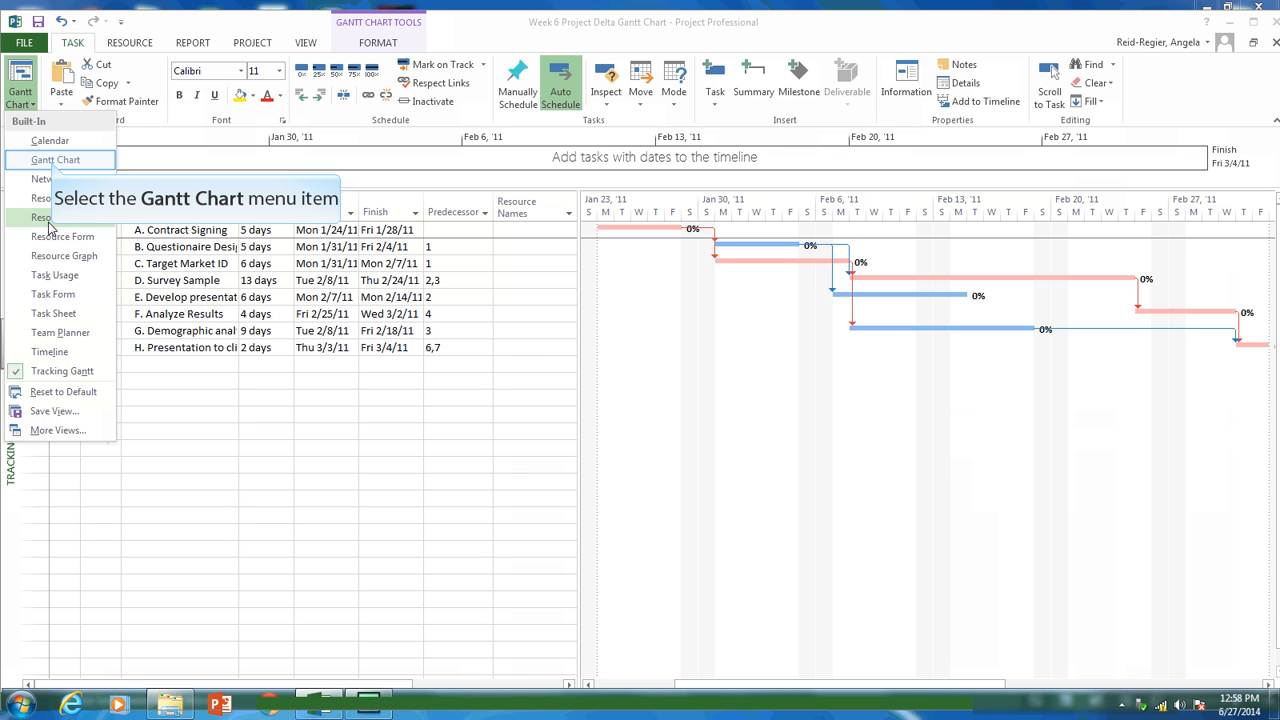
left_click(55, 159)
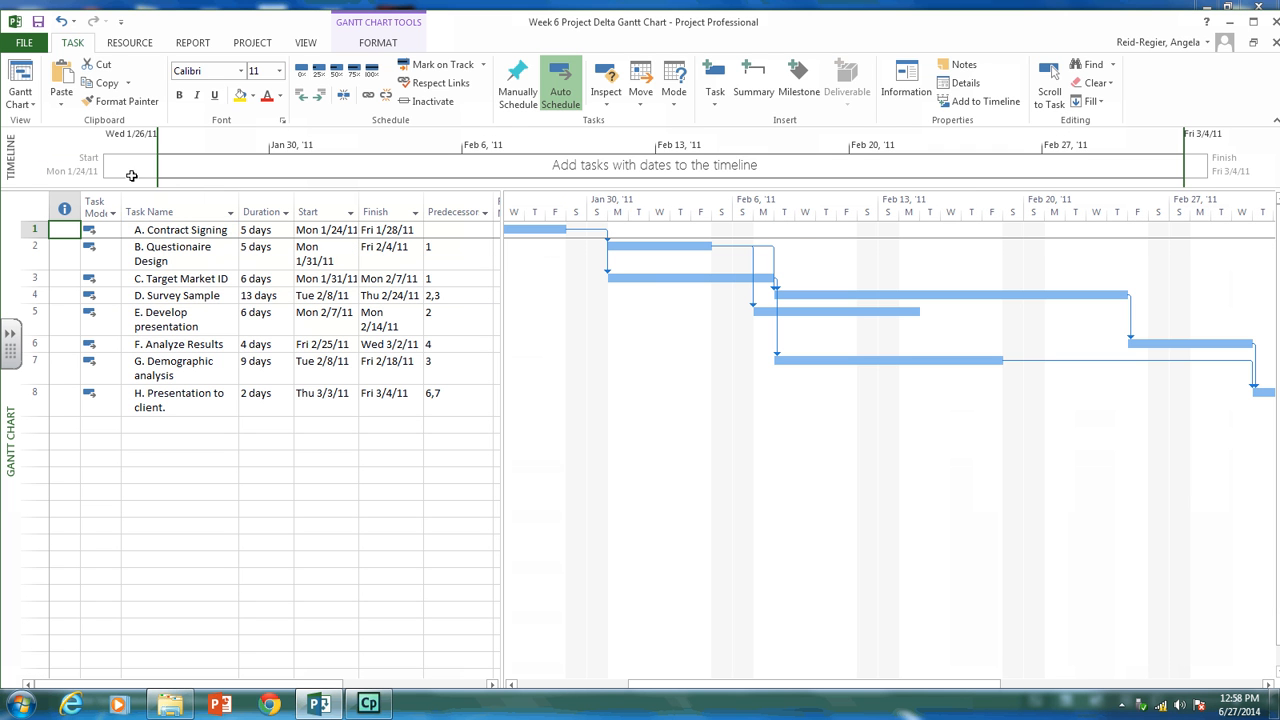
- Assign John Smith as the resource for task A, Contract Signing
double_click(180, 229)
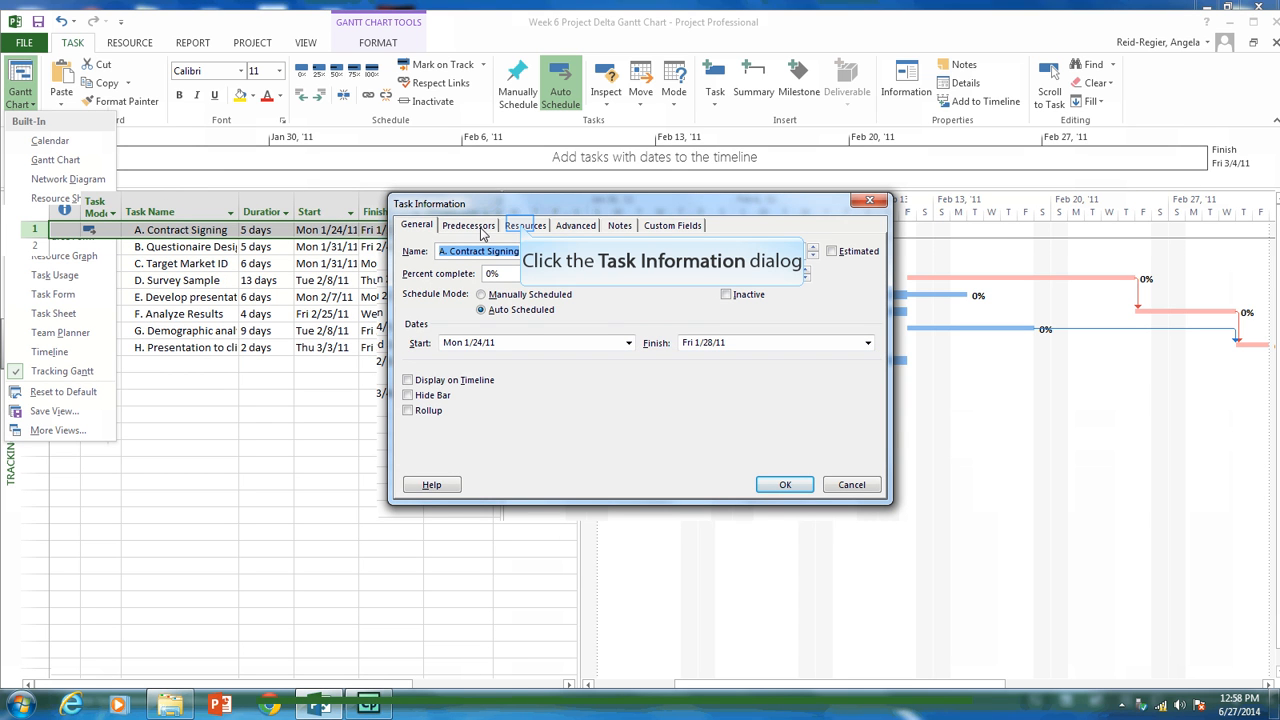
left_click(524, 225)
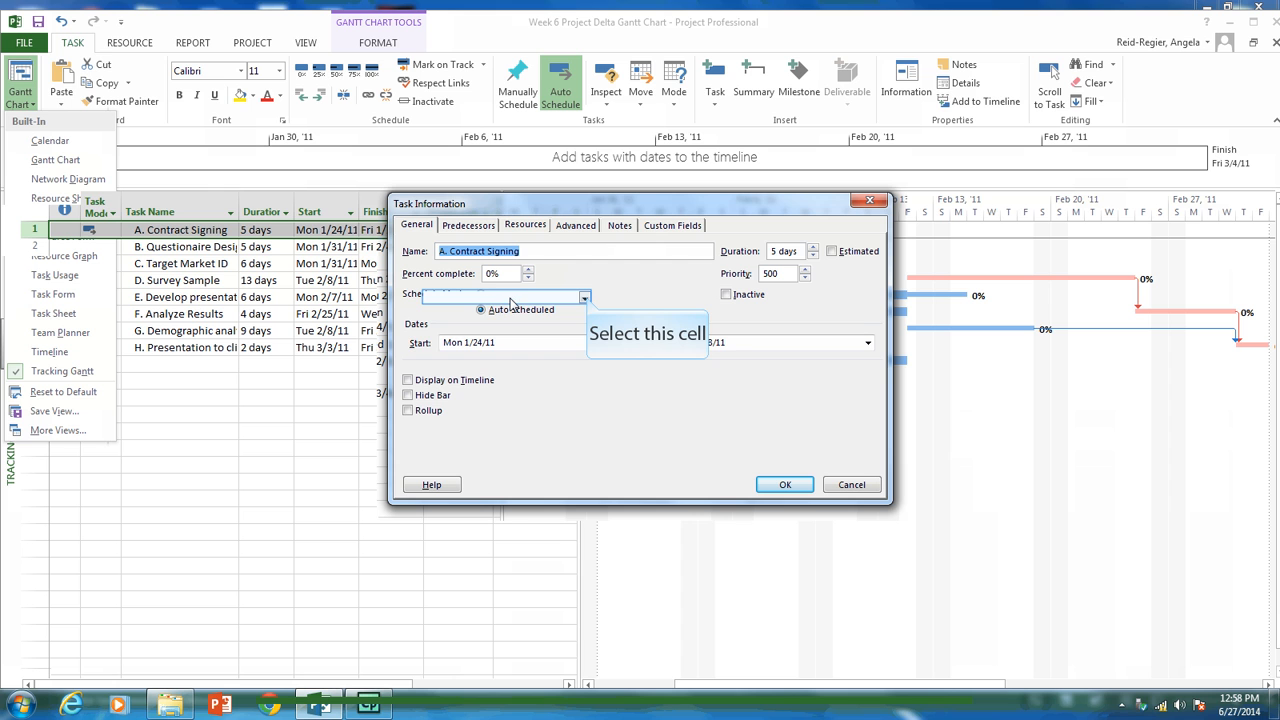
left_click(584, 297)
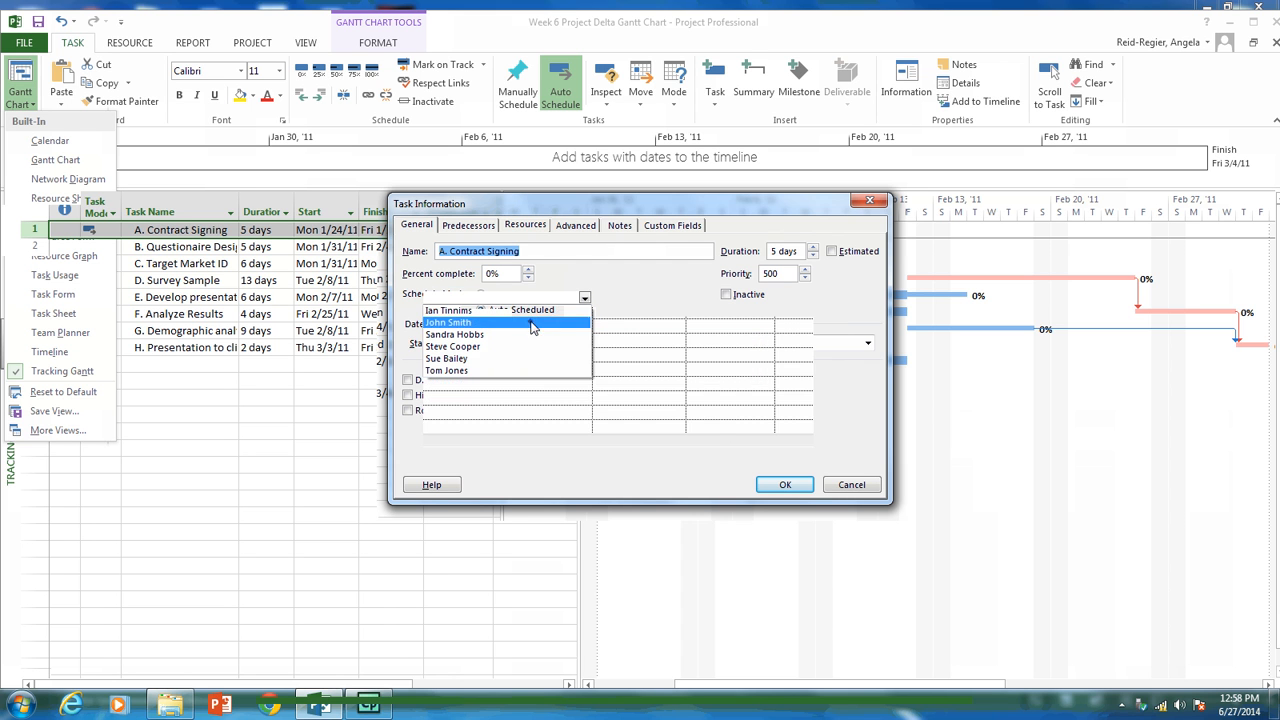
left_click(448, 322)
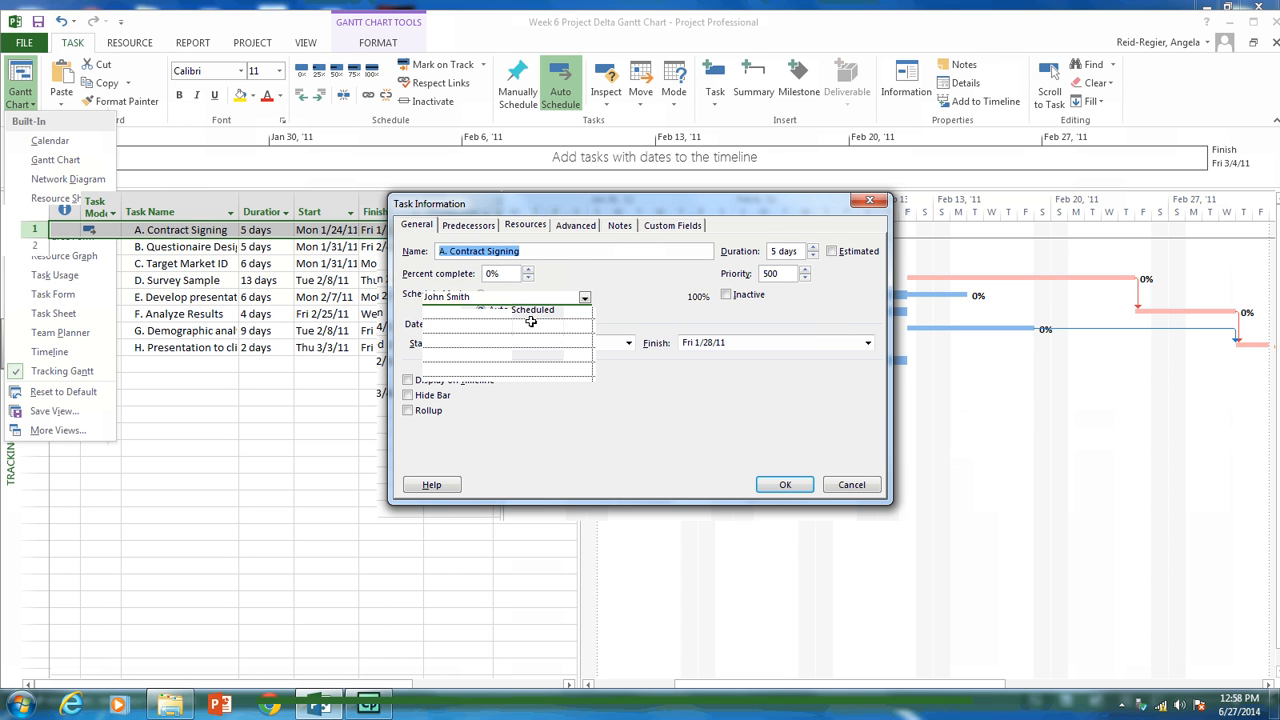
mouse_move(749, 343)
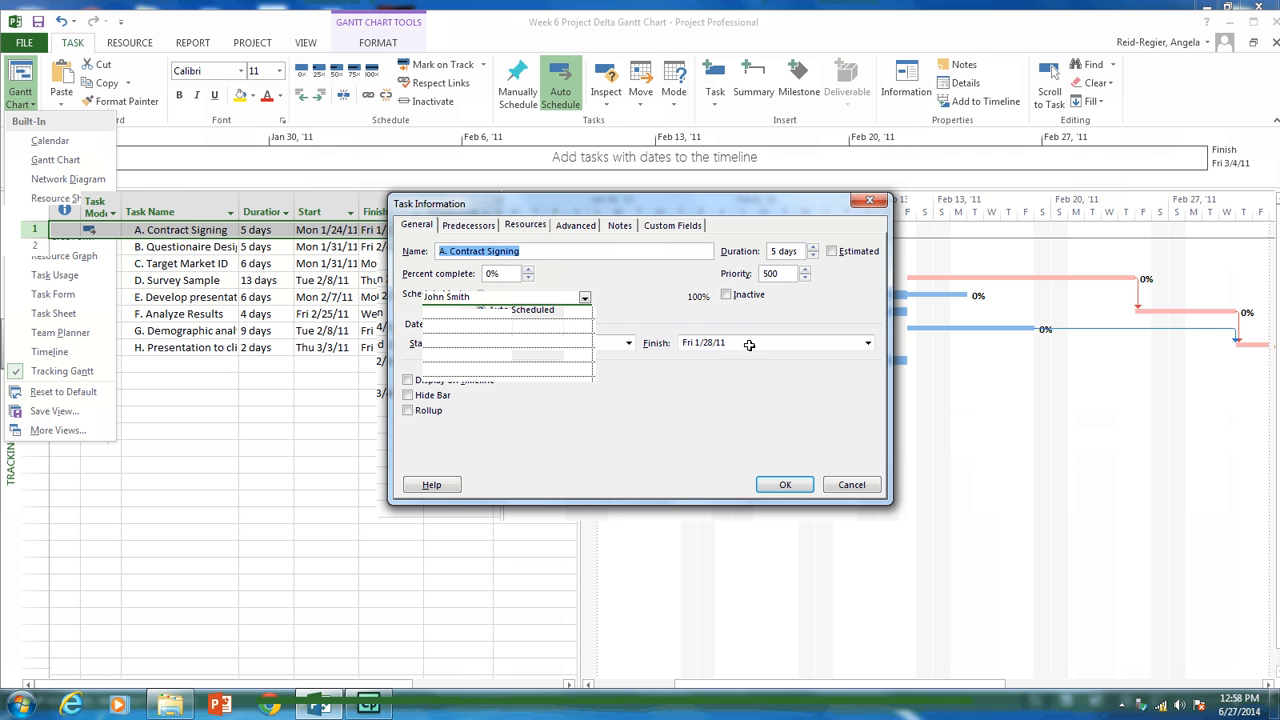
left_click(525, 225)
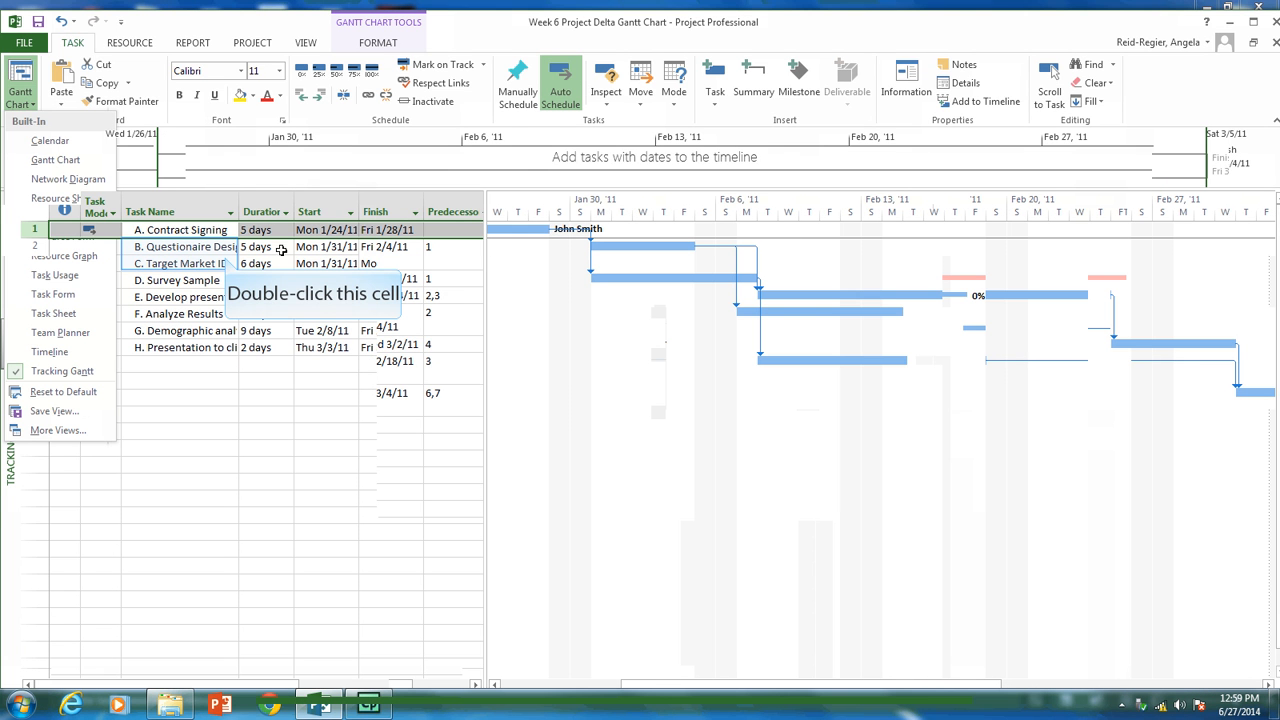
double_click(180, 247)
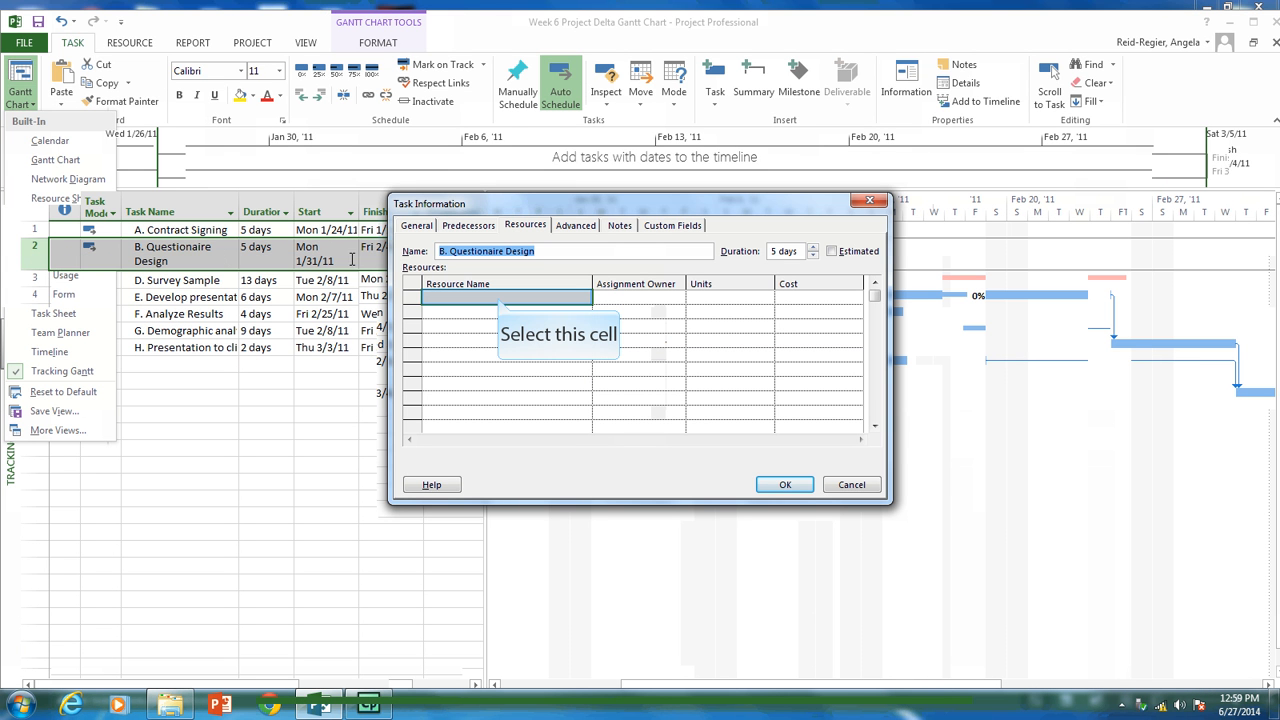
left_click(500, 297)
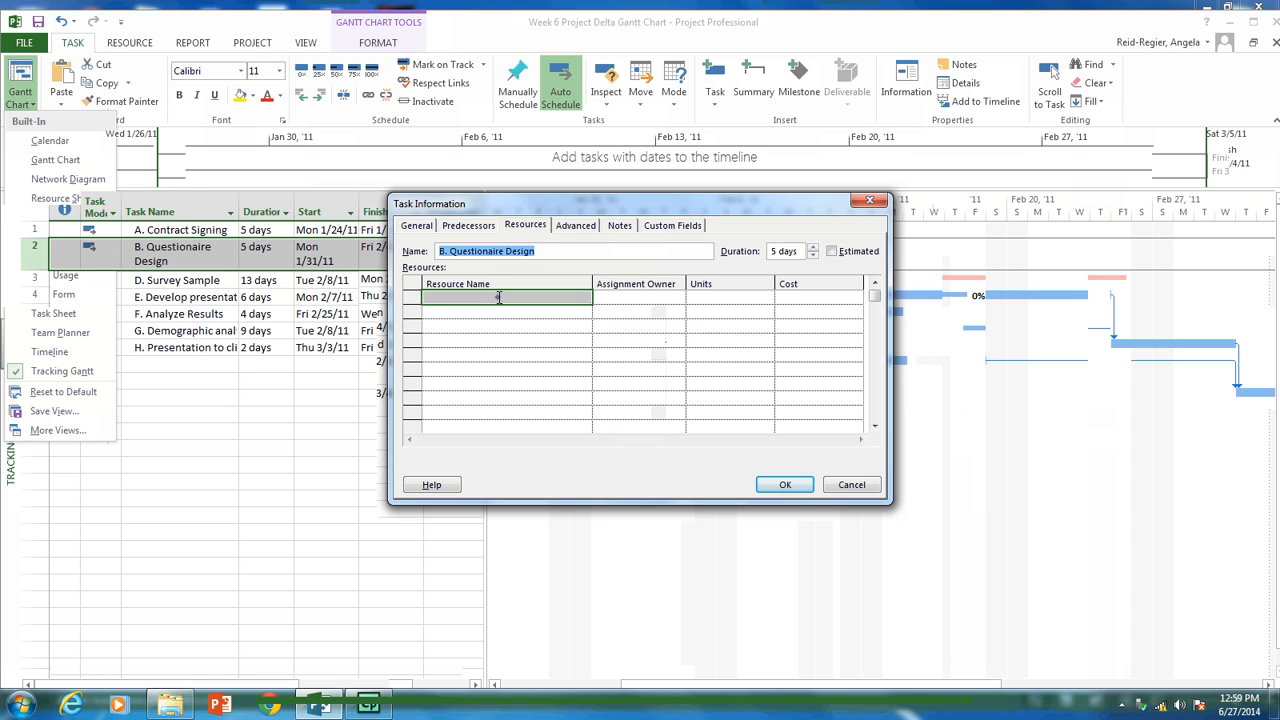
left_click(585, 297)
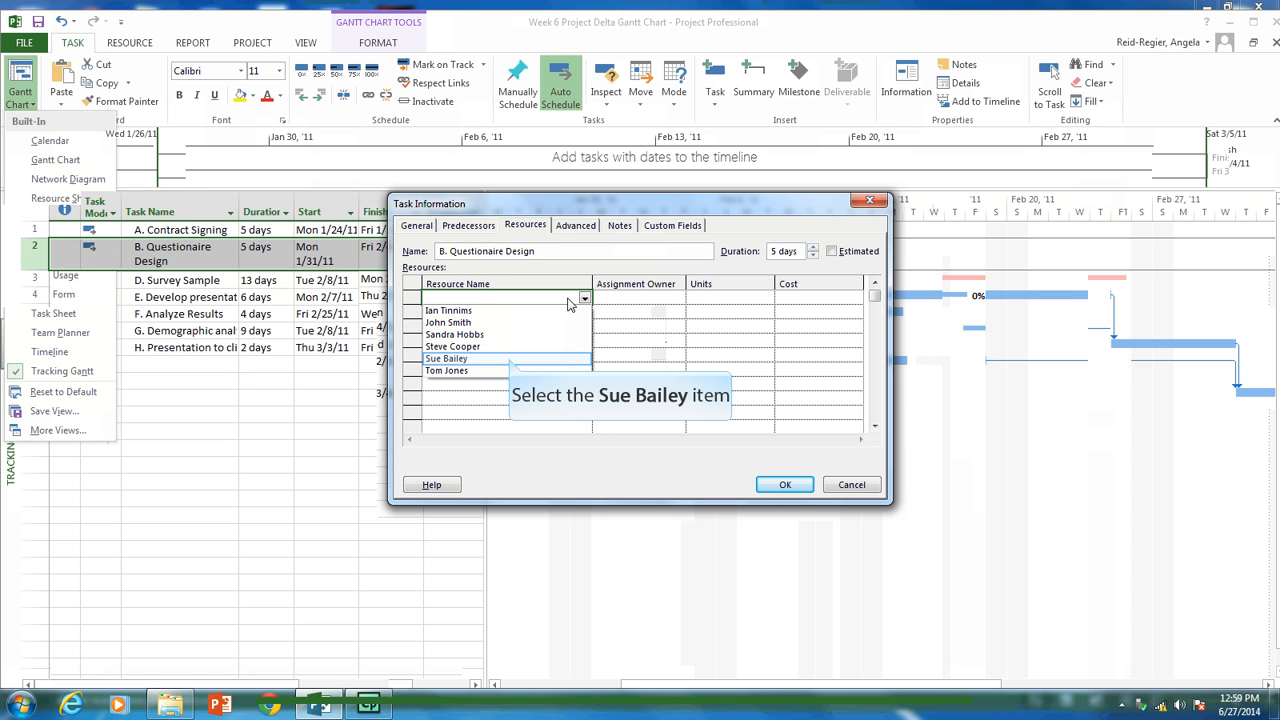
left_click(470, 358)
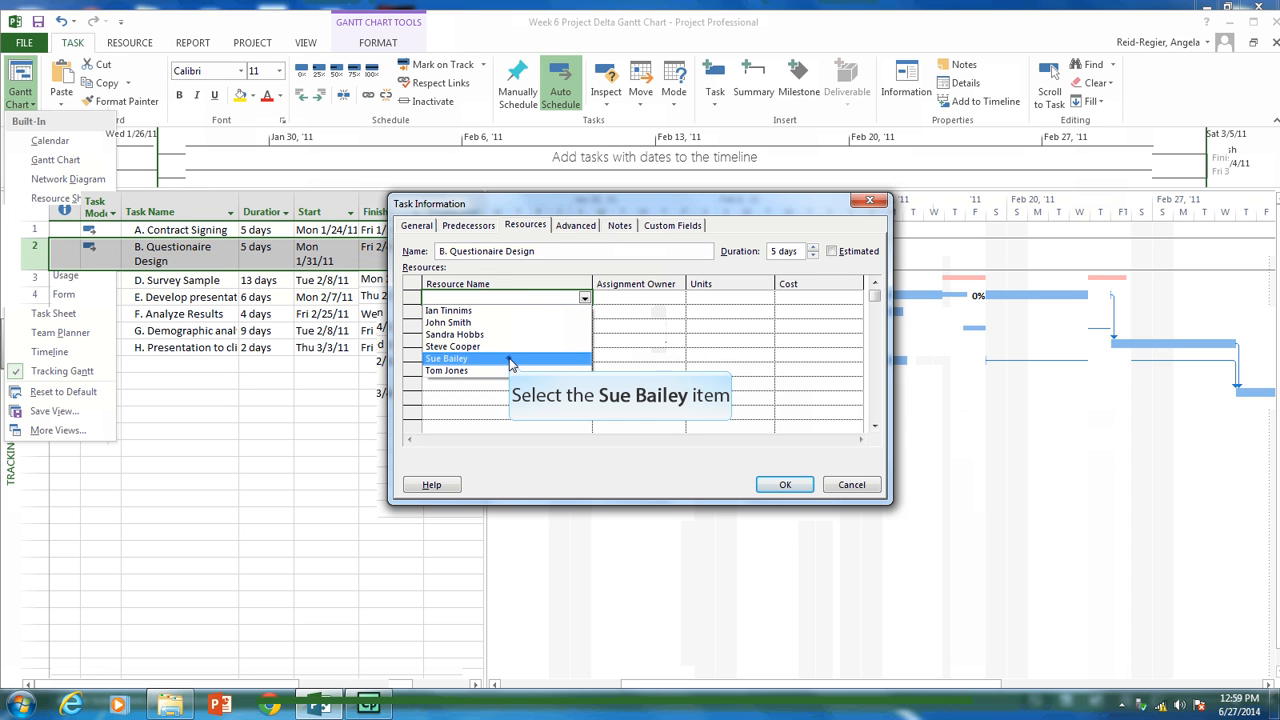
left_click(447, 358)
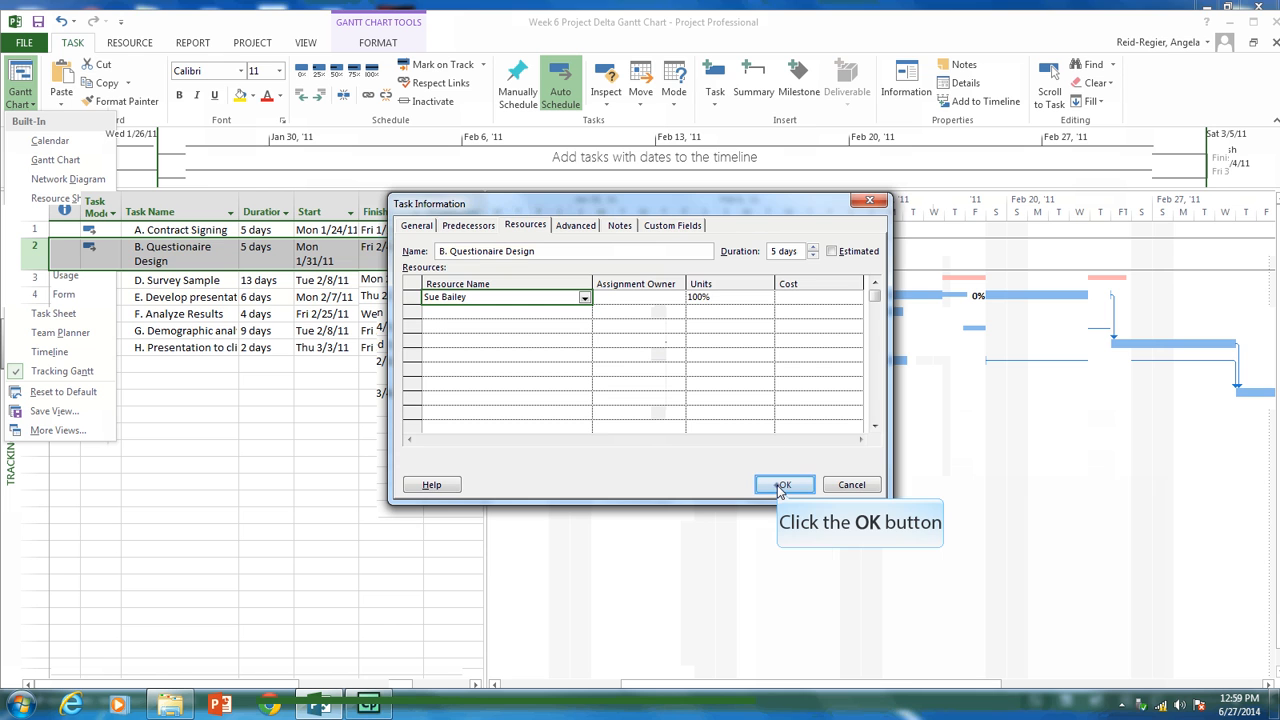
left_click(784, 485)
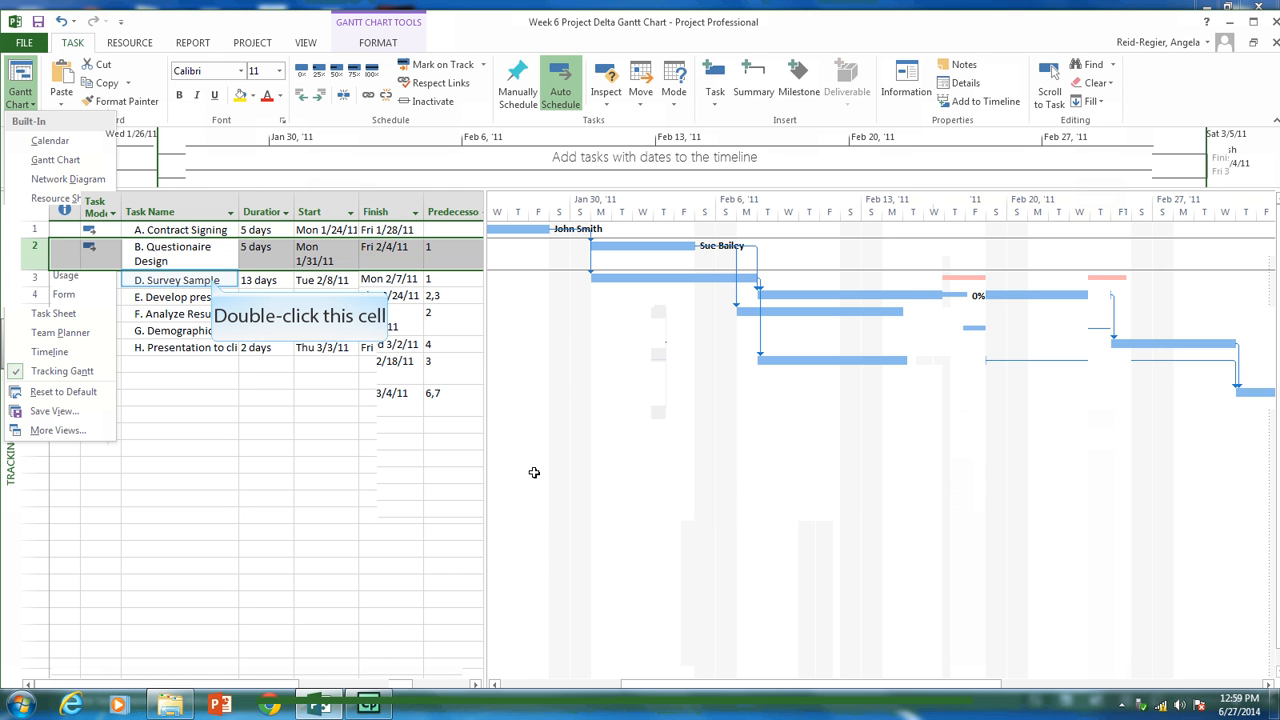
double_click(180, 279)
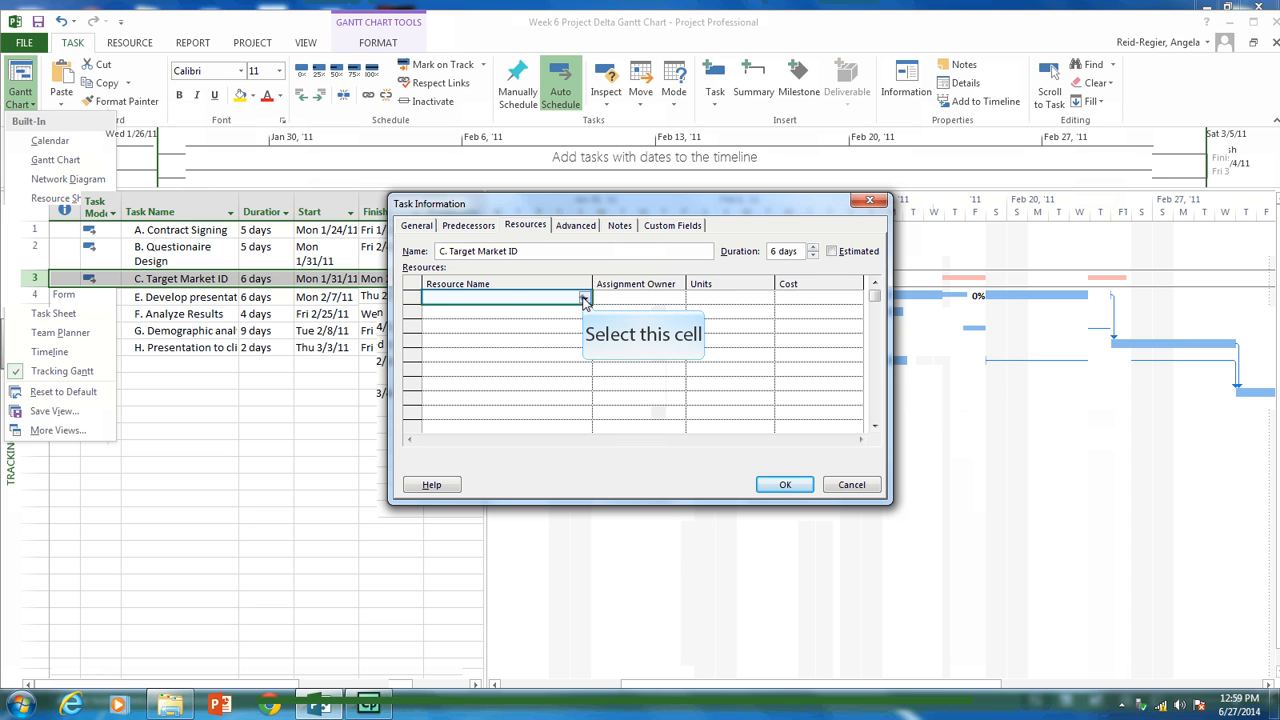
left_click(584, 297)
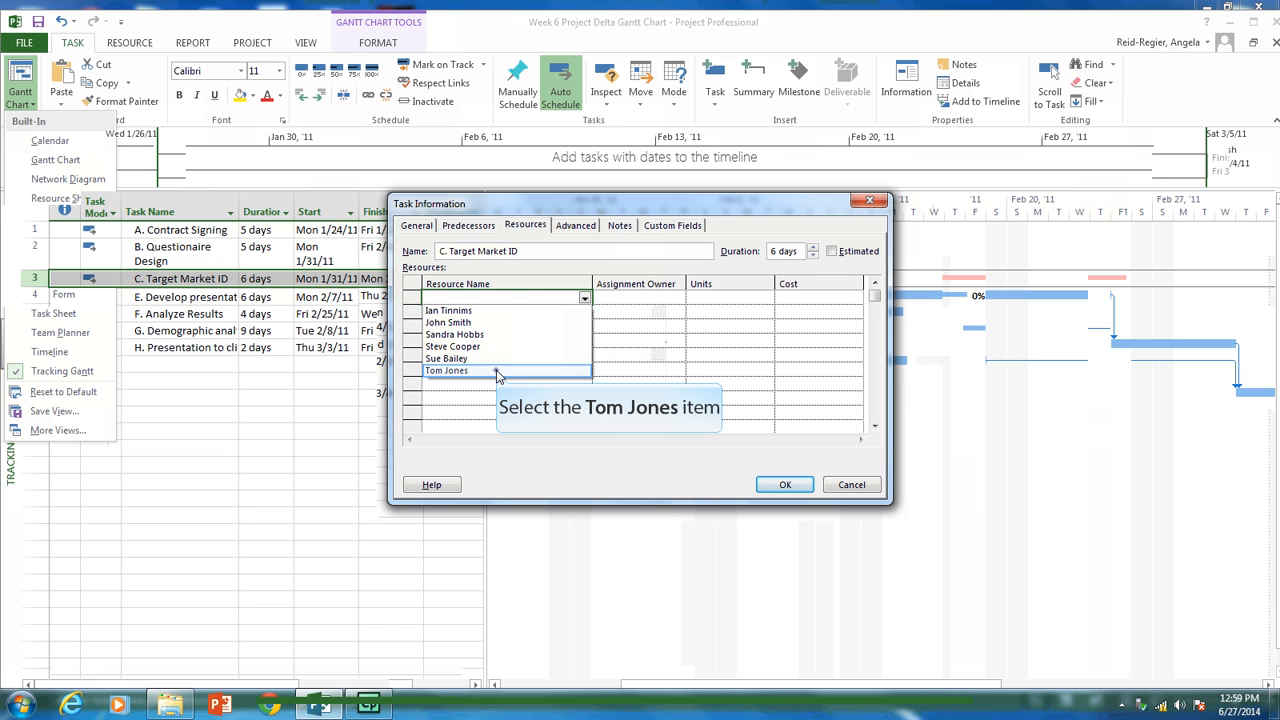
left_click(446, 370)
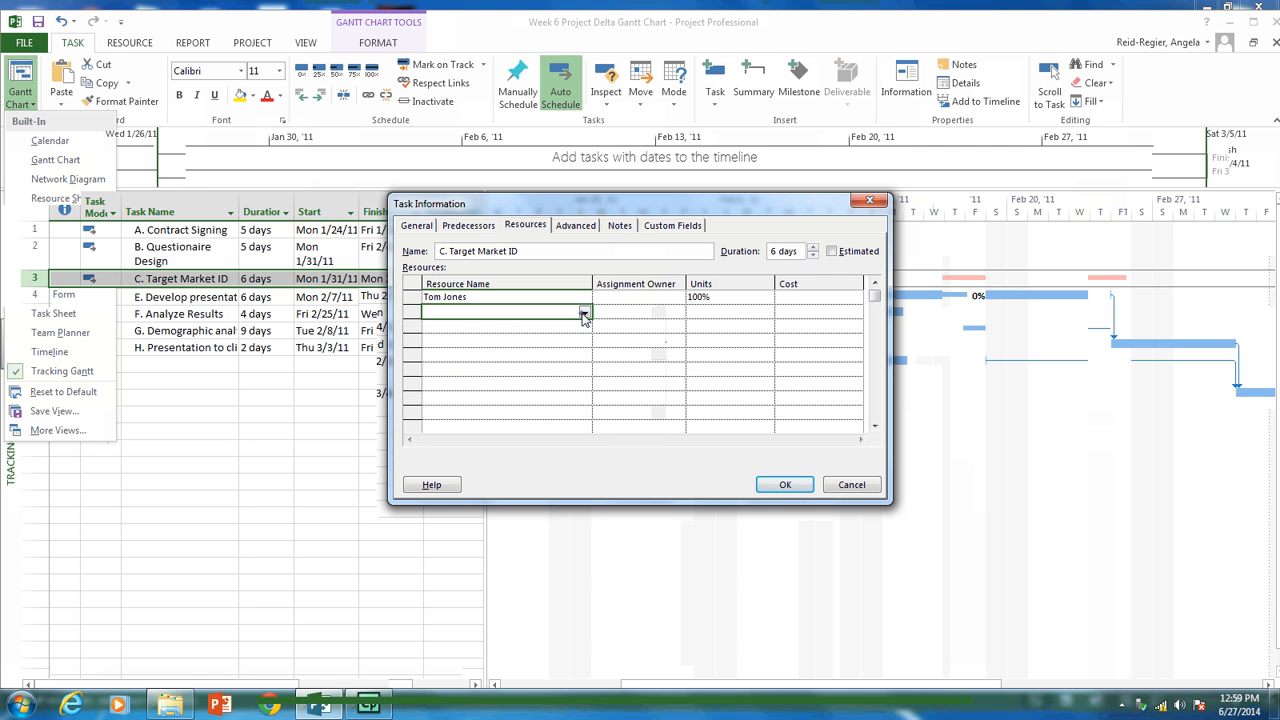
left_click(585, 311)
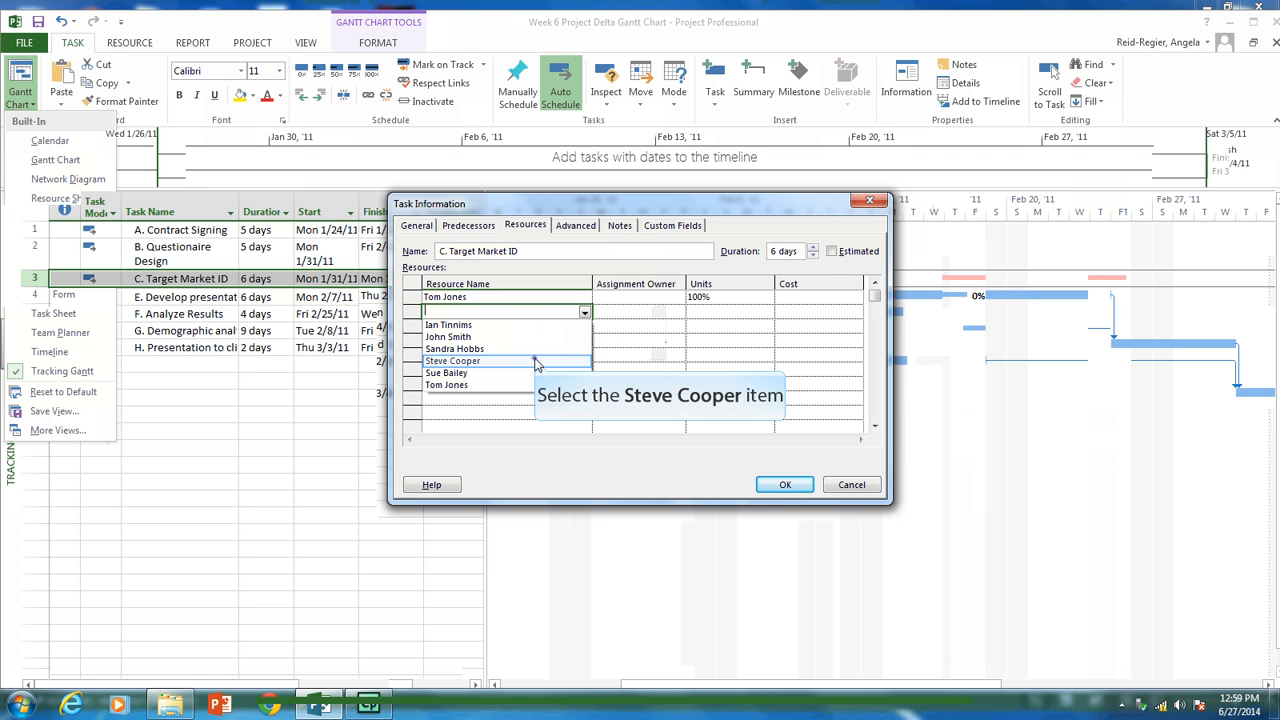
left_click(452, 360)
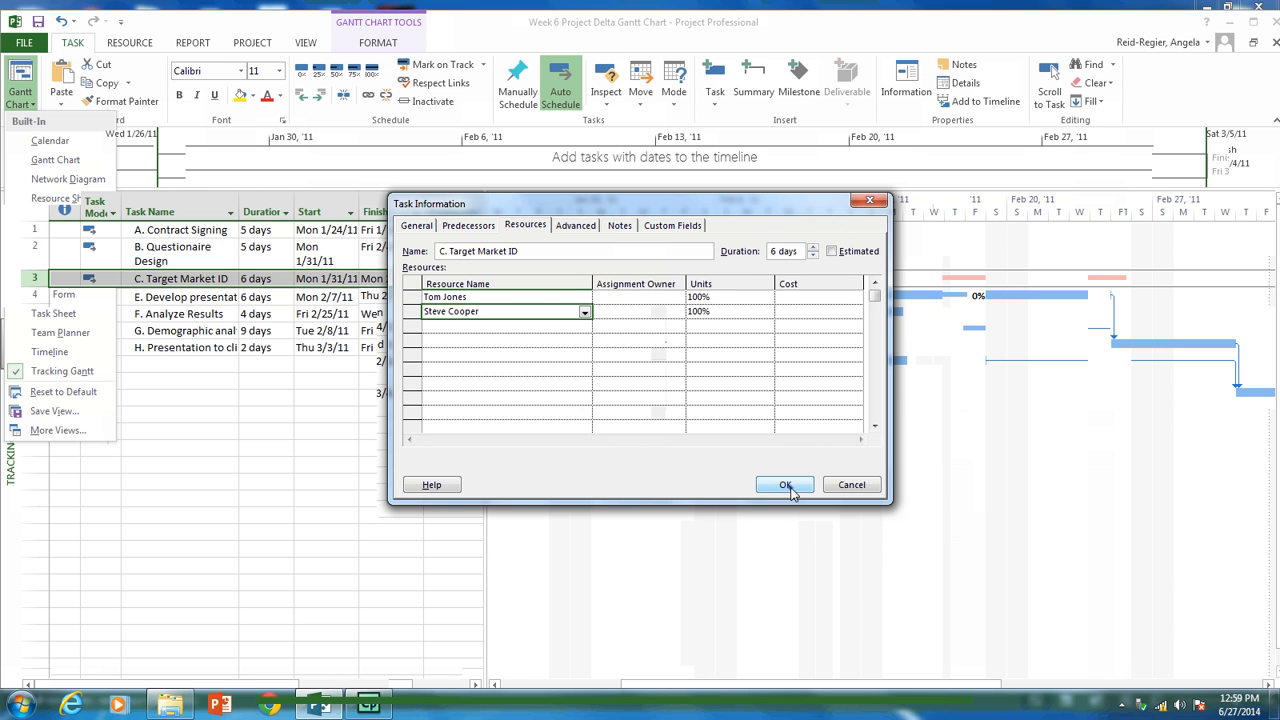
left_click(785, 484)
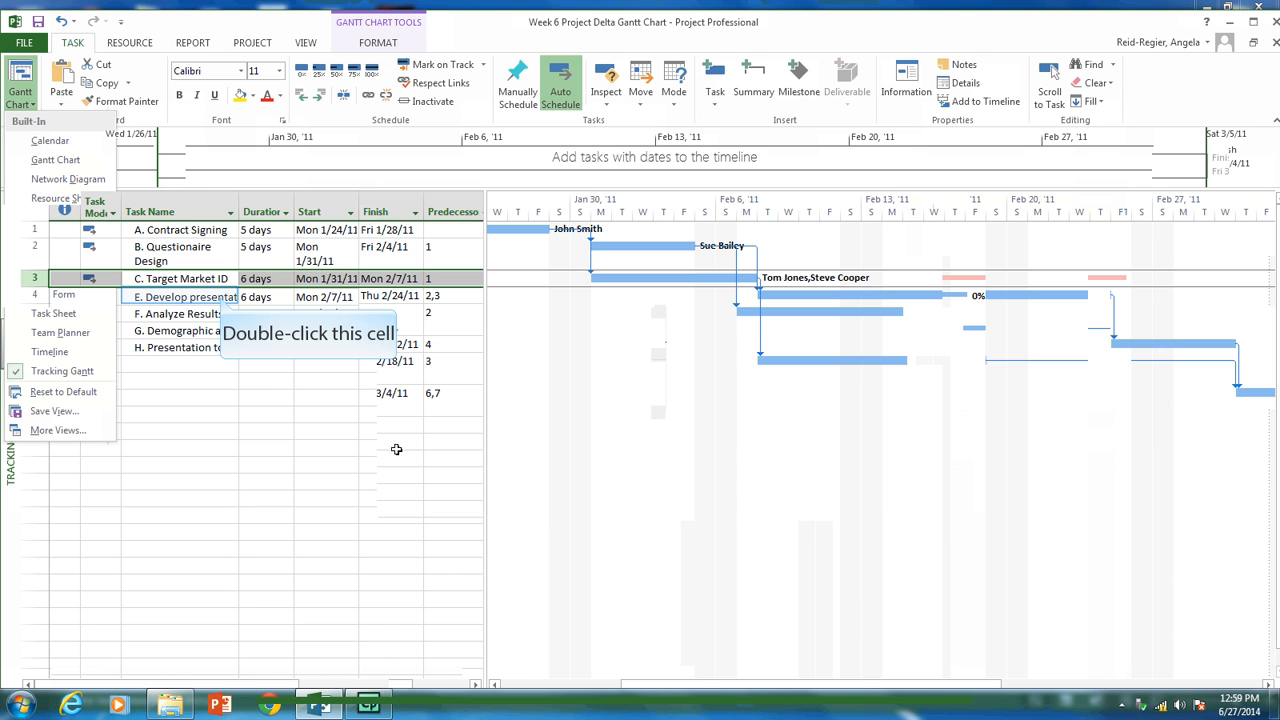
double_click(180, 295)
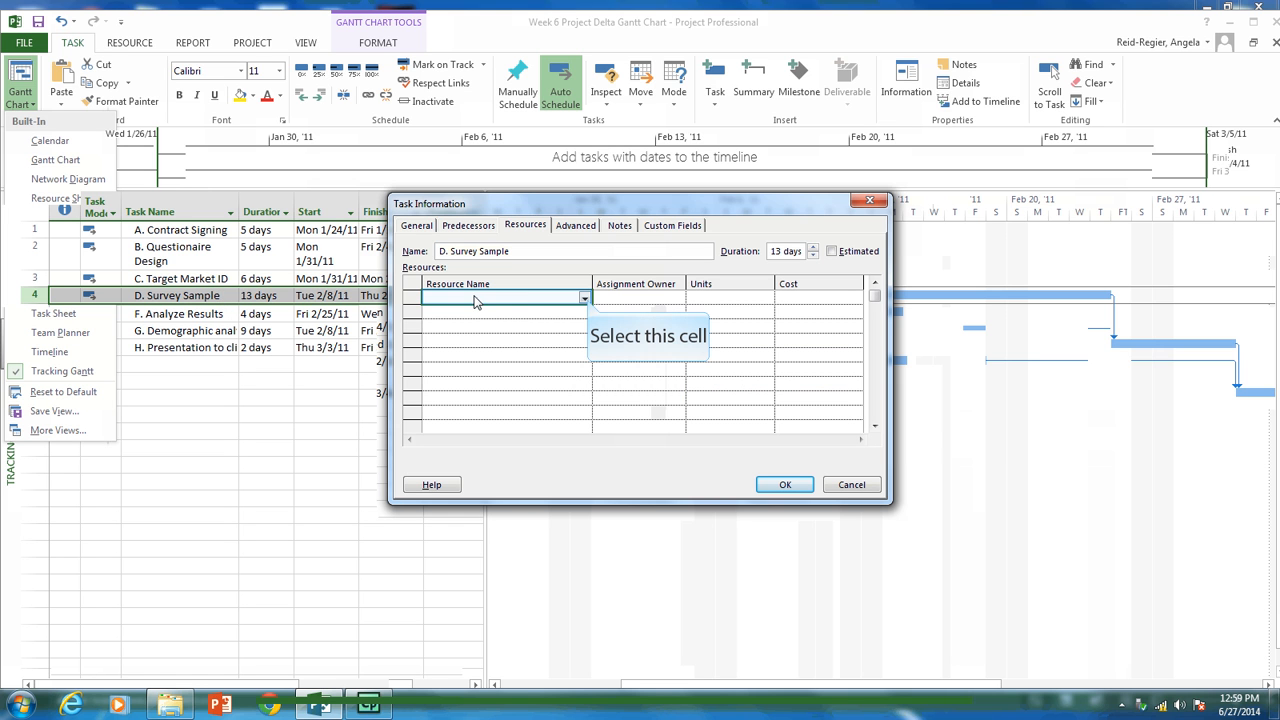
mouse_move(588, 299)
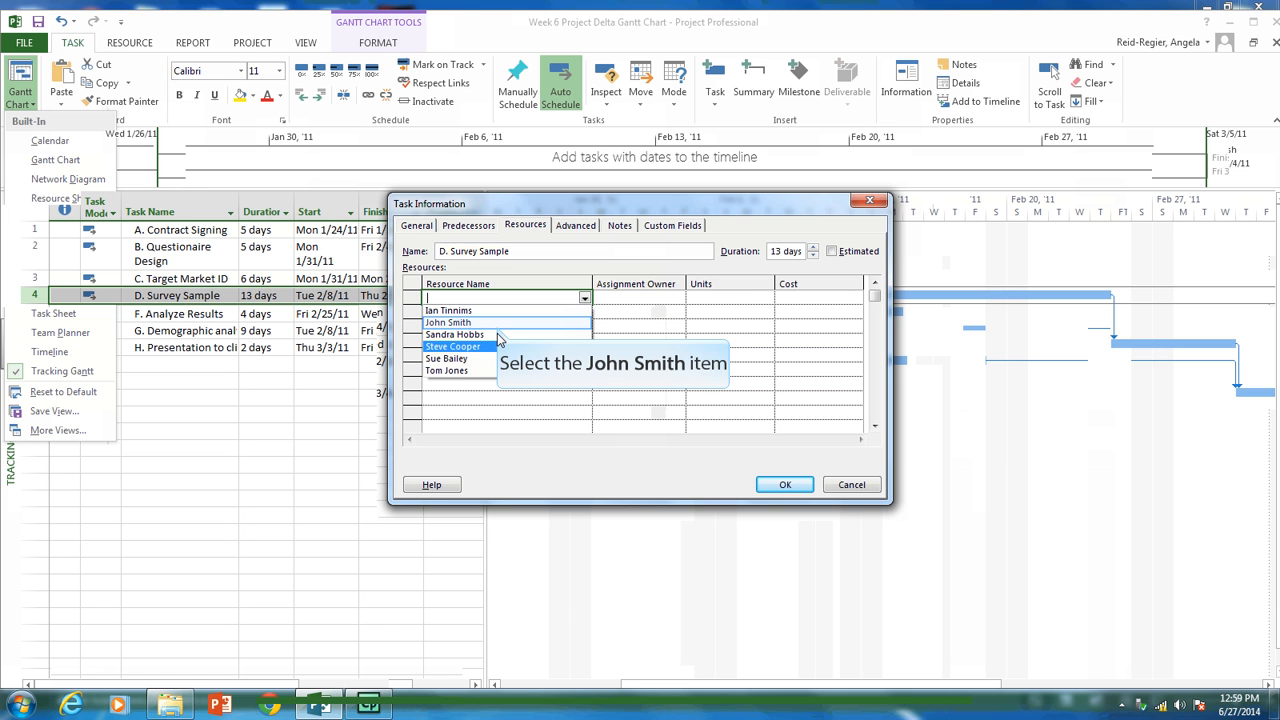
left_click(448, 322)
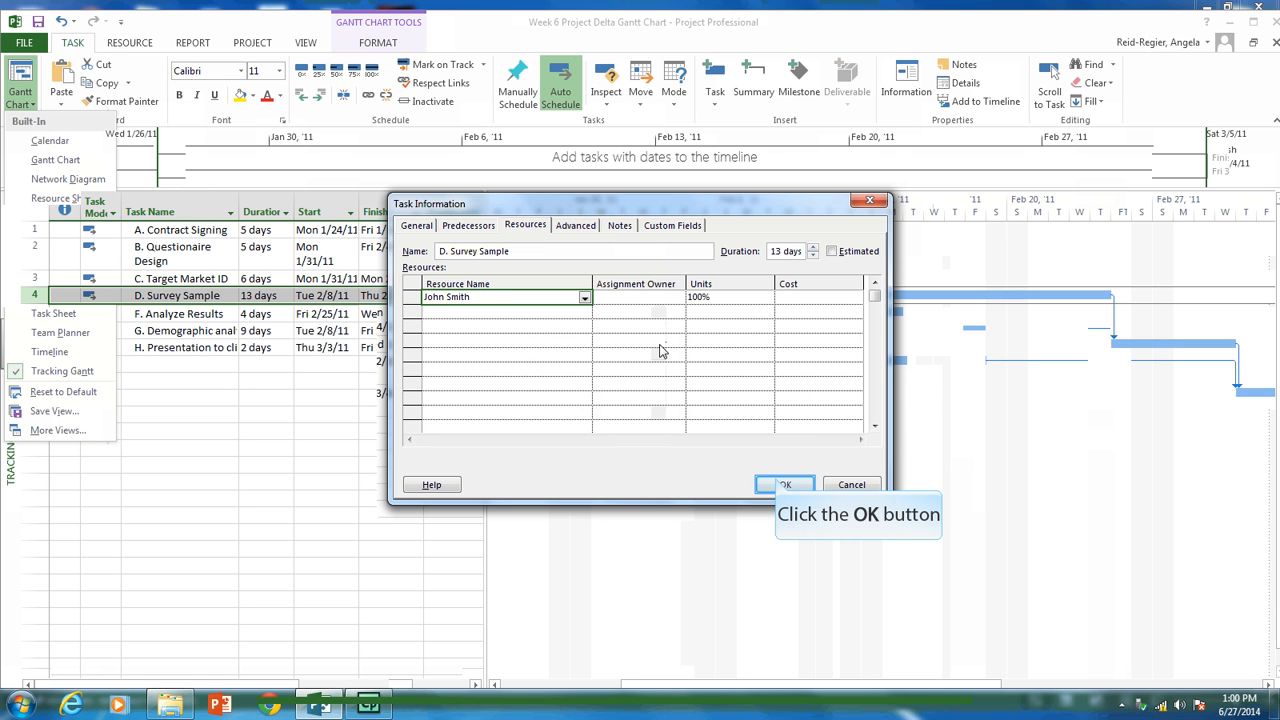
left_click(785, 484)
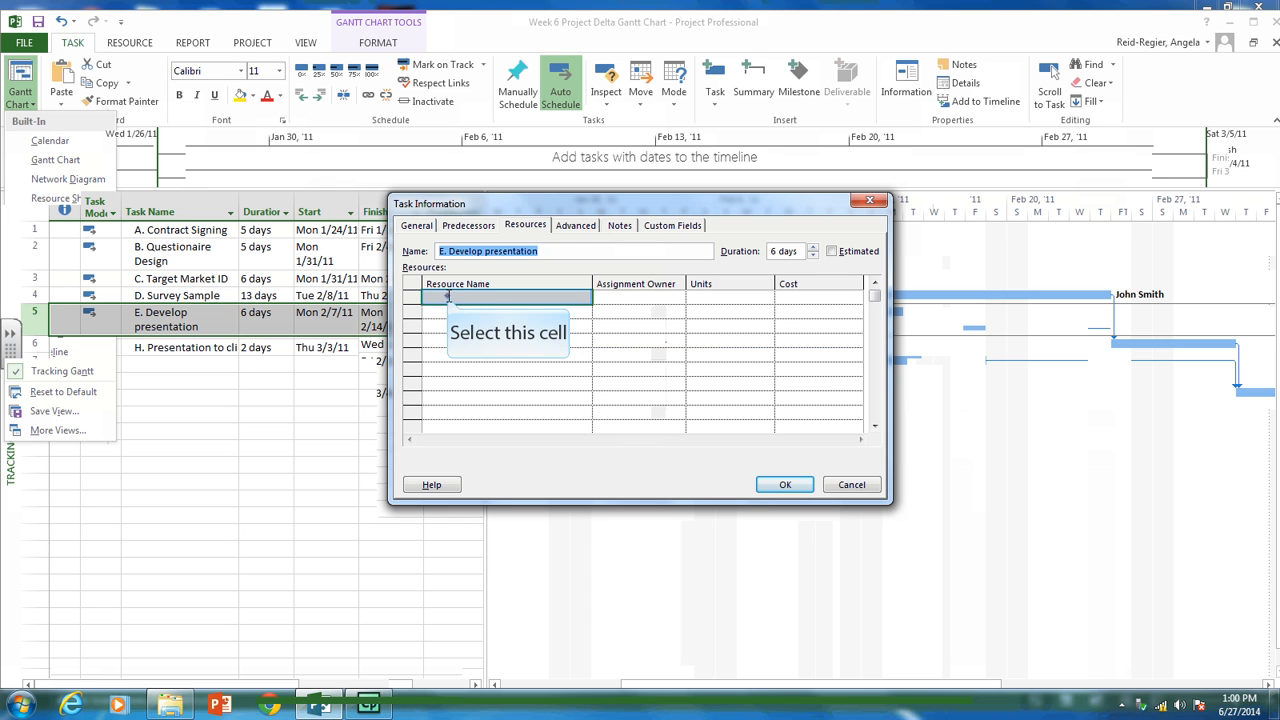
left_click(500, 297)
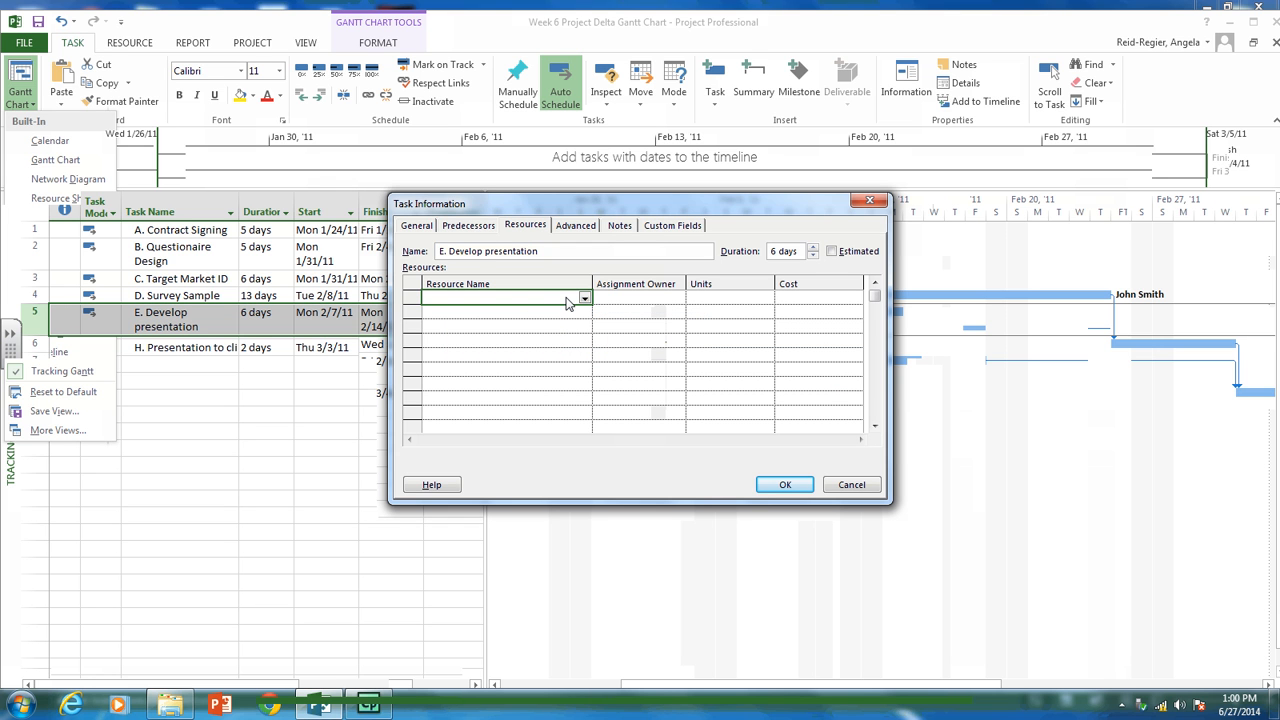
left_click(585, 297)
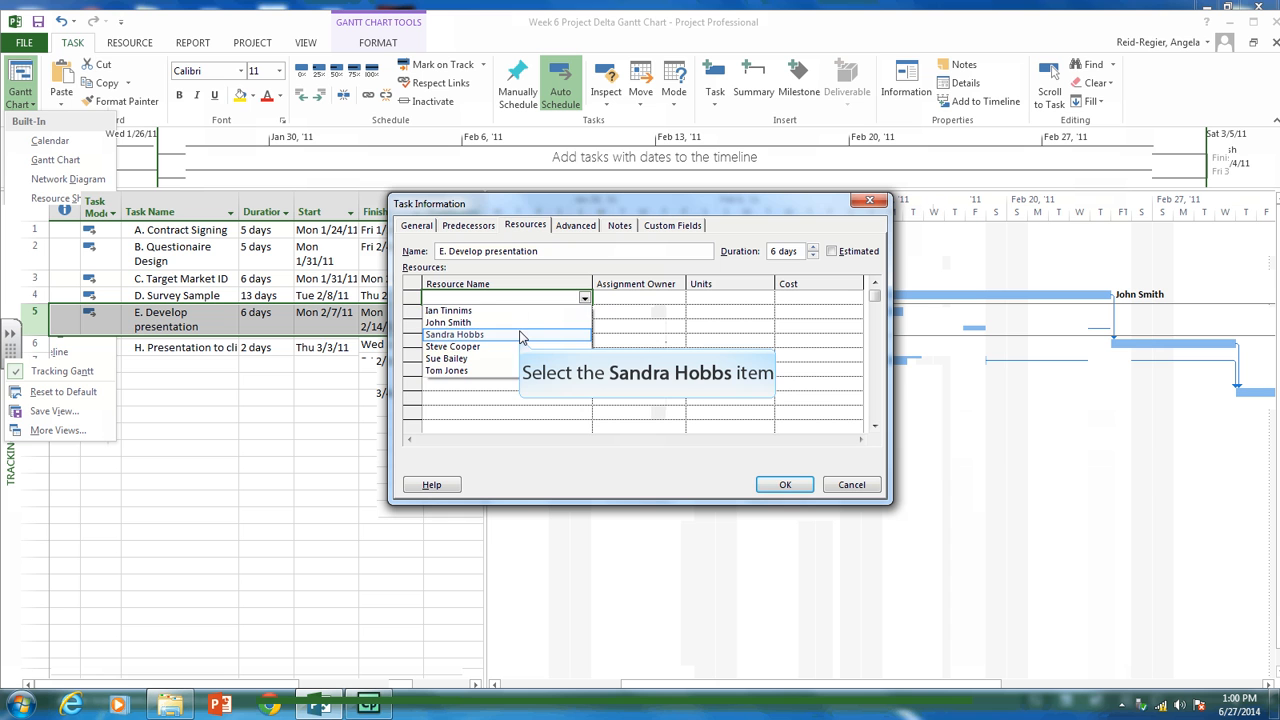
left_click(455, 334)
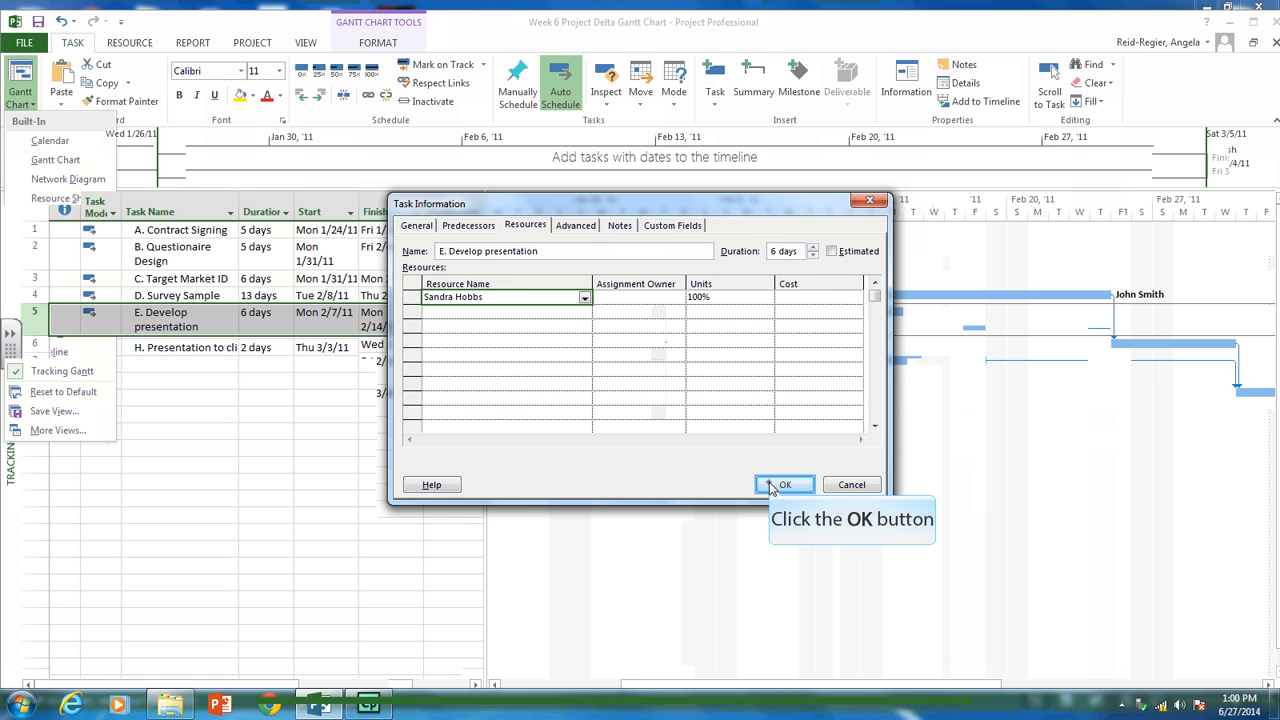
left_click(785, 484)
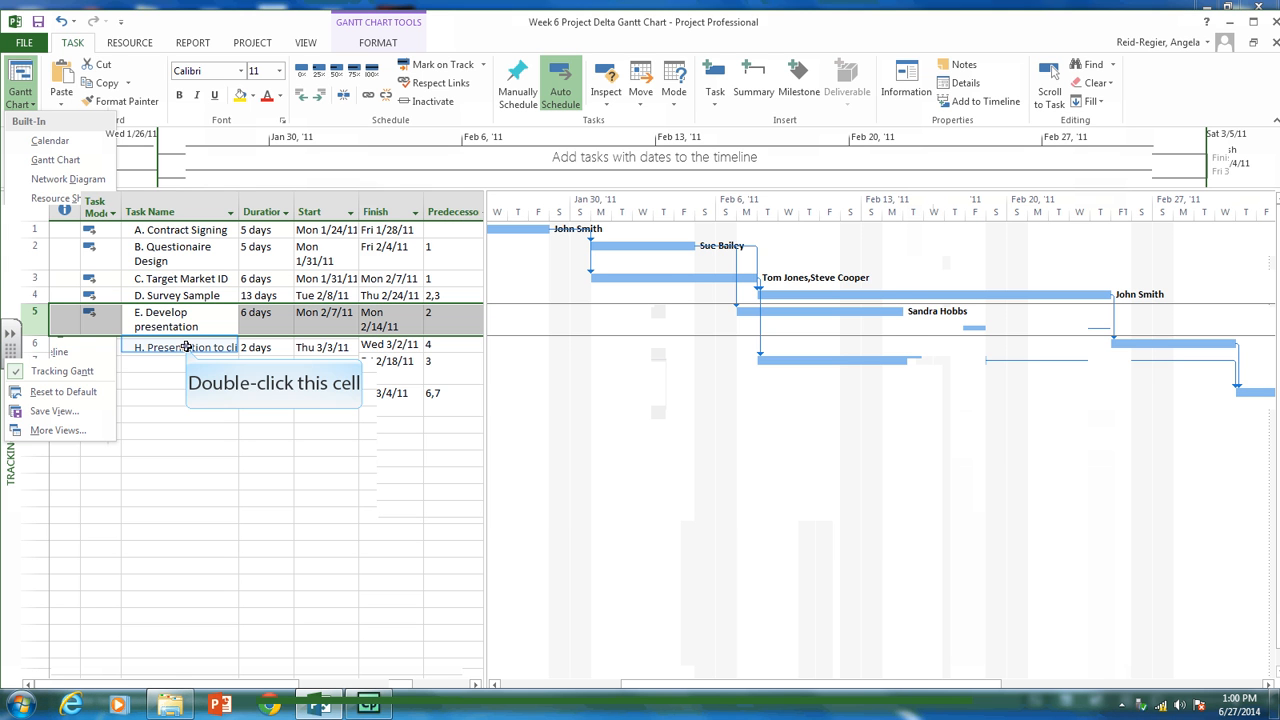
double_click(178, 344)
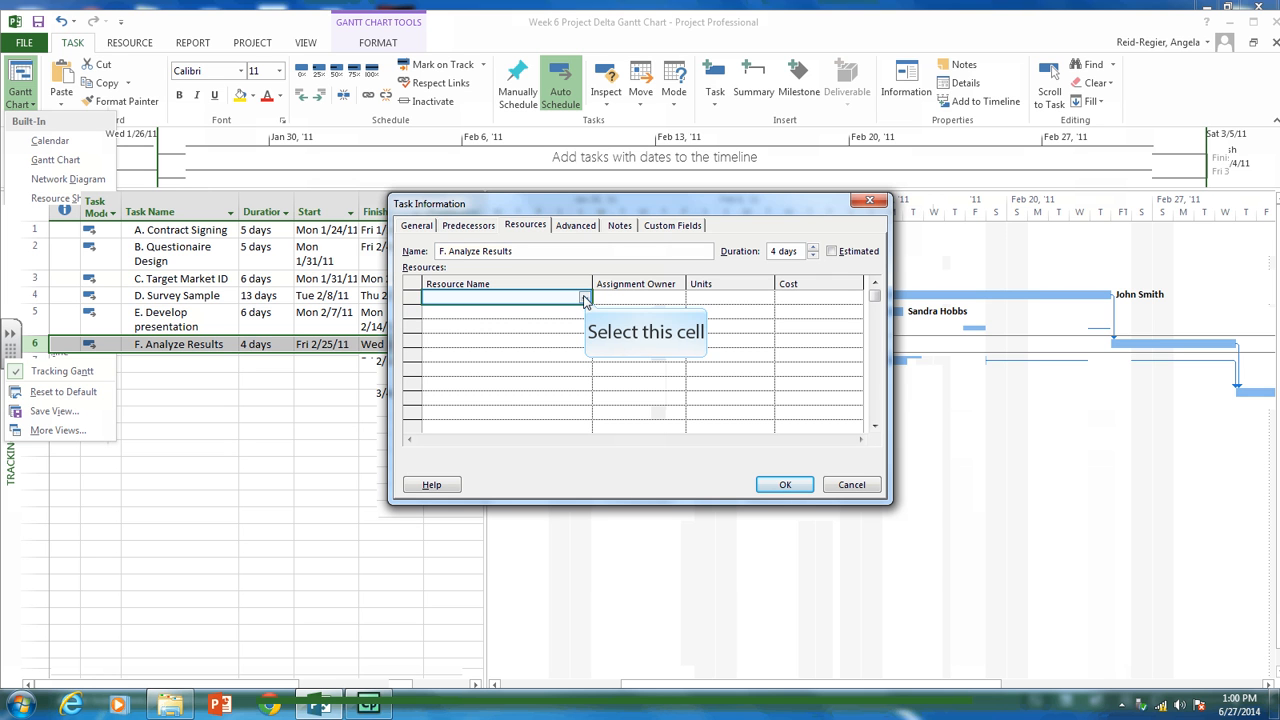
left_click(584, 297)
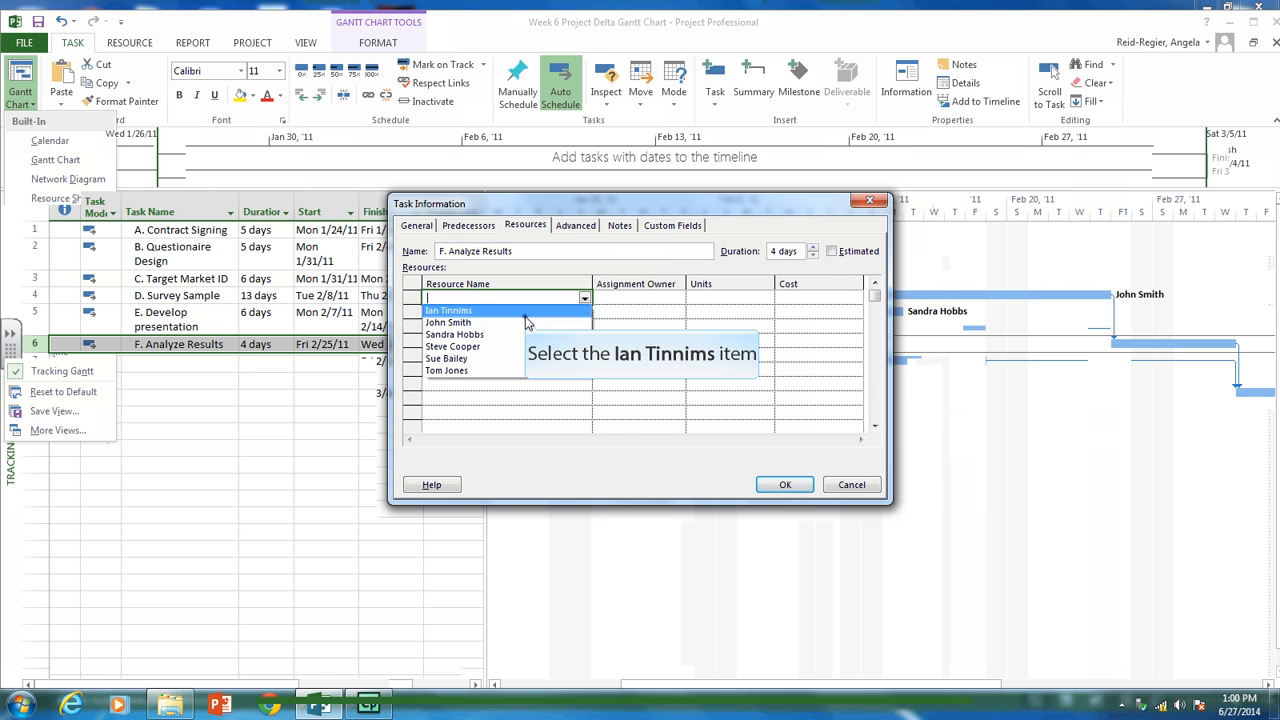
left_click(448, 310)
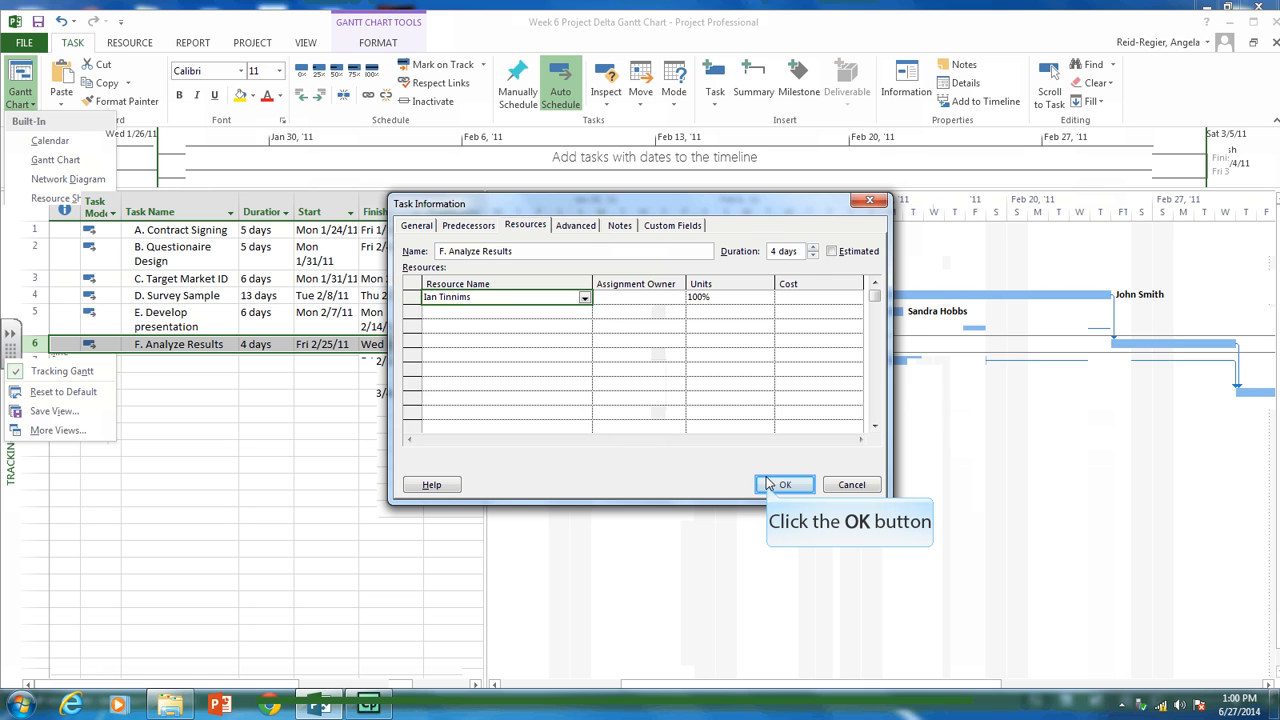
left_click(785, 484)
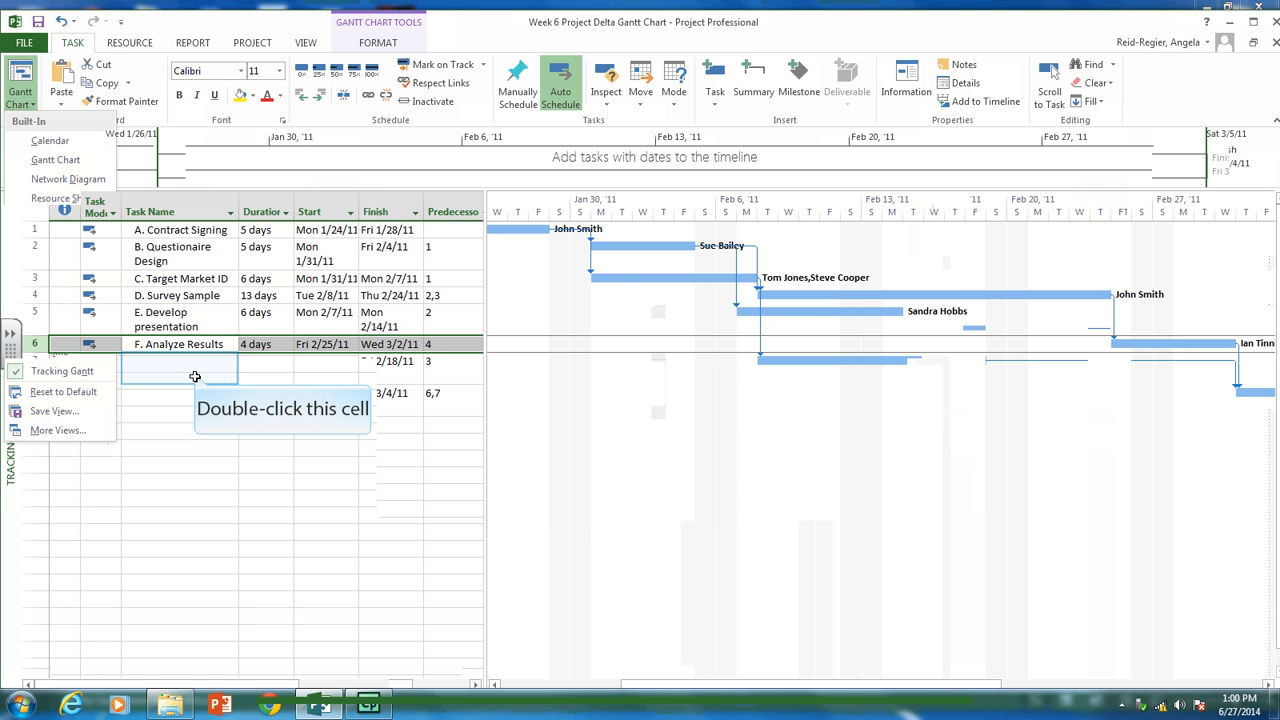
double_click(173, 367)
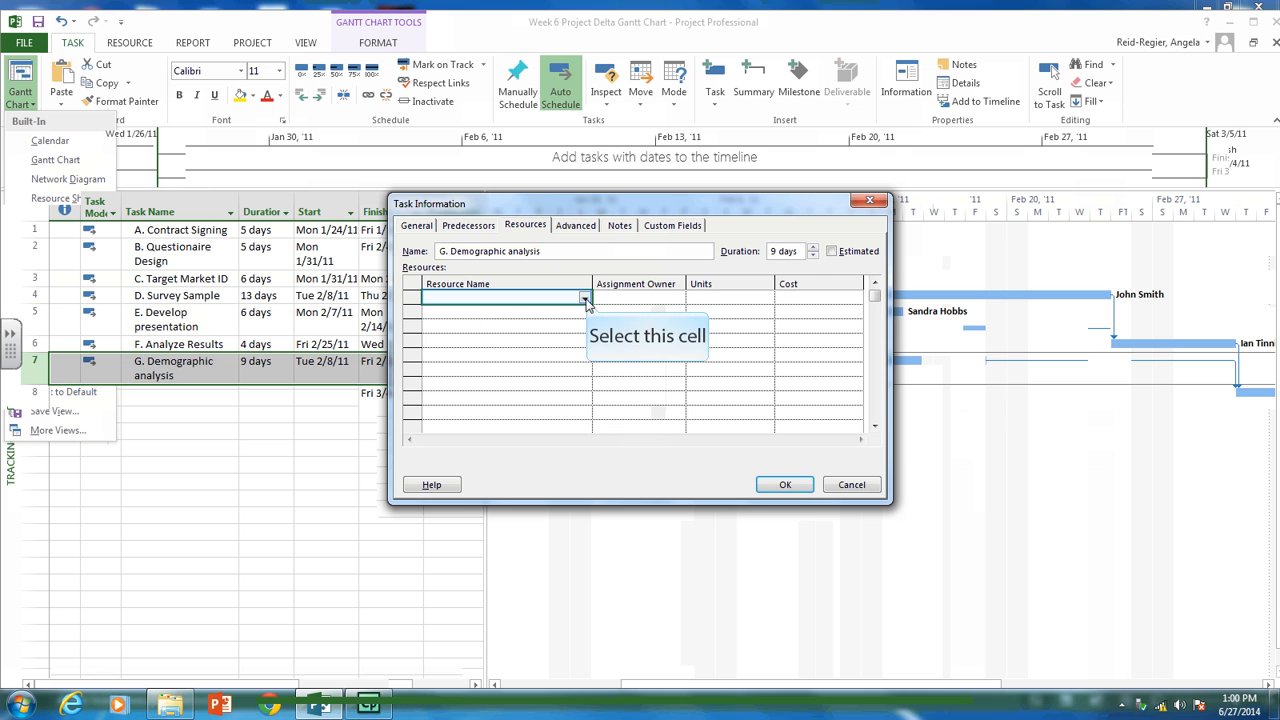
left_click(584, 297)
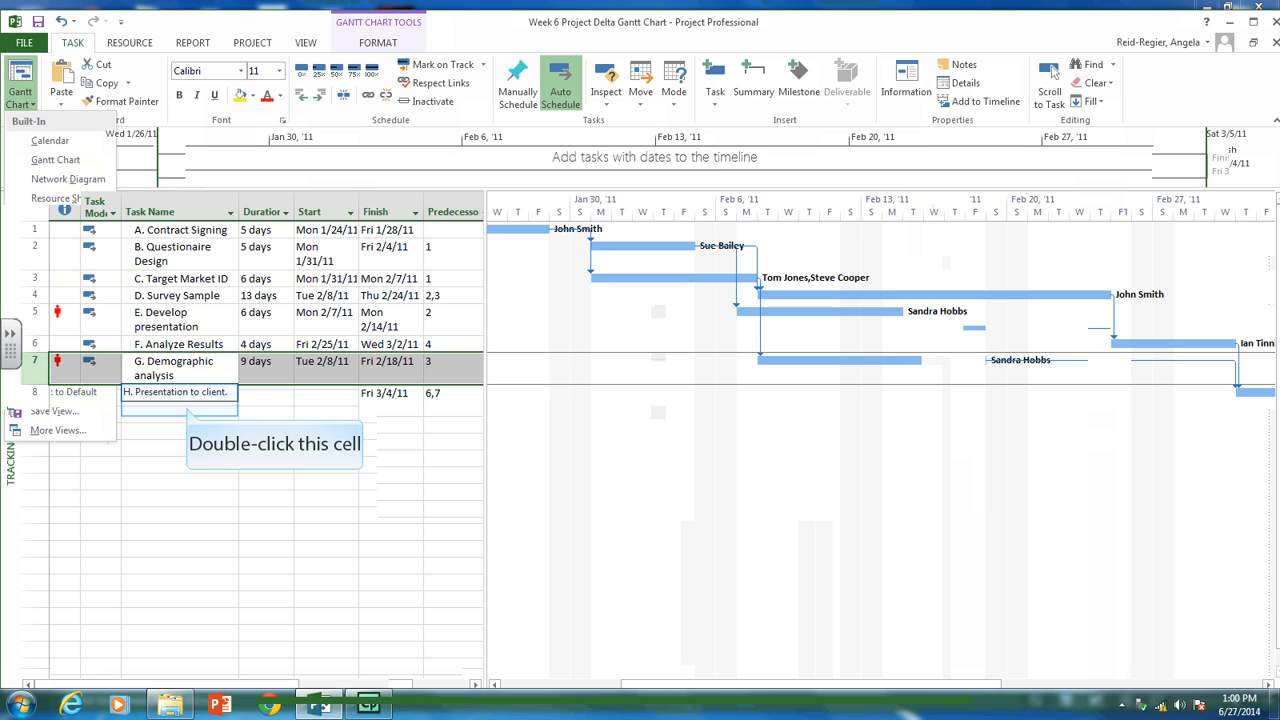
- Open task H, Presentation to client, and close its details without a resource assigned
double_click(178, 392)
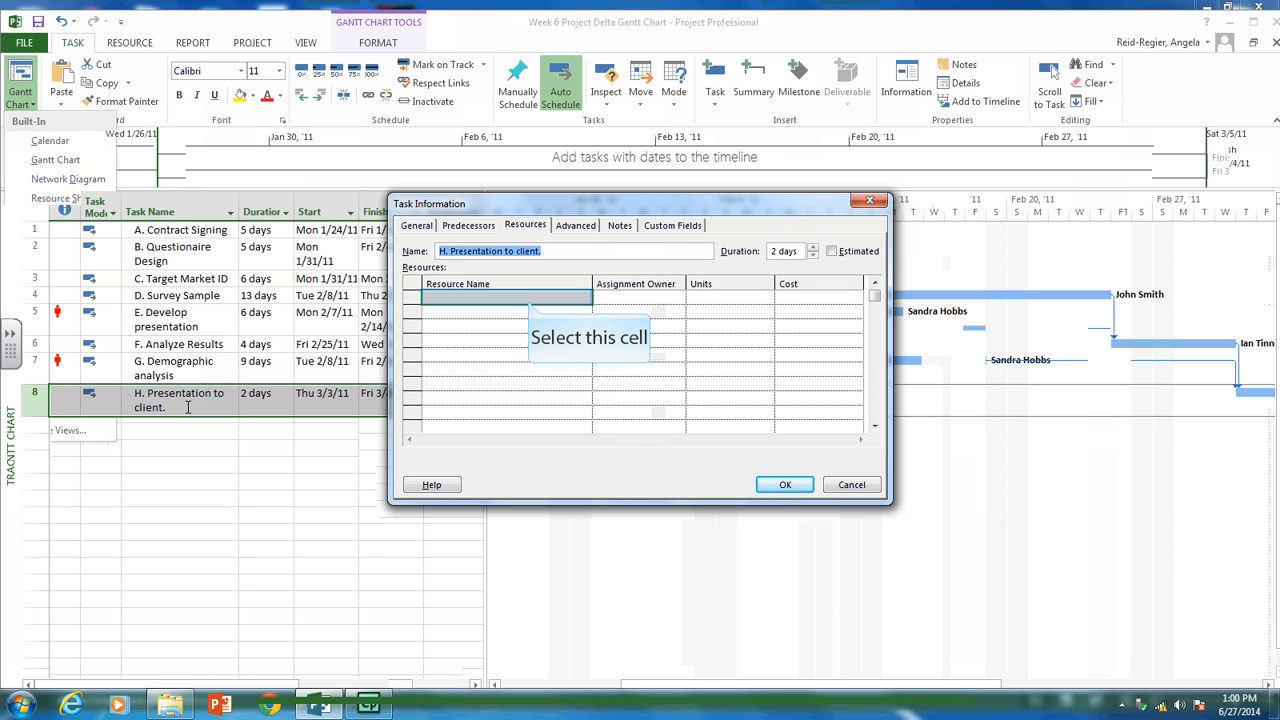
mouse_move(529, 300)
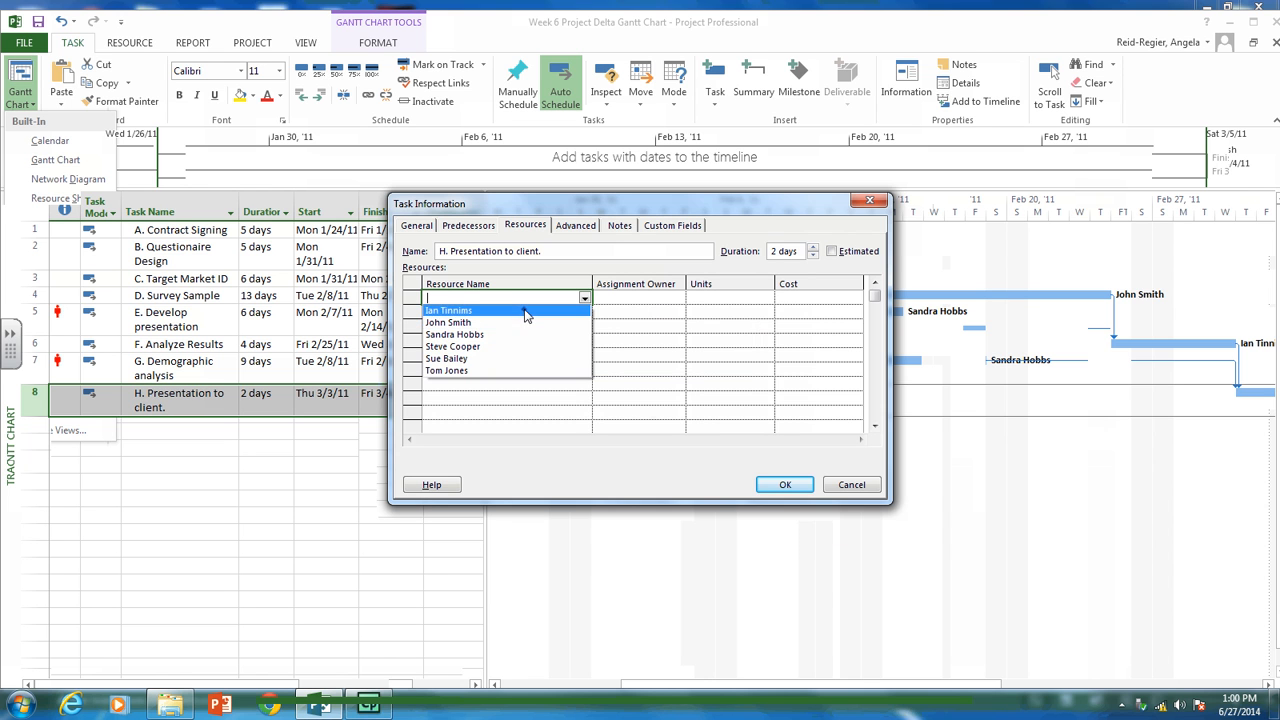
left_click(785, 485)
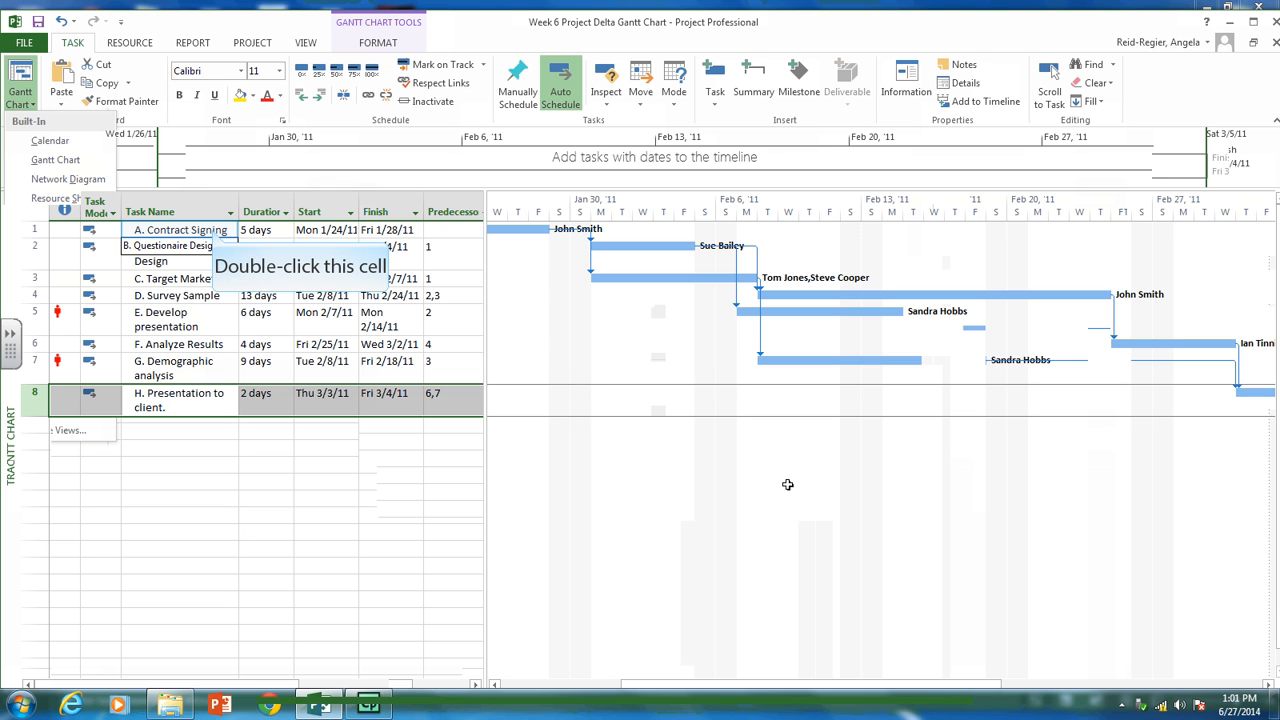
mouse_move(689, 483)
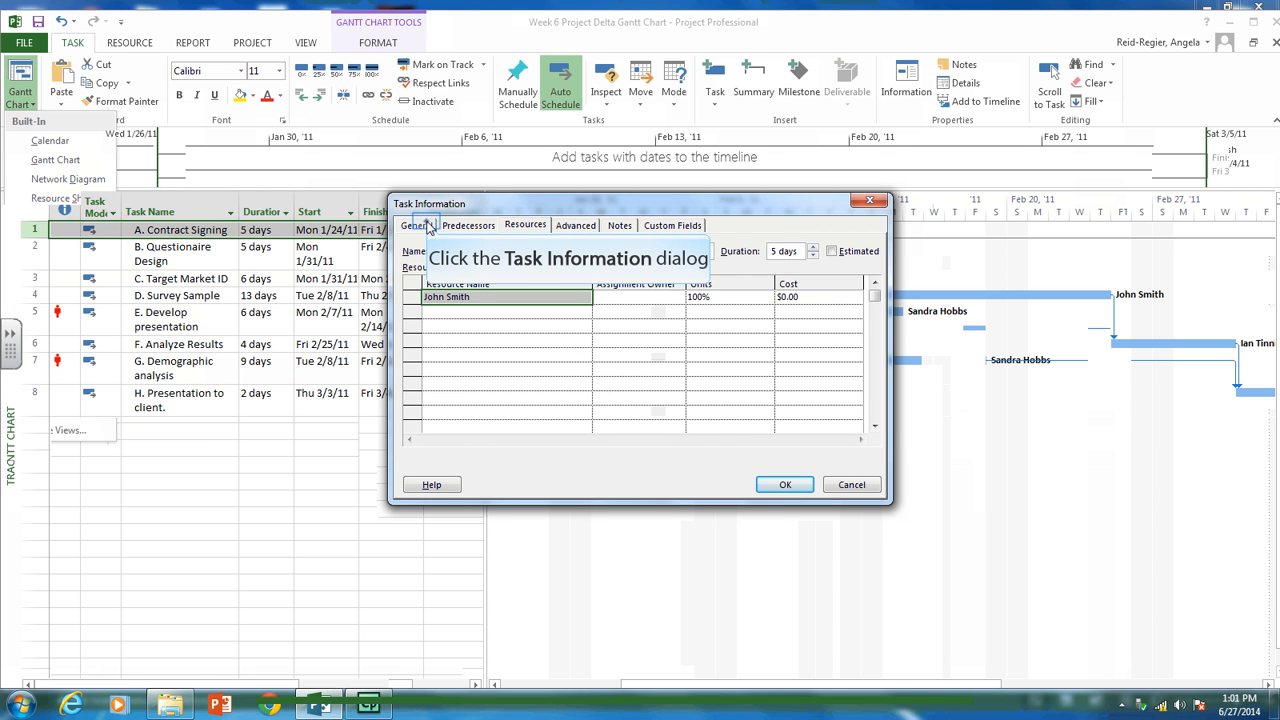
left_click(468, 225)
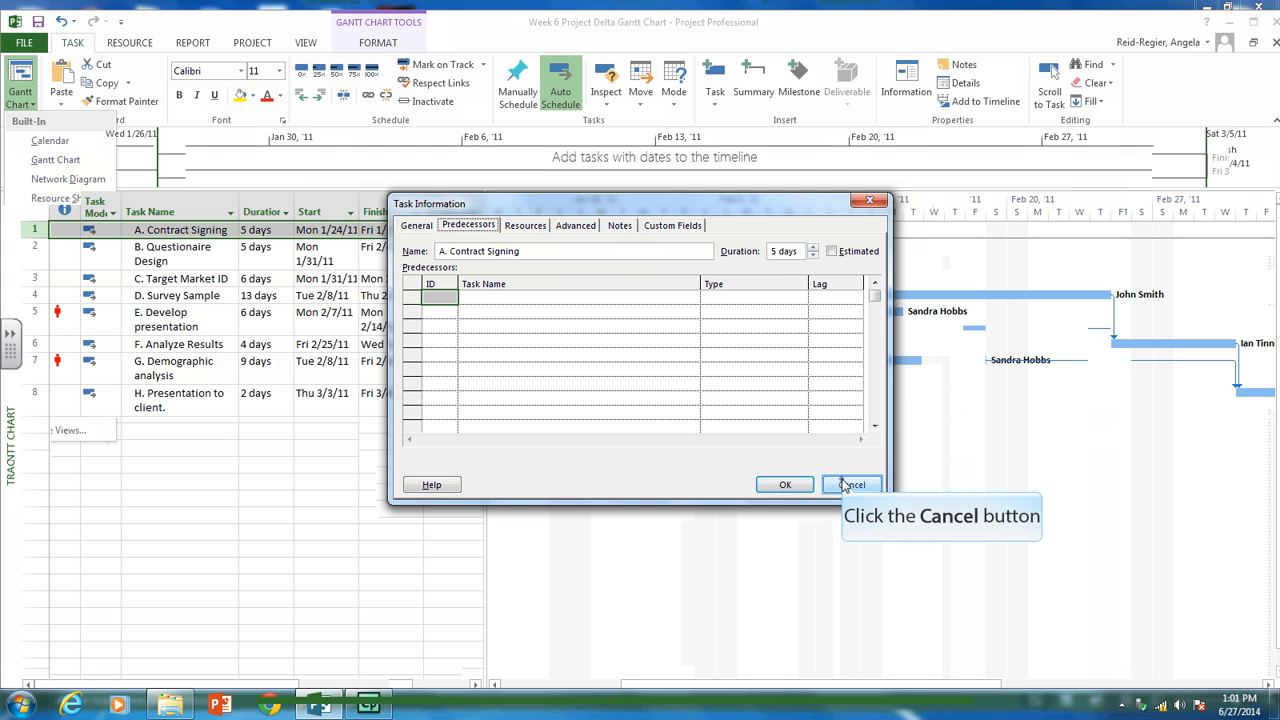
left_click(851, 485)
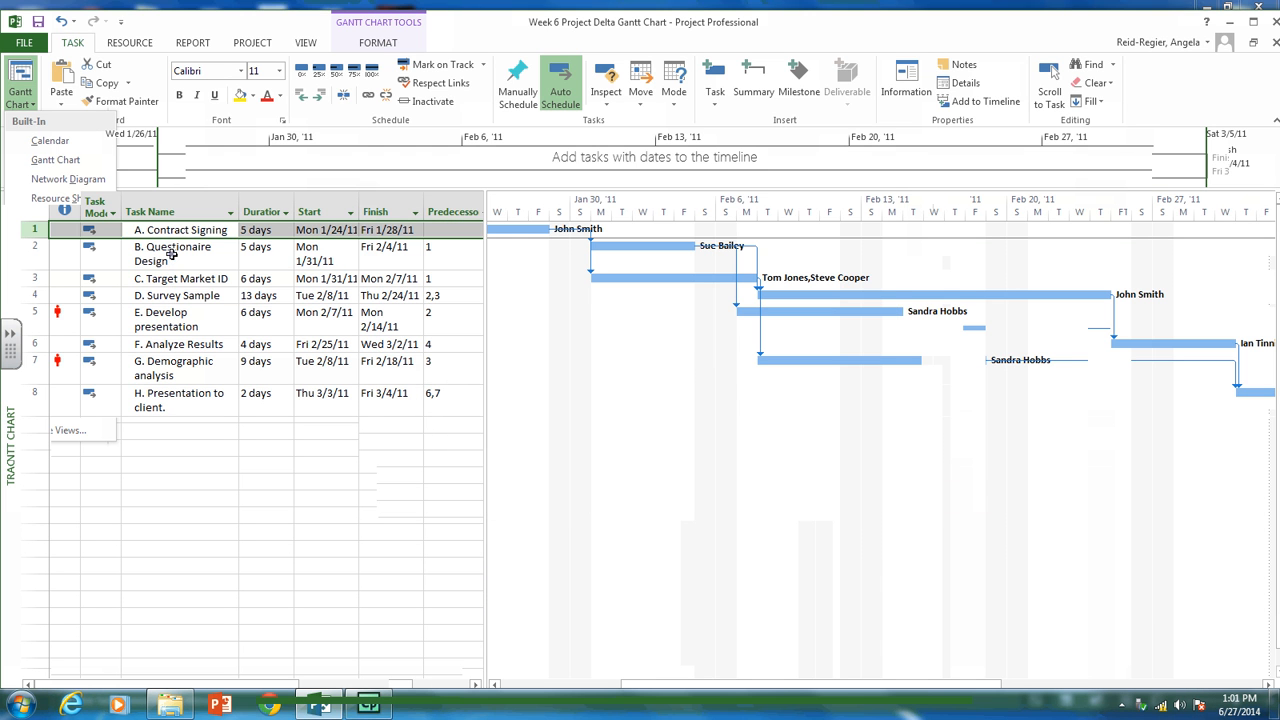
double_click(172, 253)
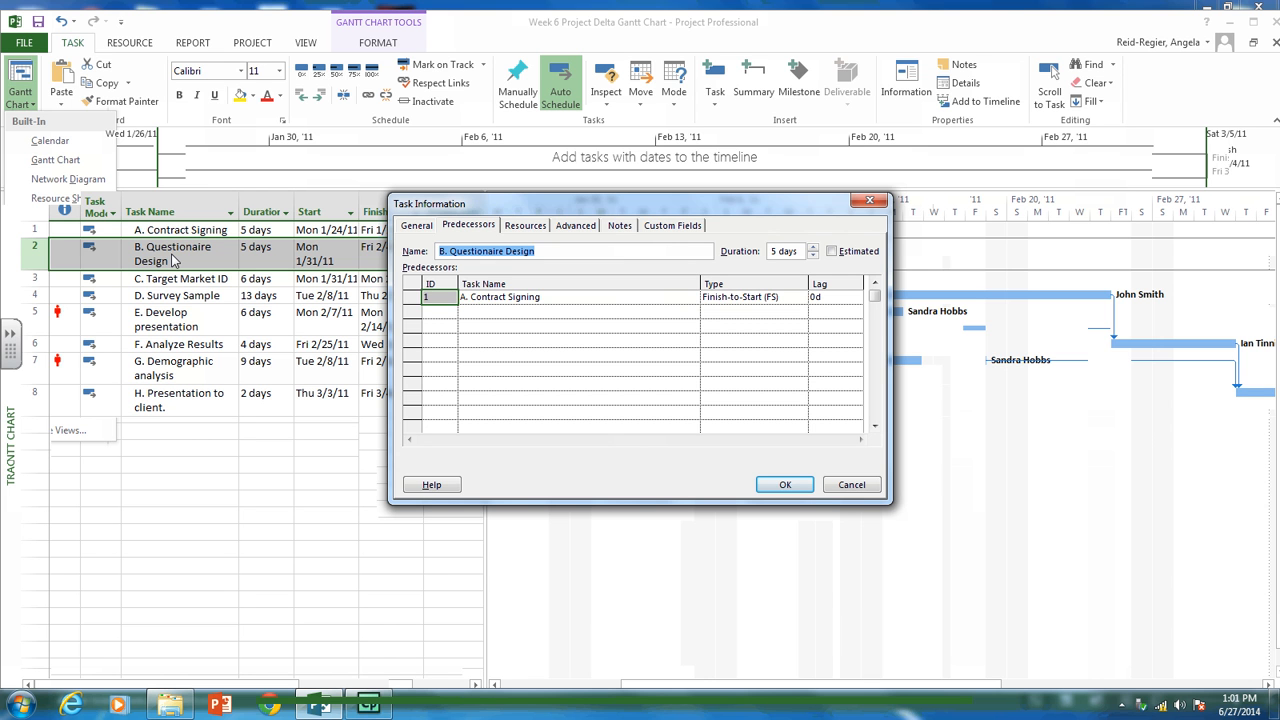
mouse_move(963, 352)
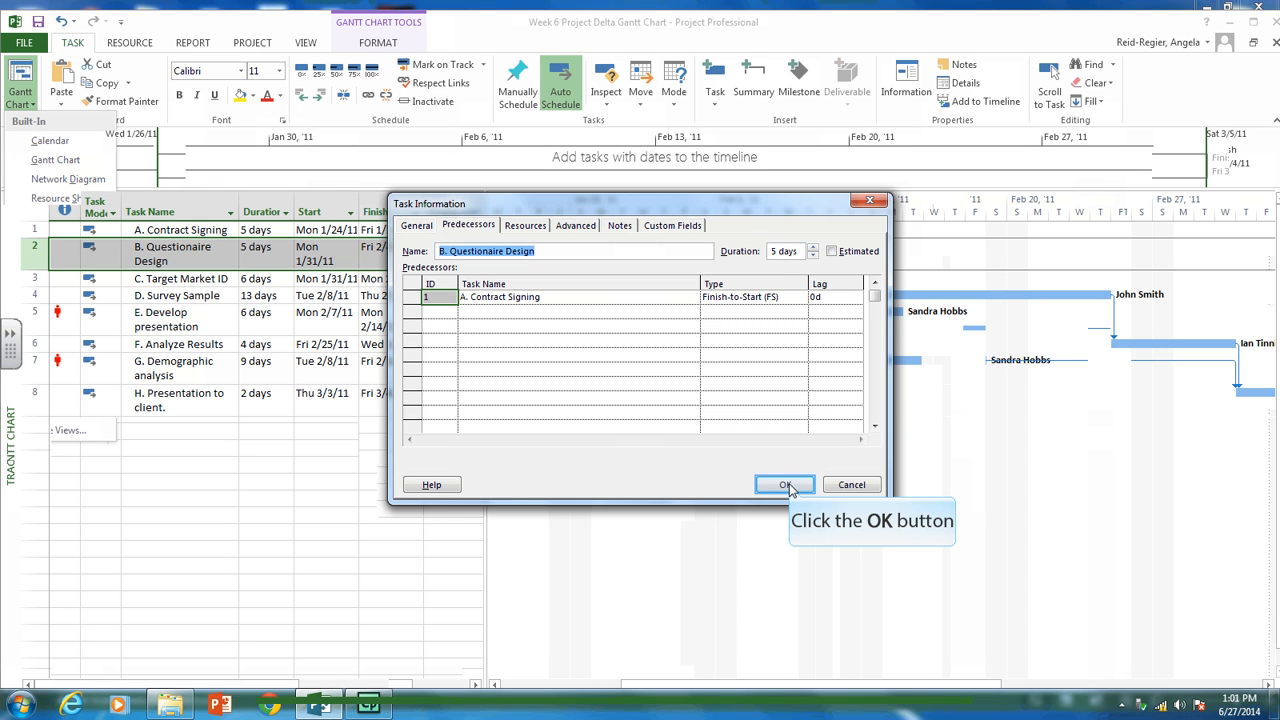
left_click(784, 484)
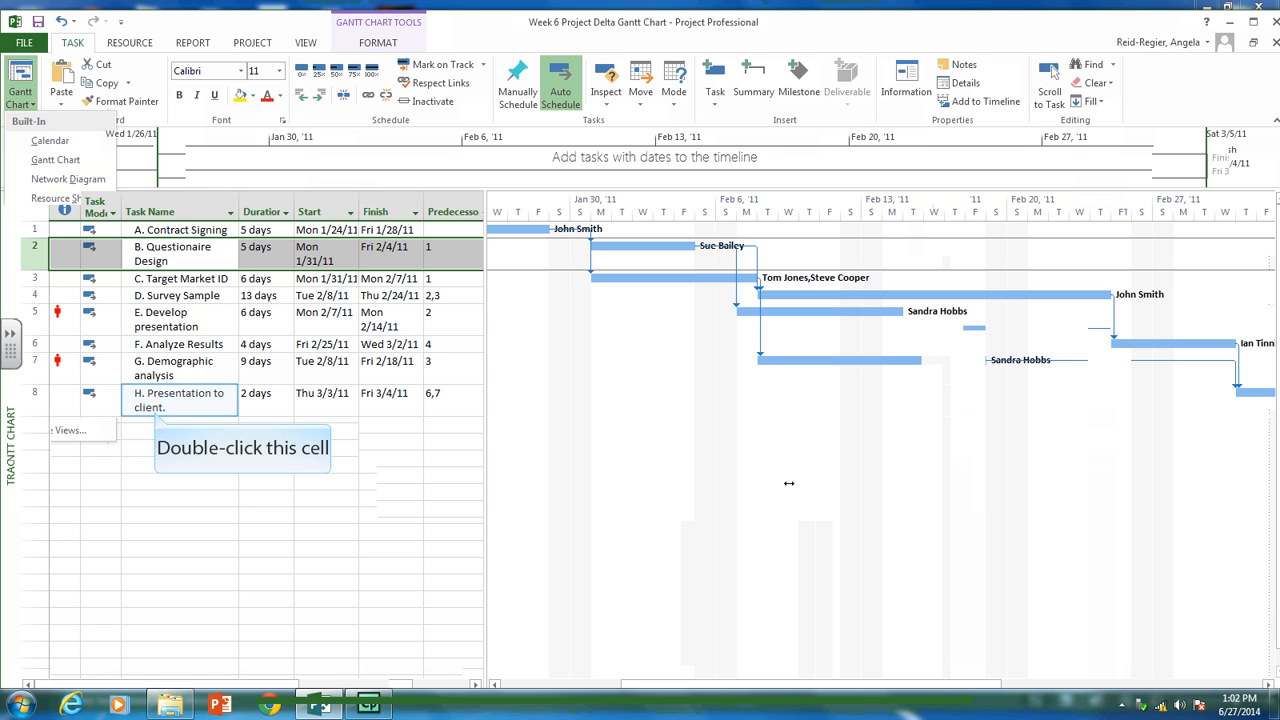
- Make Analyze Results a start-to-start predecessor of Presentation to client, lag 1 day
double_click(178, 400)
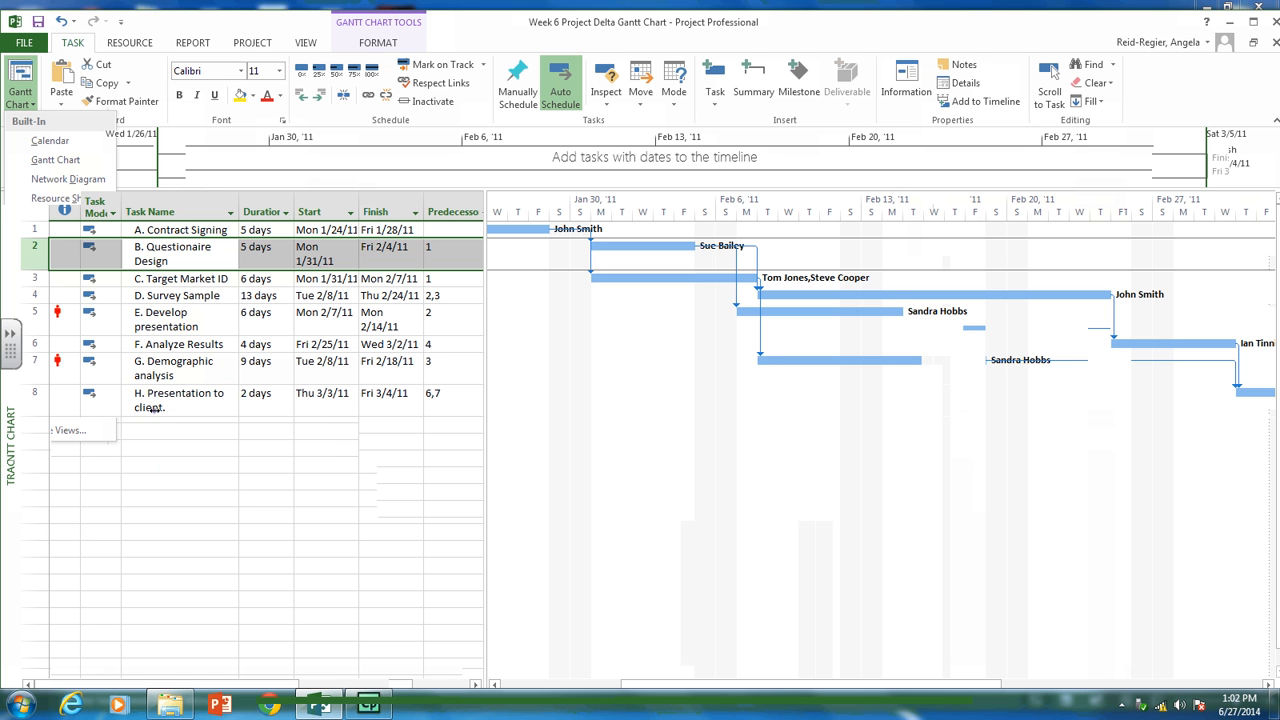
double_click(178, 393)
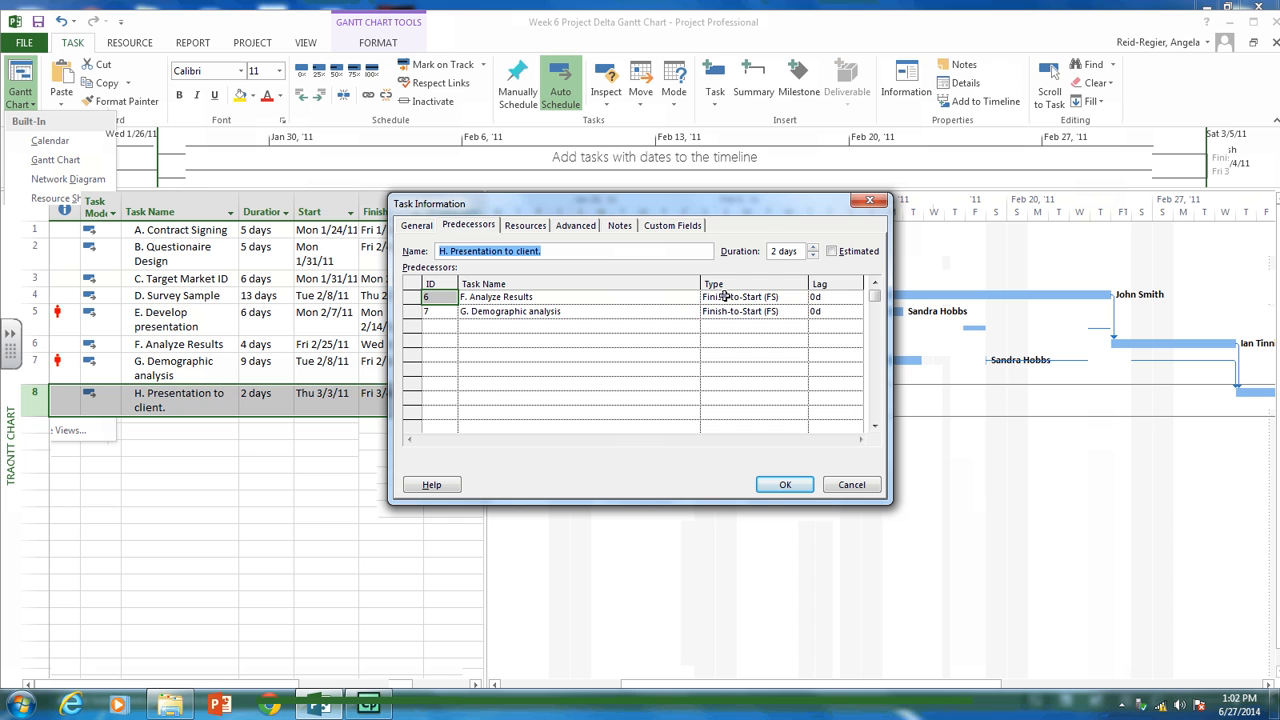
left_click(799, 297)
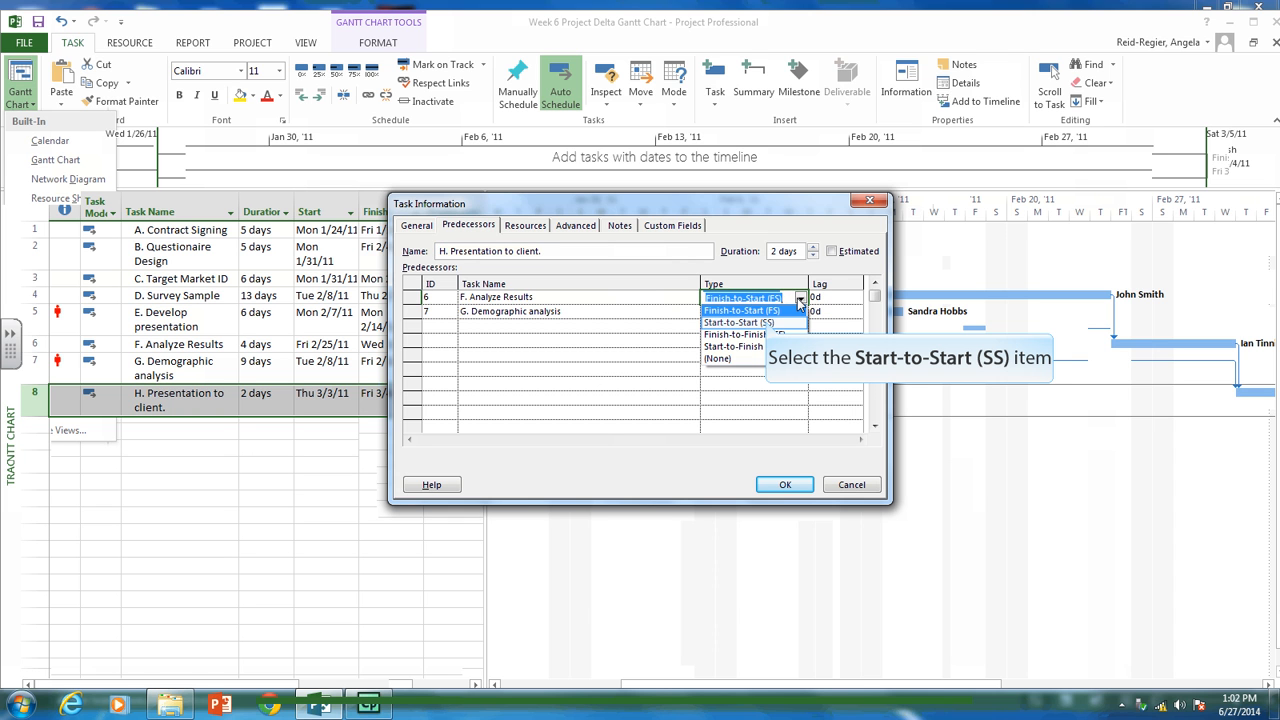
mouse_move(769, 320)
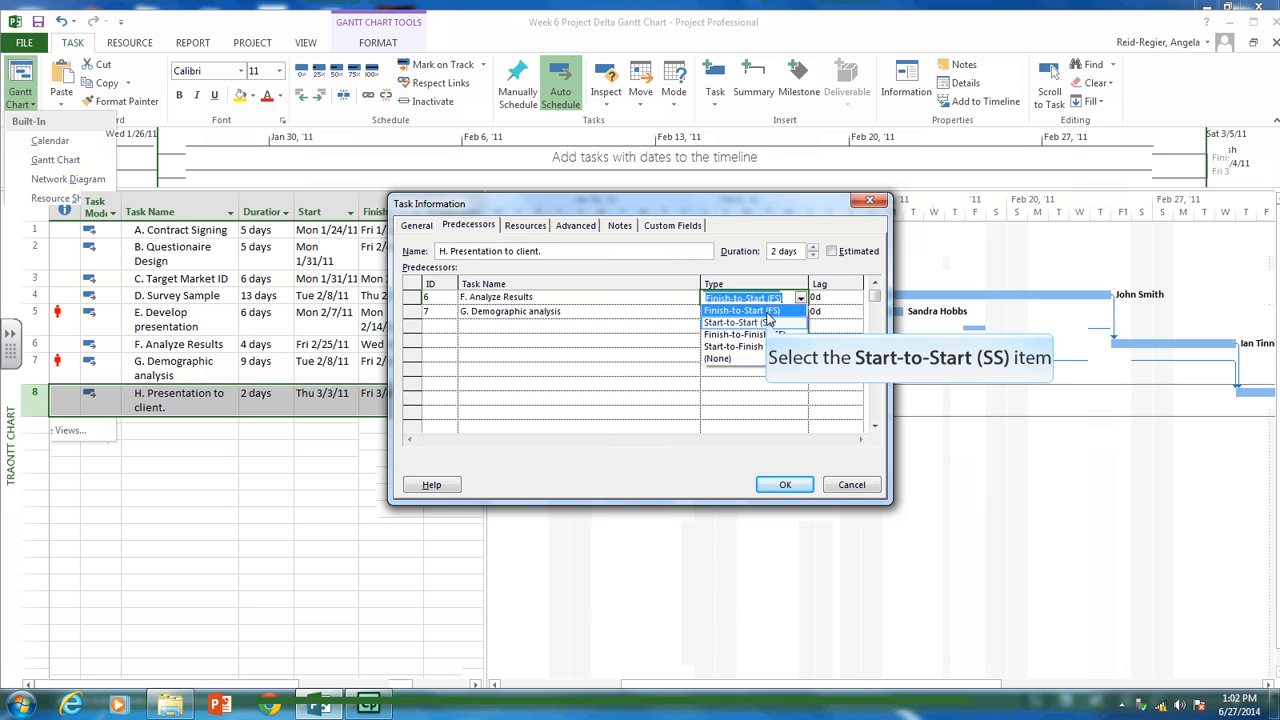
left_click(738, 322)
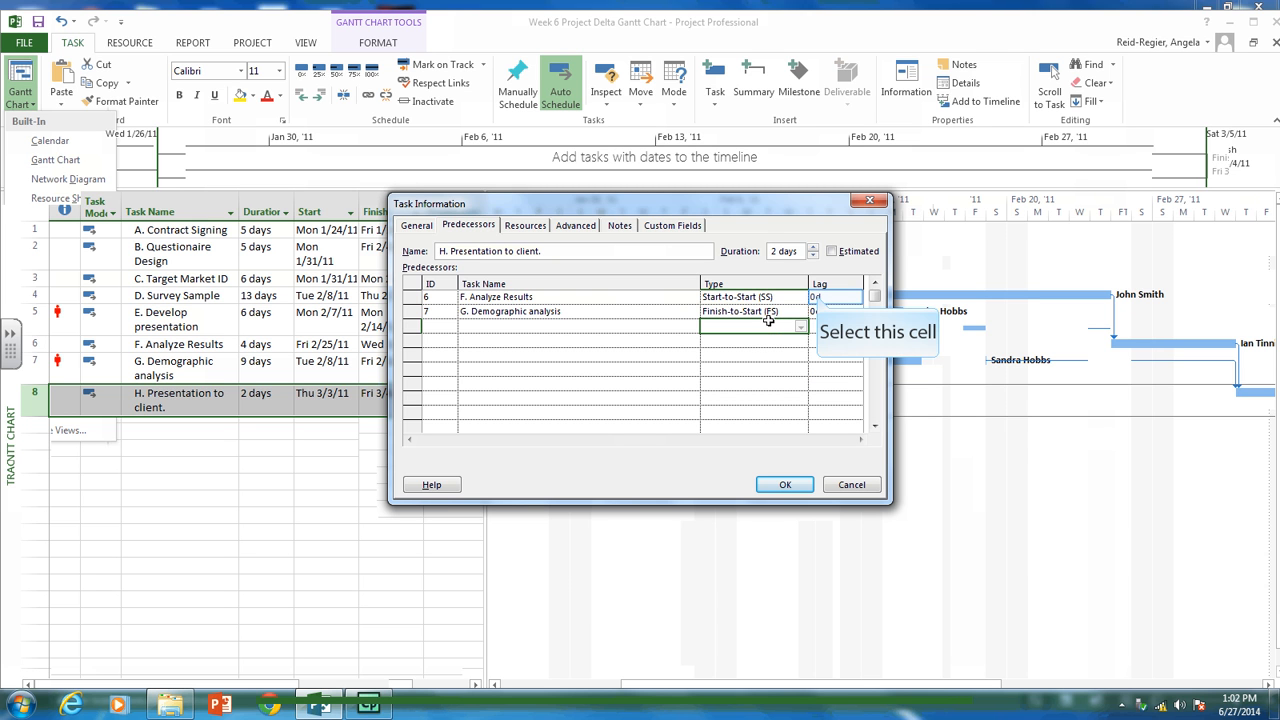
mouse_move(772, 320)
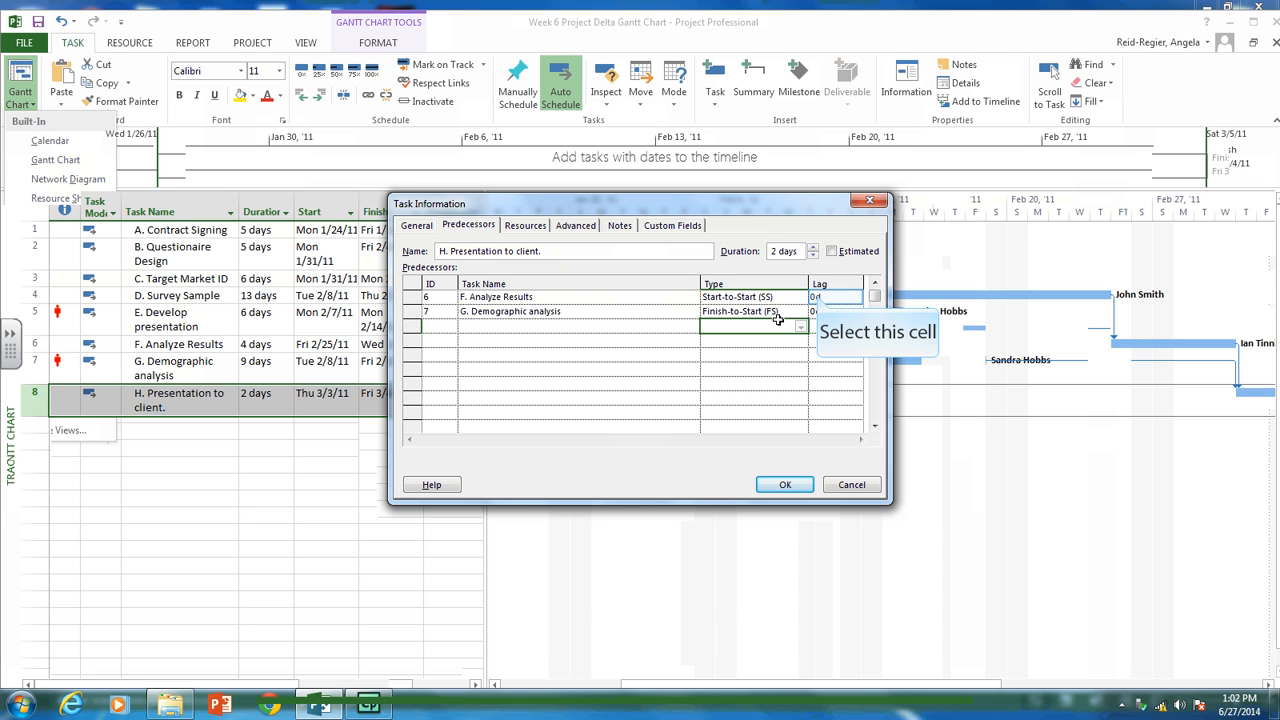
left_click(830, 297)
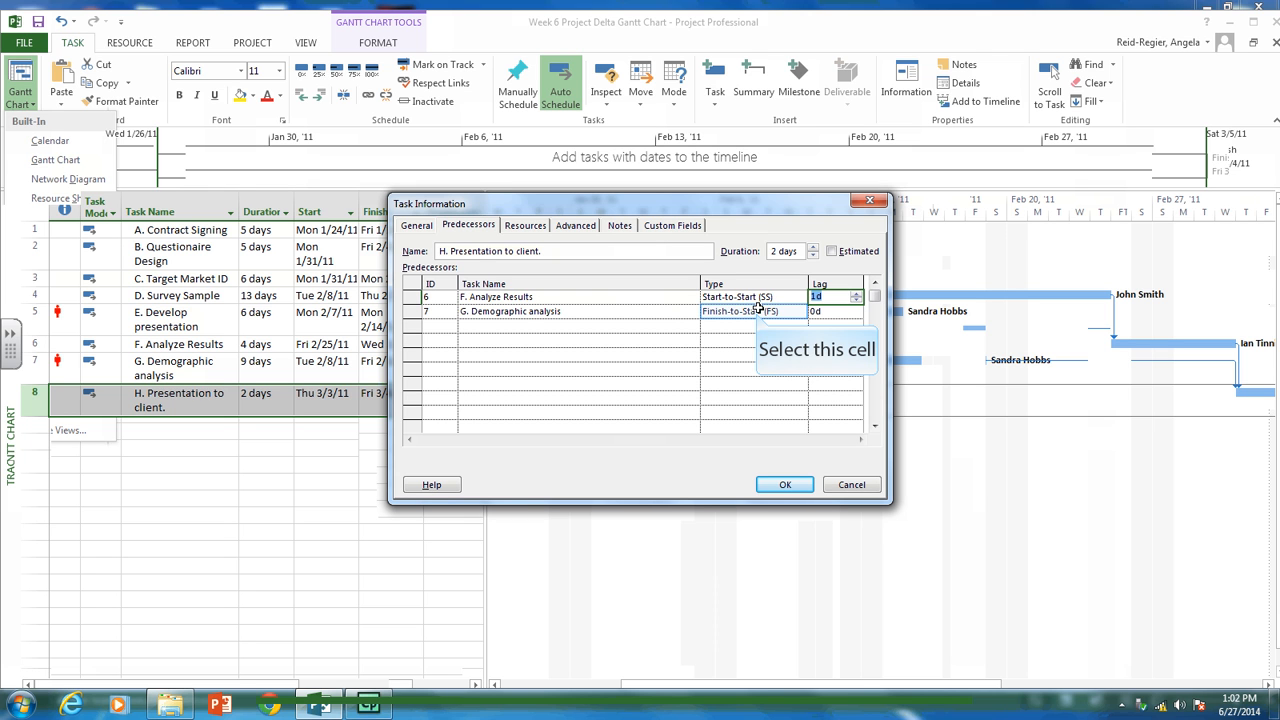
- Change the Demographic analysis link to start-to-start with a 5-day lag
left_click(745, 311)
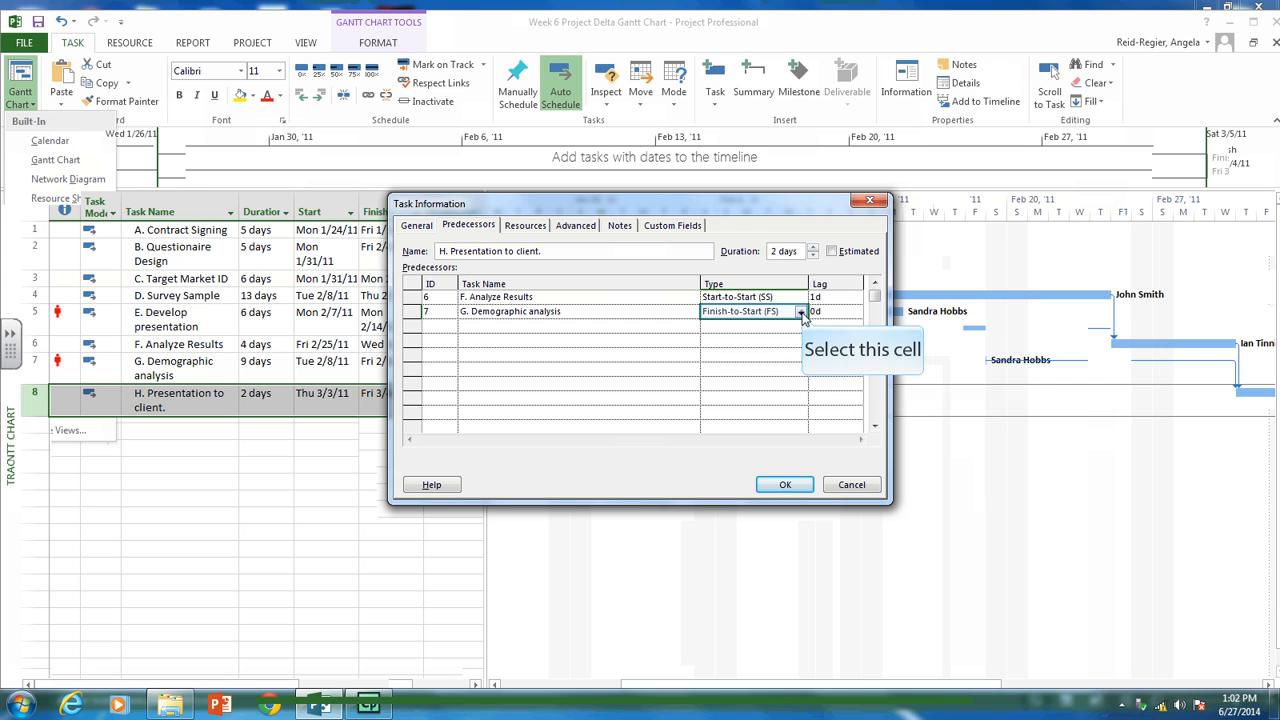
left_click(801, 311)
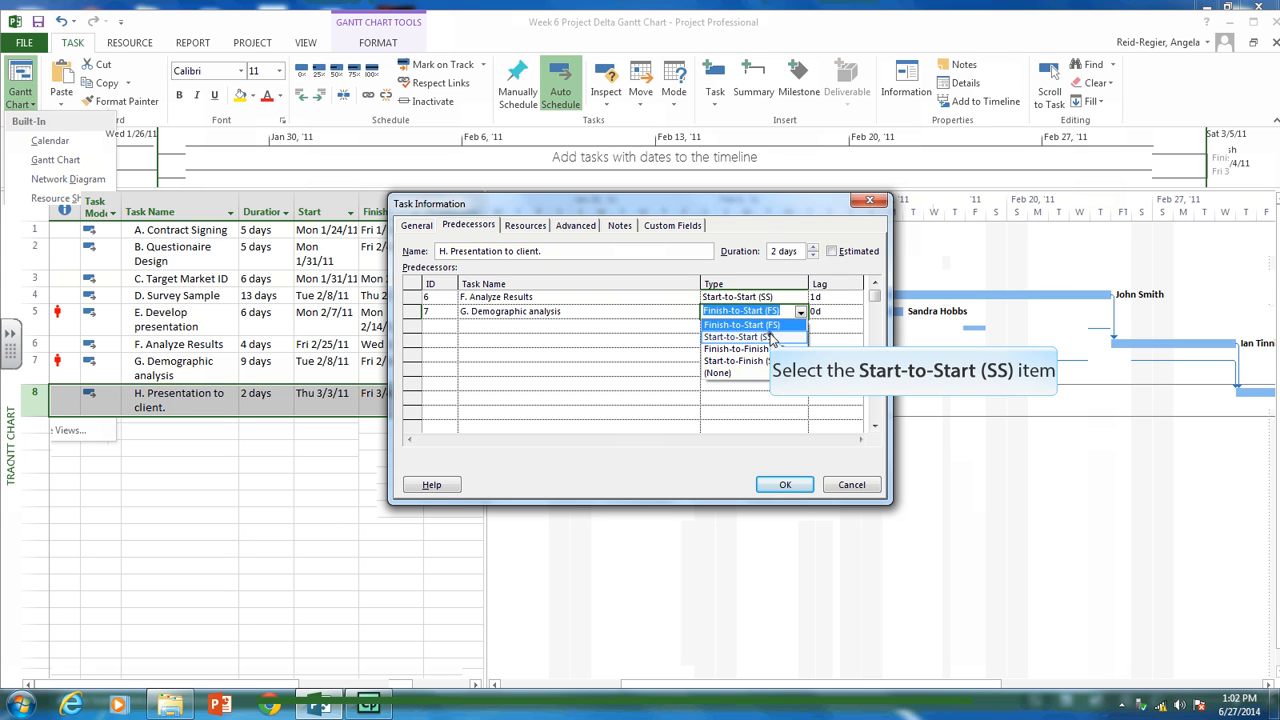
left_click(738, 336)
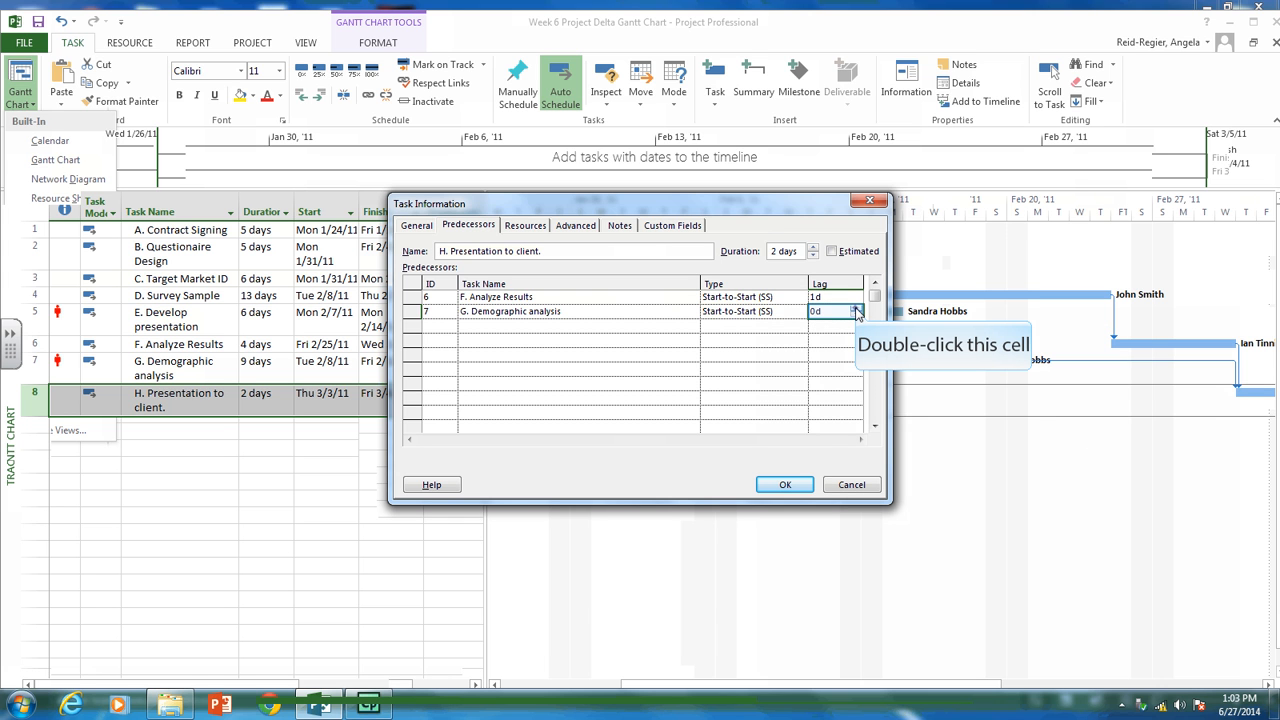
type("5d")
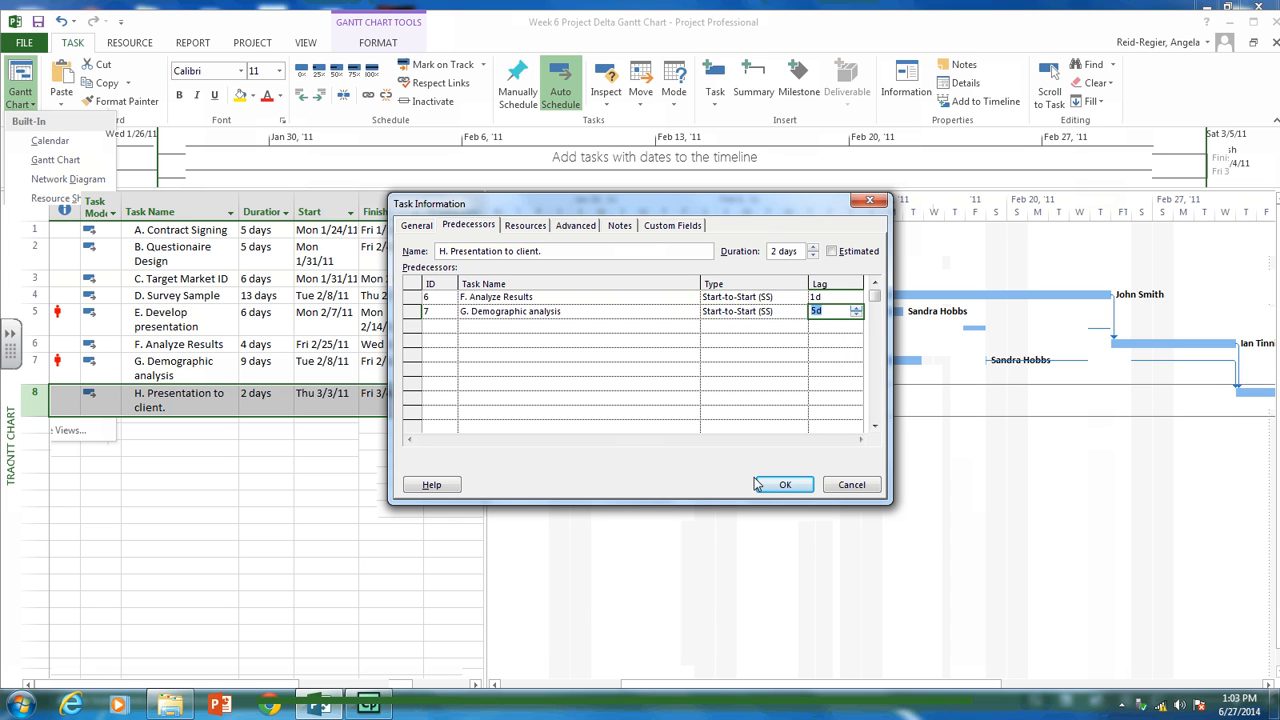
mouse_move(784, 484)
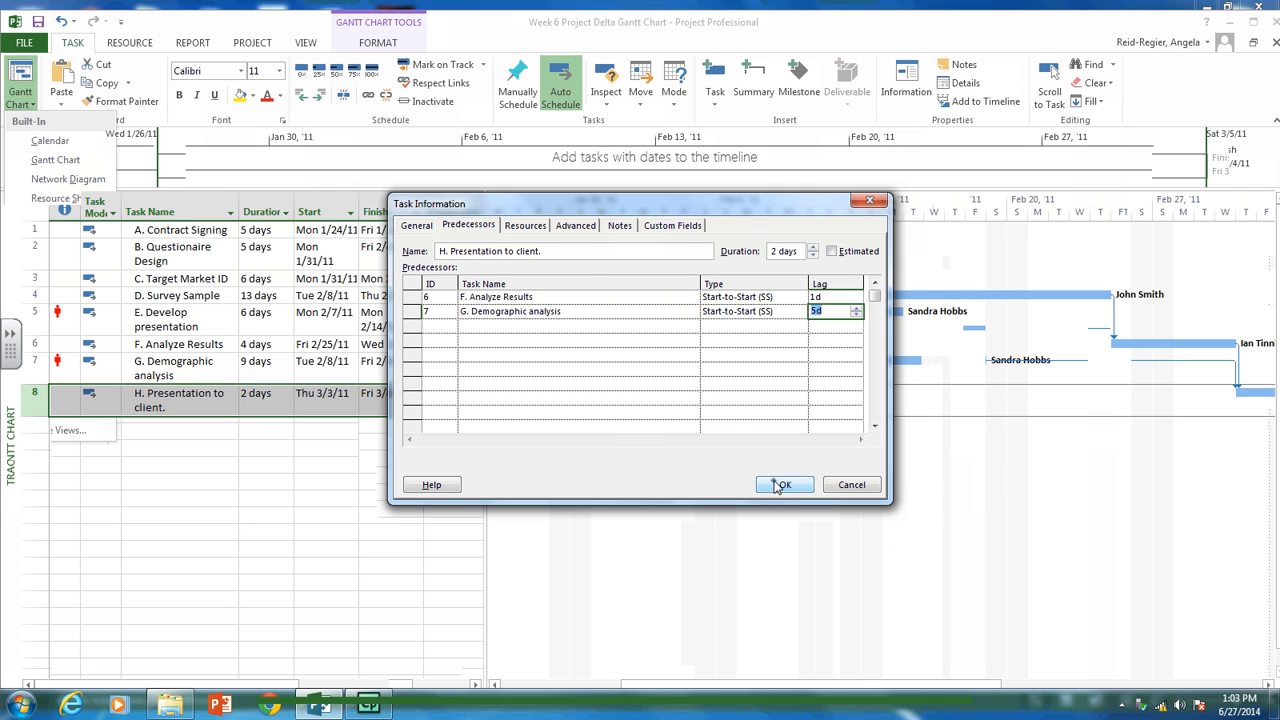
left_click(783, 484)
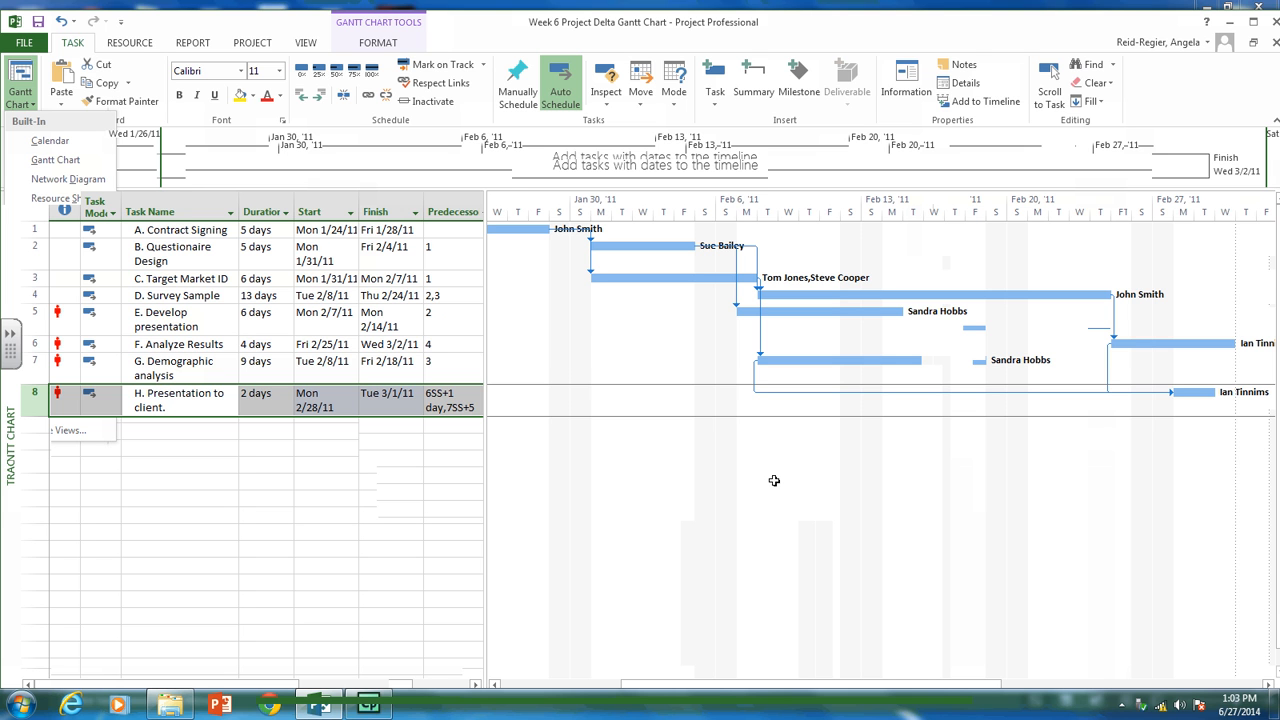
left_click(178, 399)
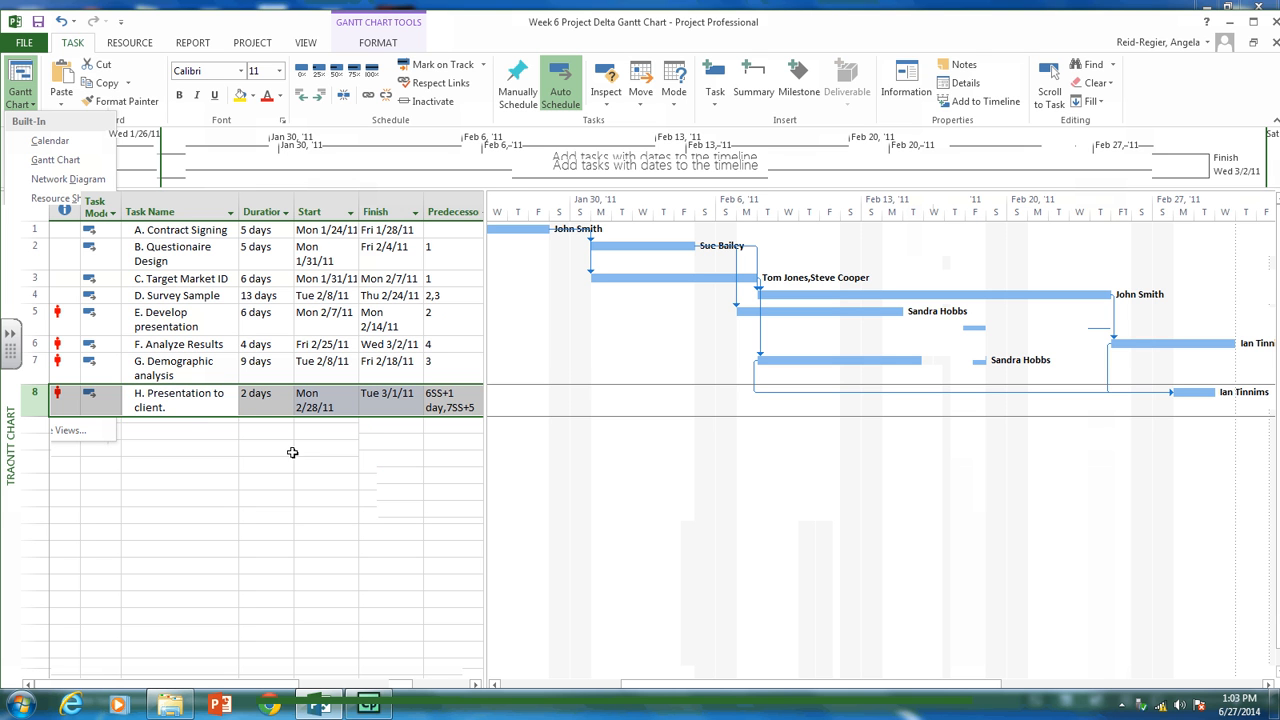
double_click(178, 399)
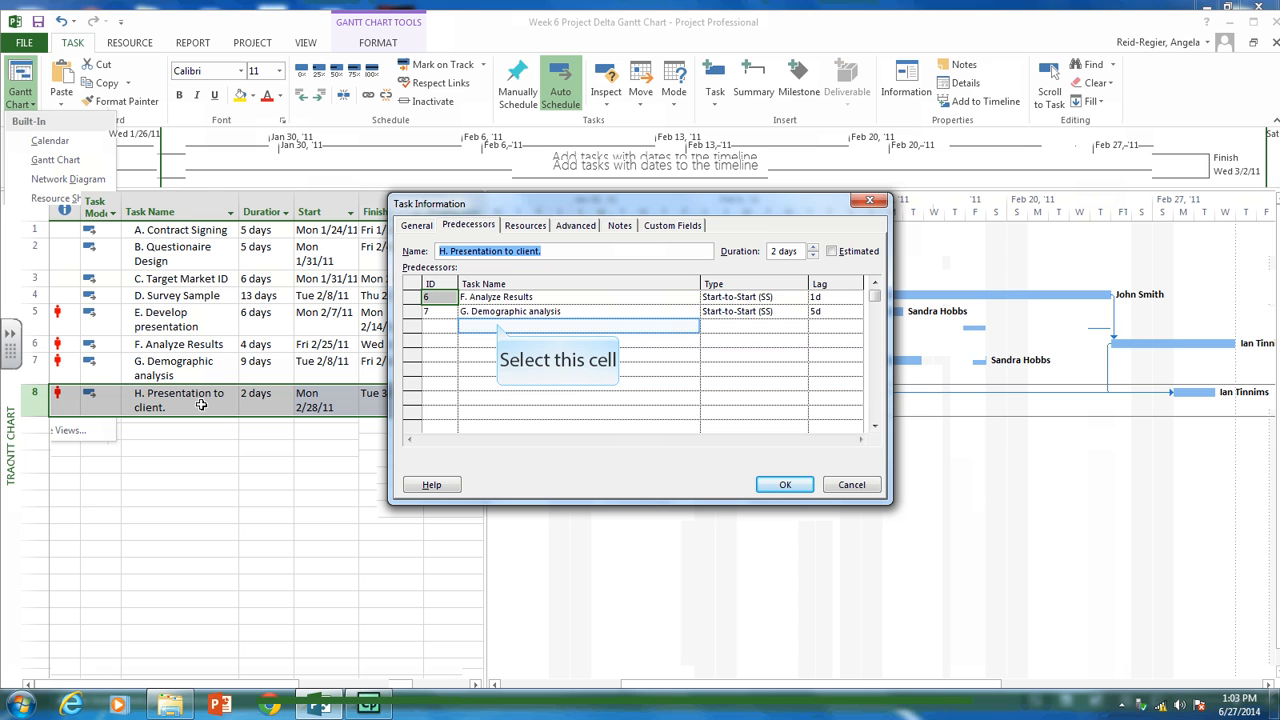
mouse_move(374, 393)
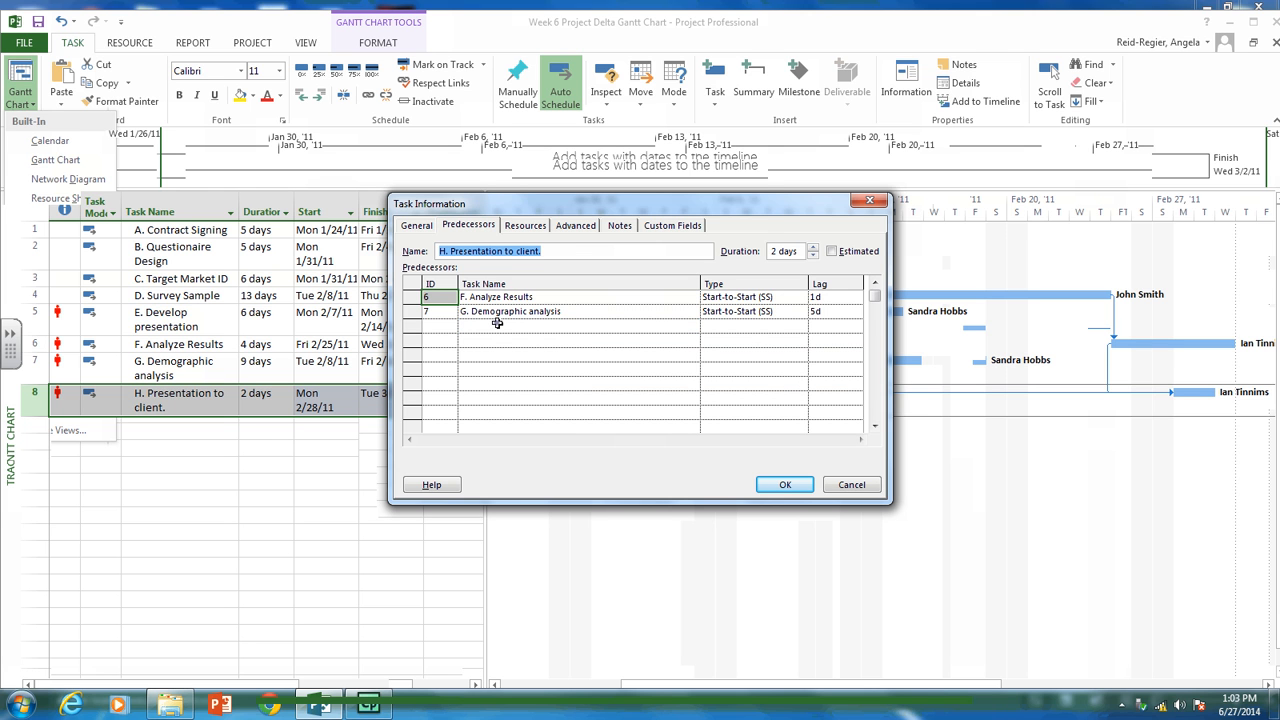
left_click(578, 326)
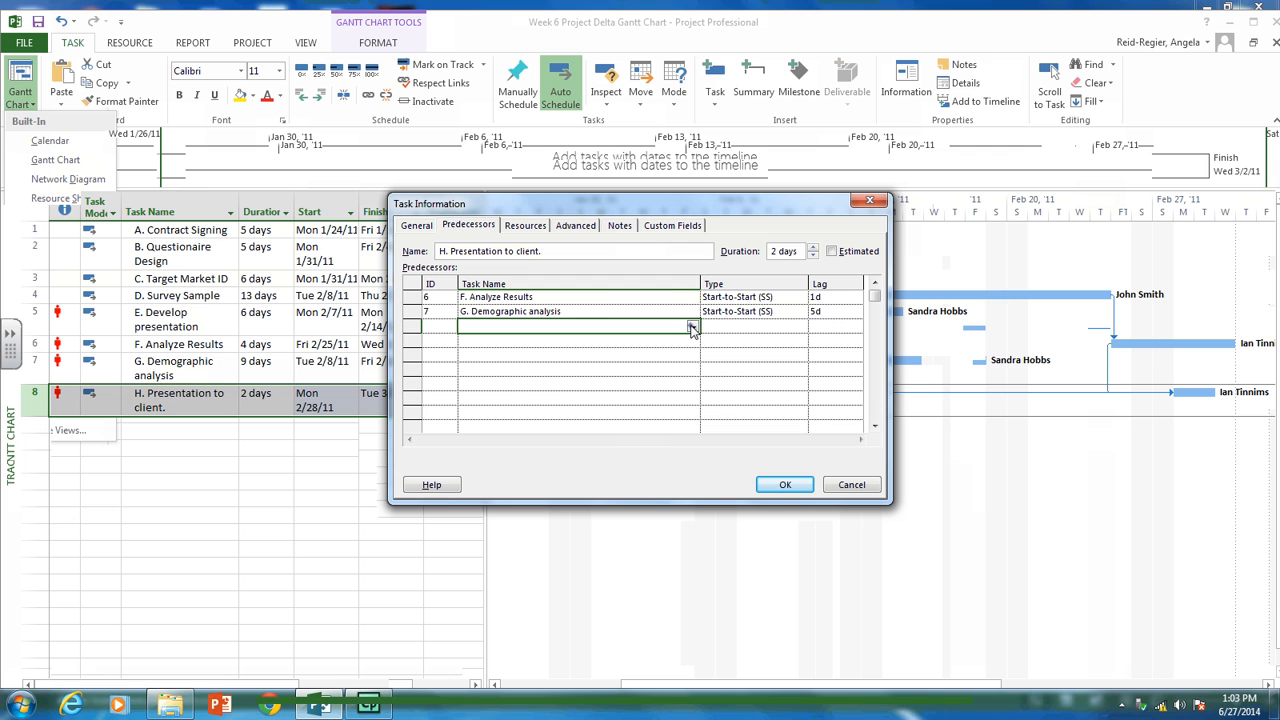
left_click(692, 326)
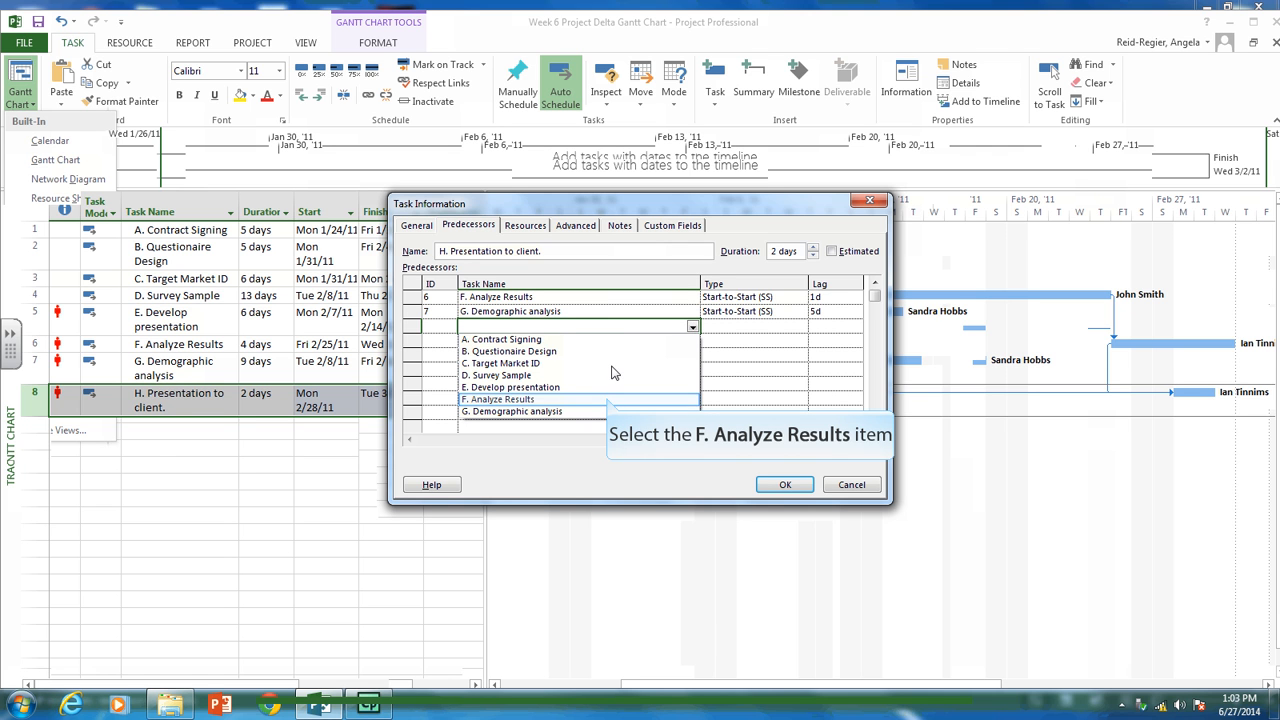
left_click(497, 399)
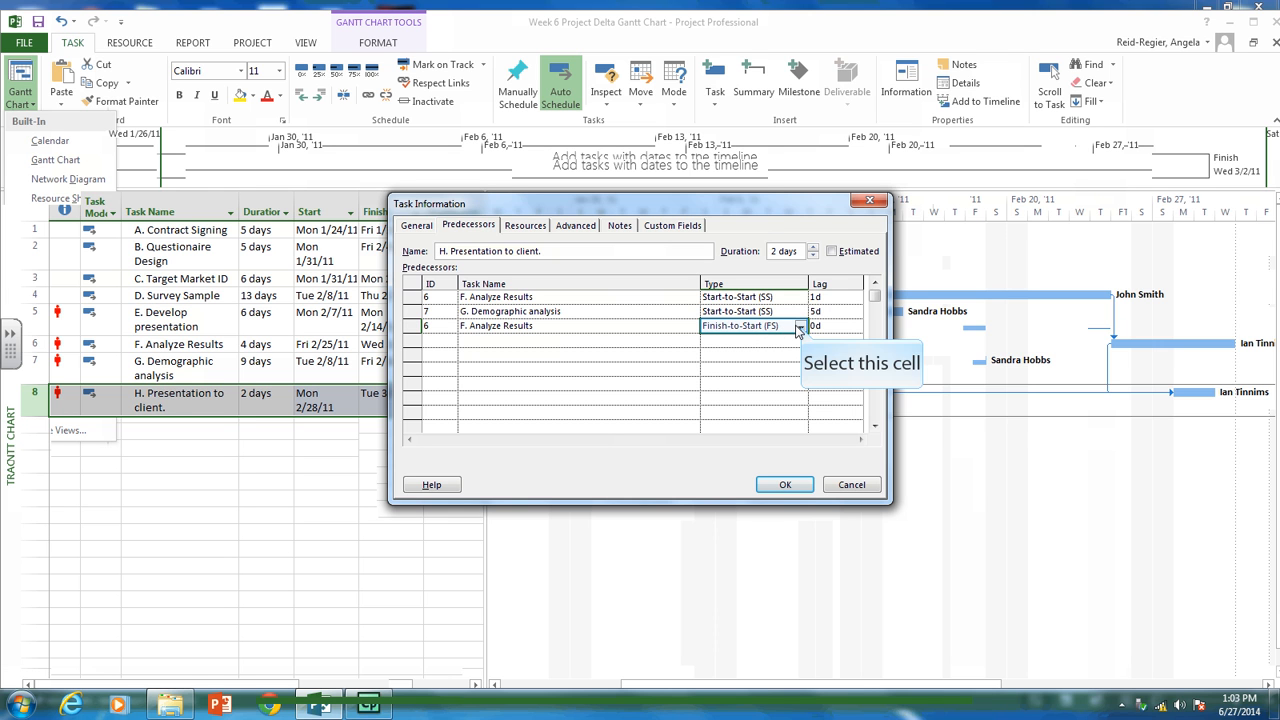
left_click(799, 326)
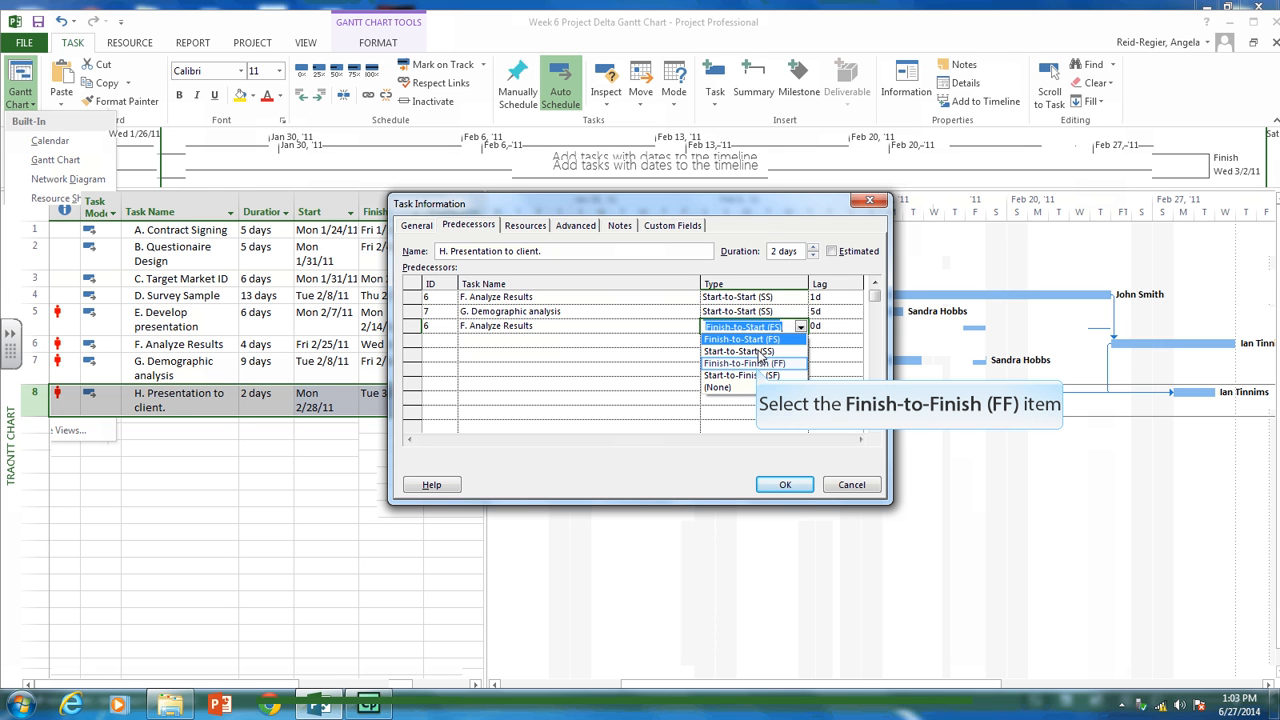
left_click(743, 375)
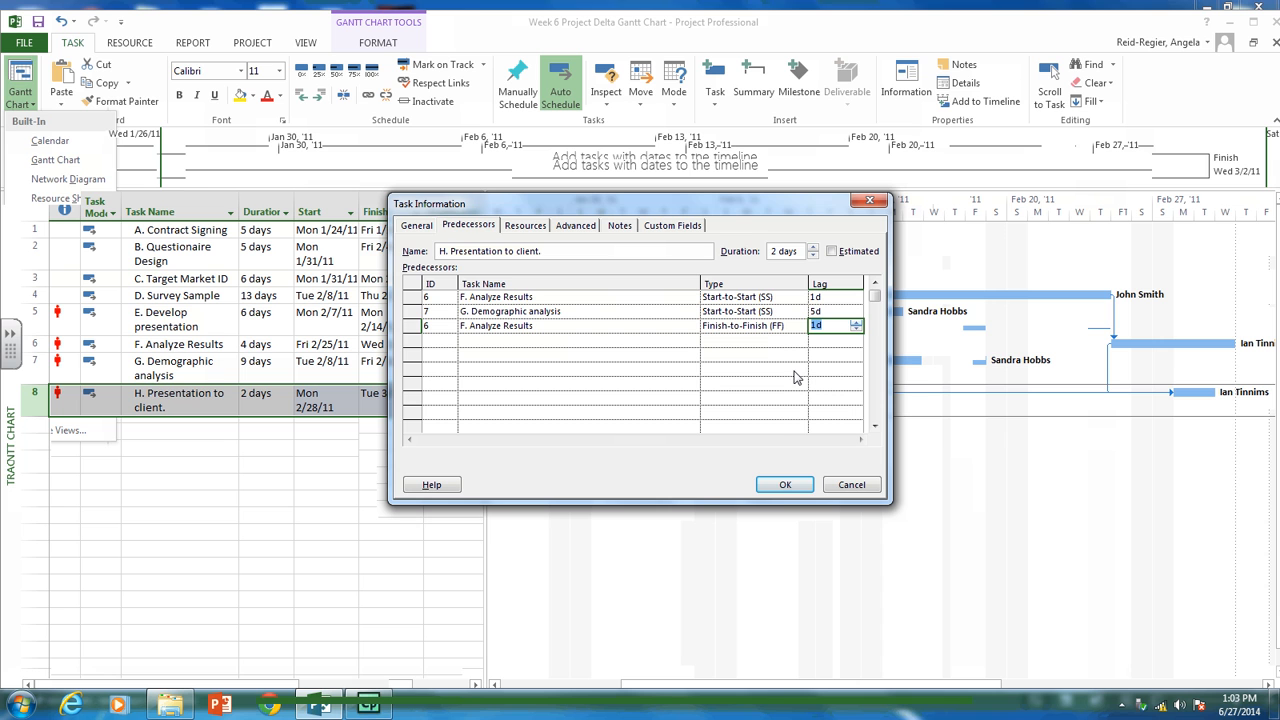
left_click(785, 484)
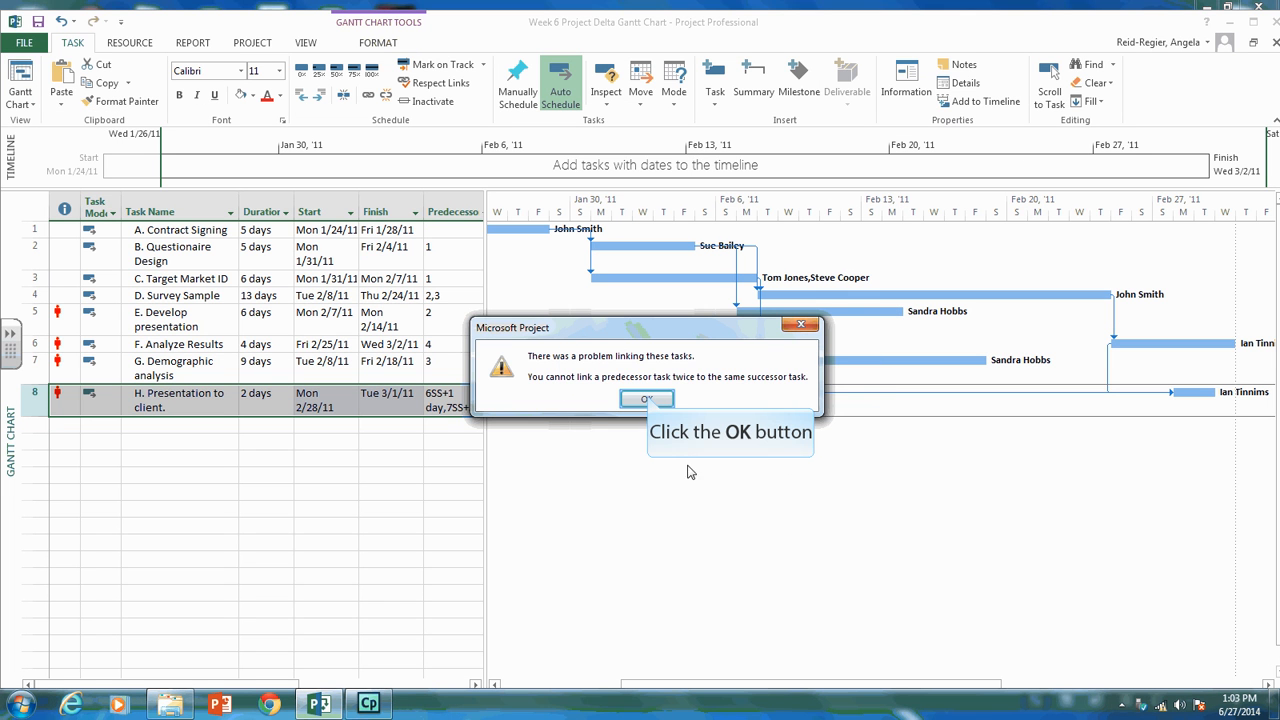
left_click(647, 398)
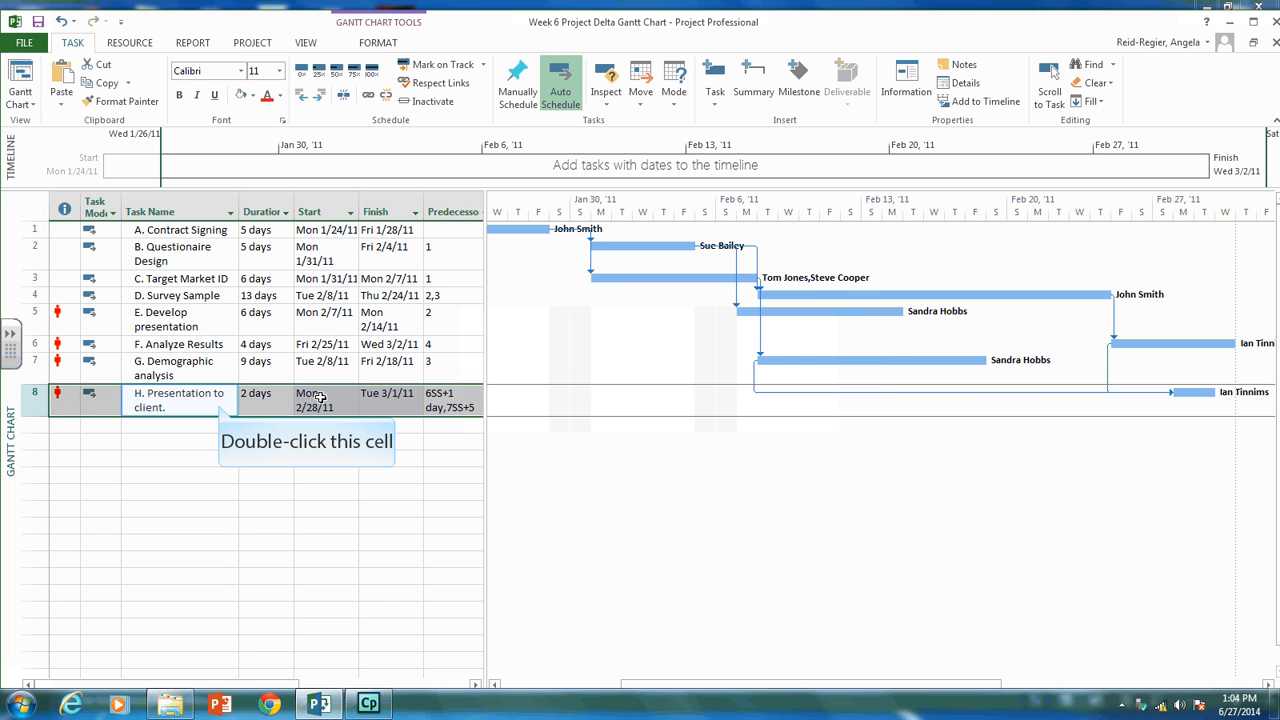
- Change task H's Analyze Results predecessor link type to Finish-to-Finish (FF)
double_click(178, 399)
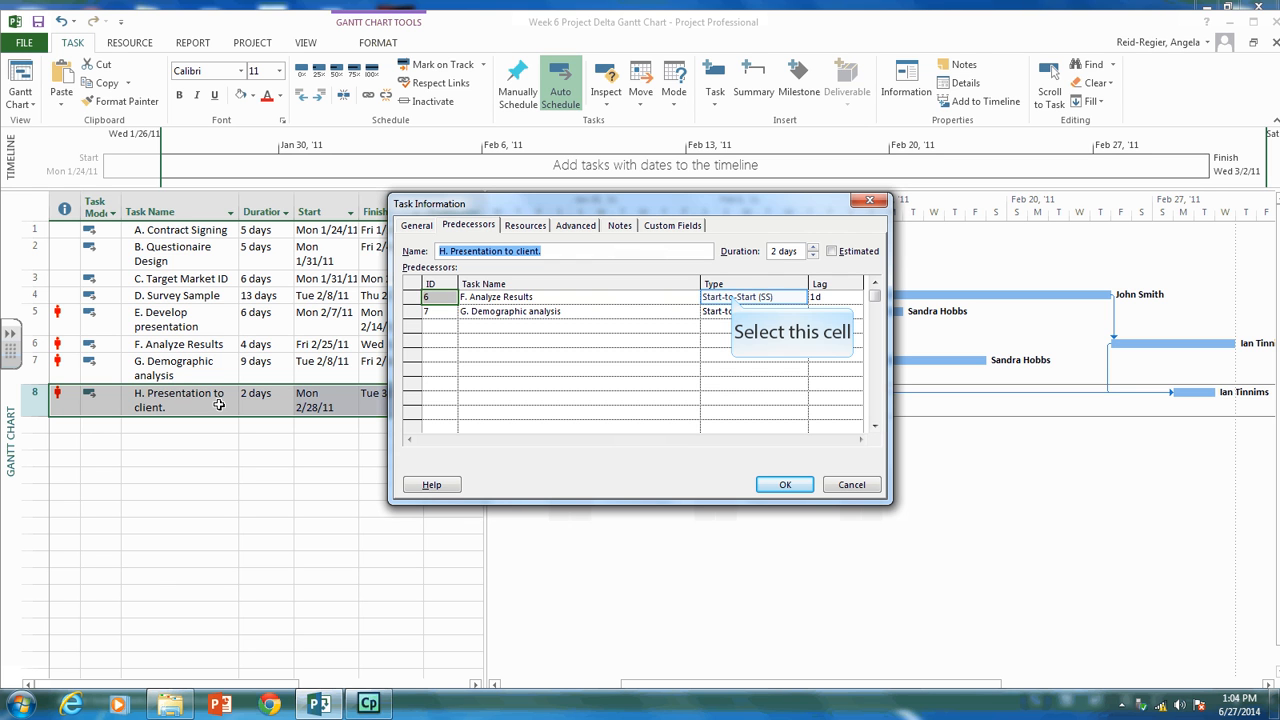
left_click(750, 296)
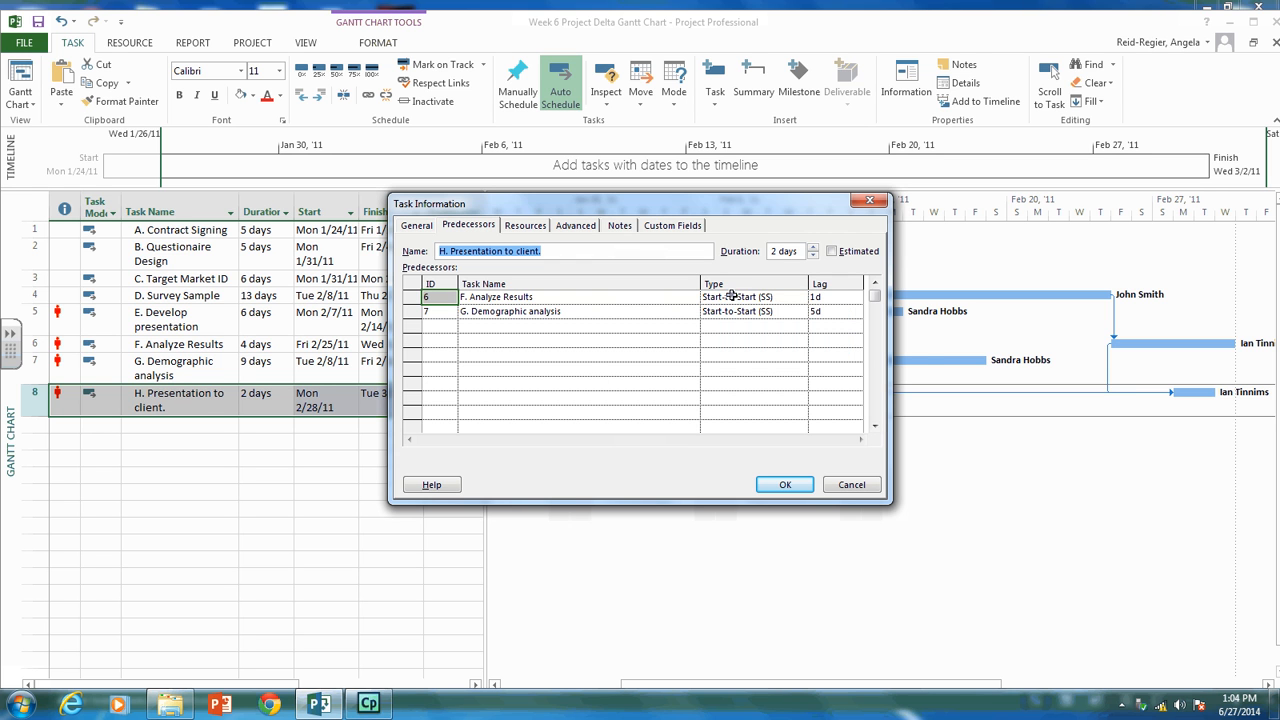
left_click(801, 297)
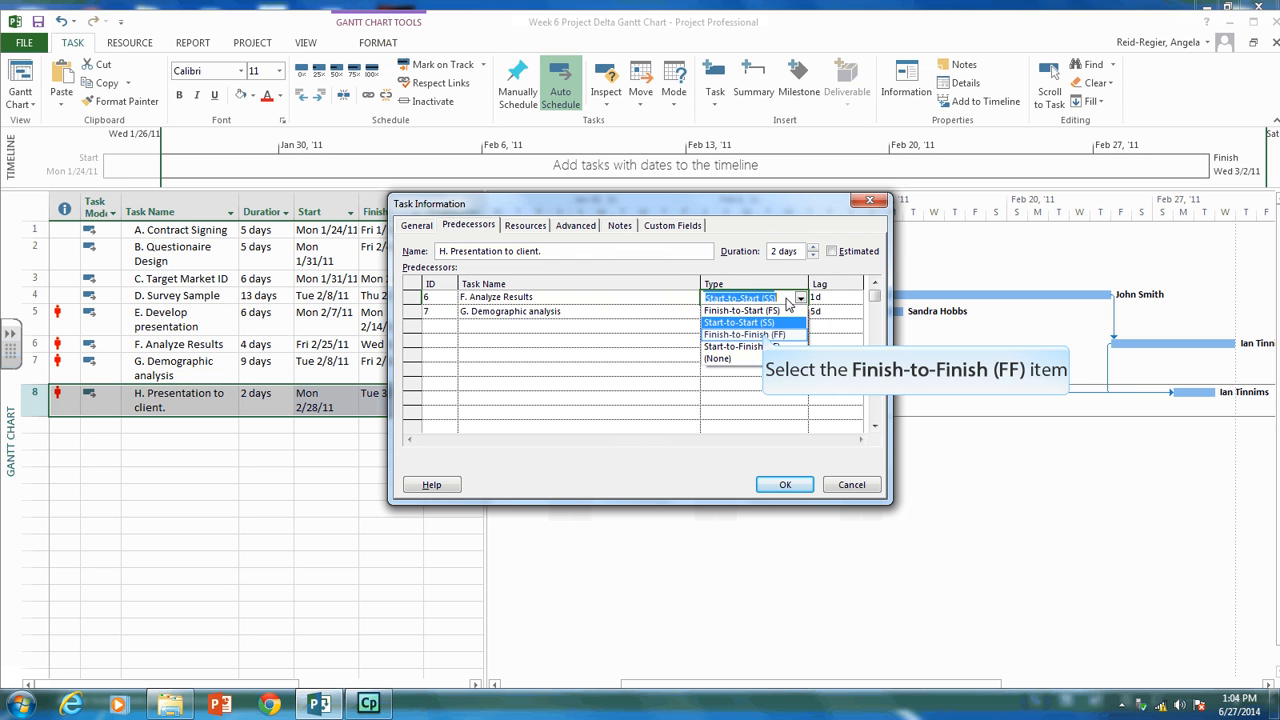
left_click(740, 334)
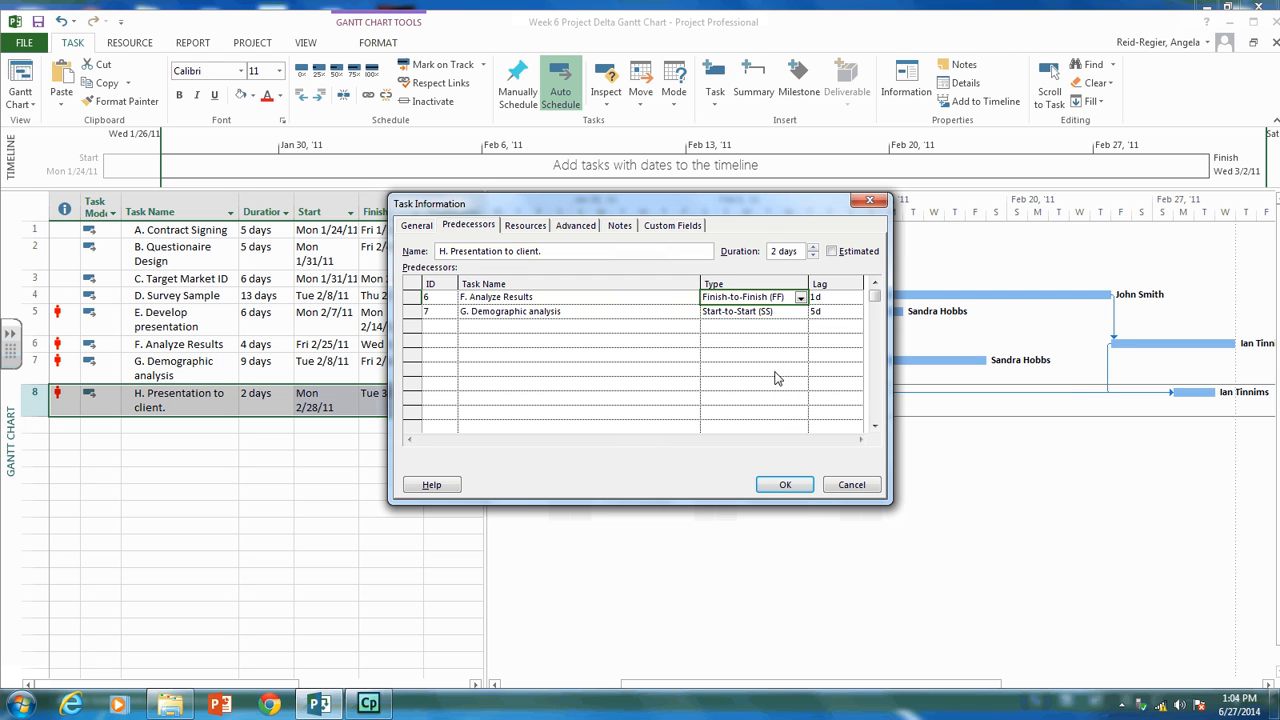
left_click(784, 484)
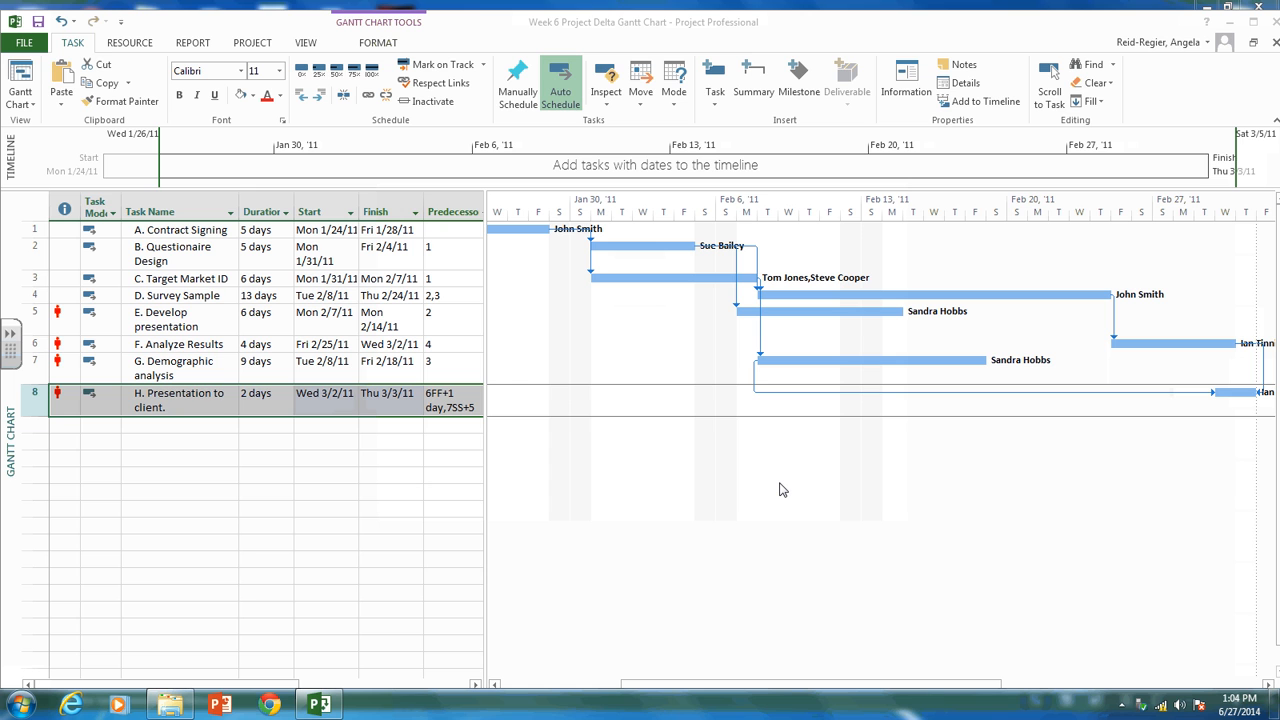